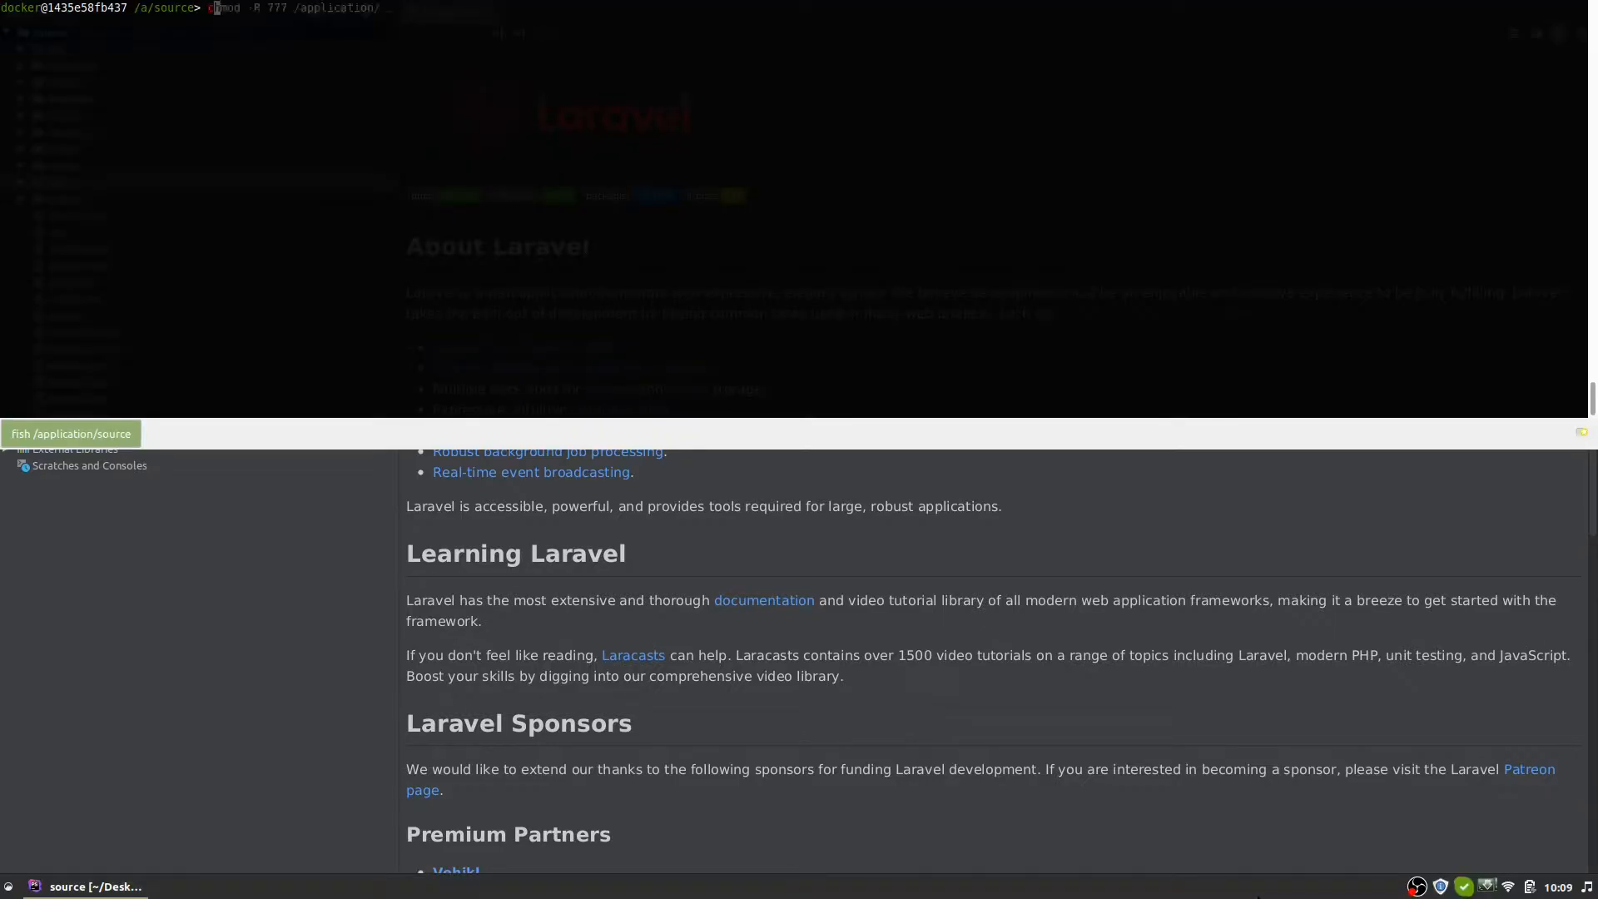
Step: Install the laravel/ui package, scaffold Vue with php artisan ui vue, and run npm install
type("composer require laravel/ui")
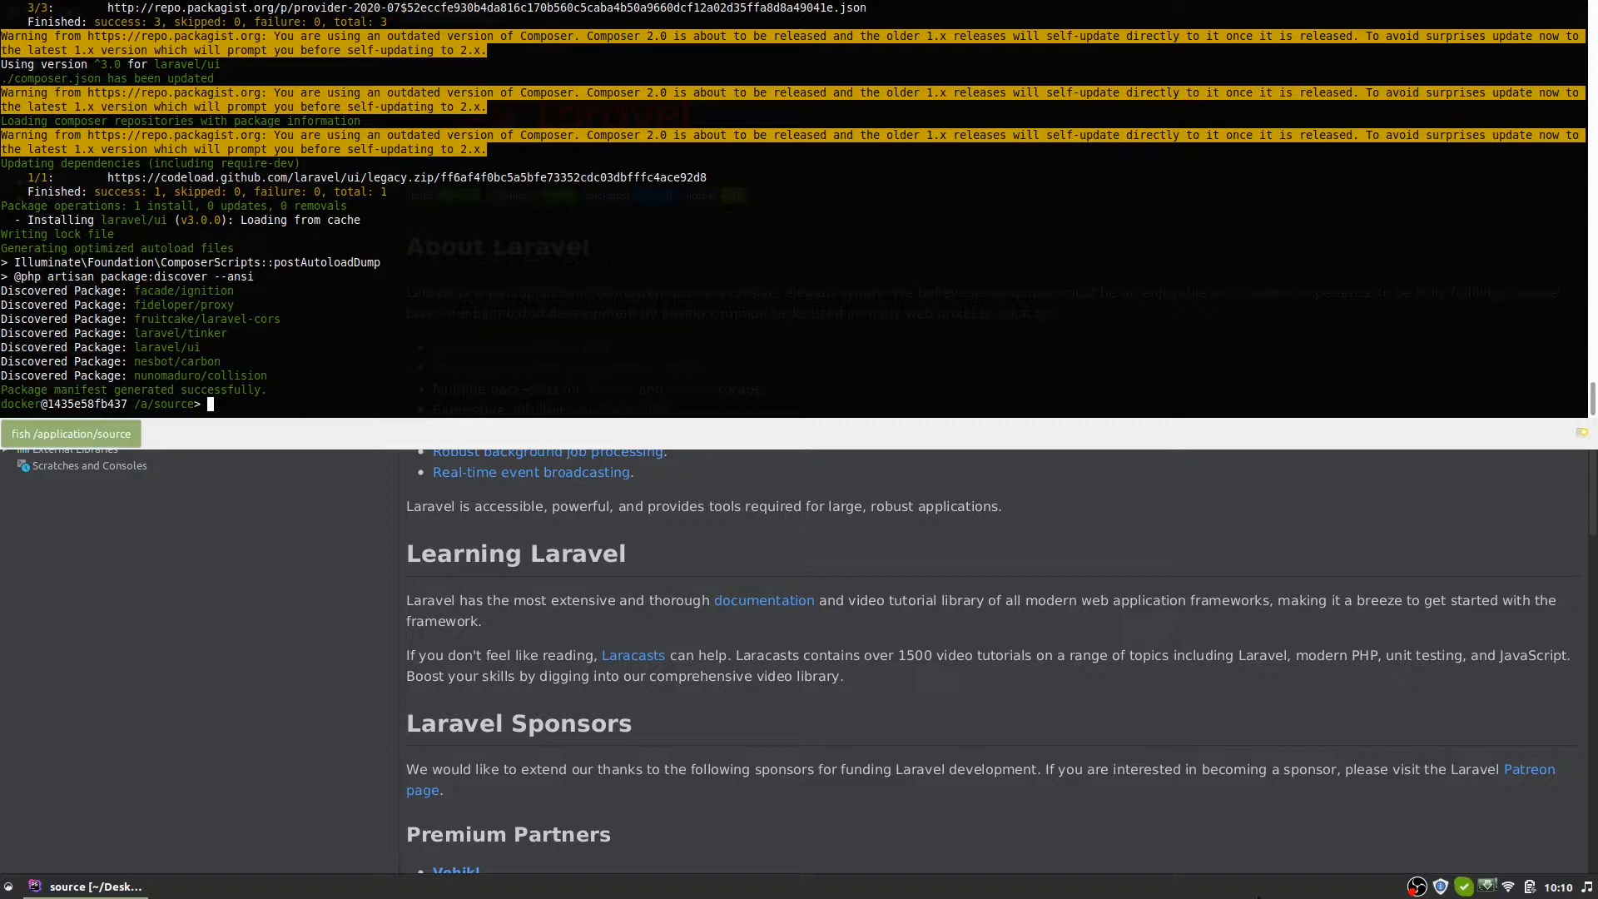
type("php artisan ui vue")
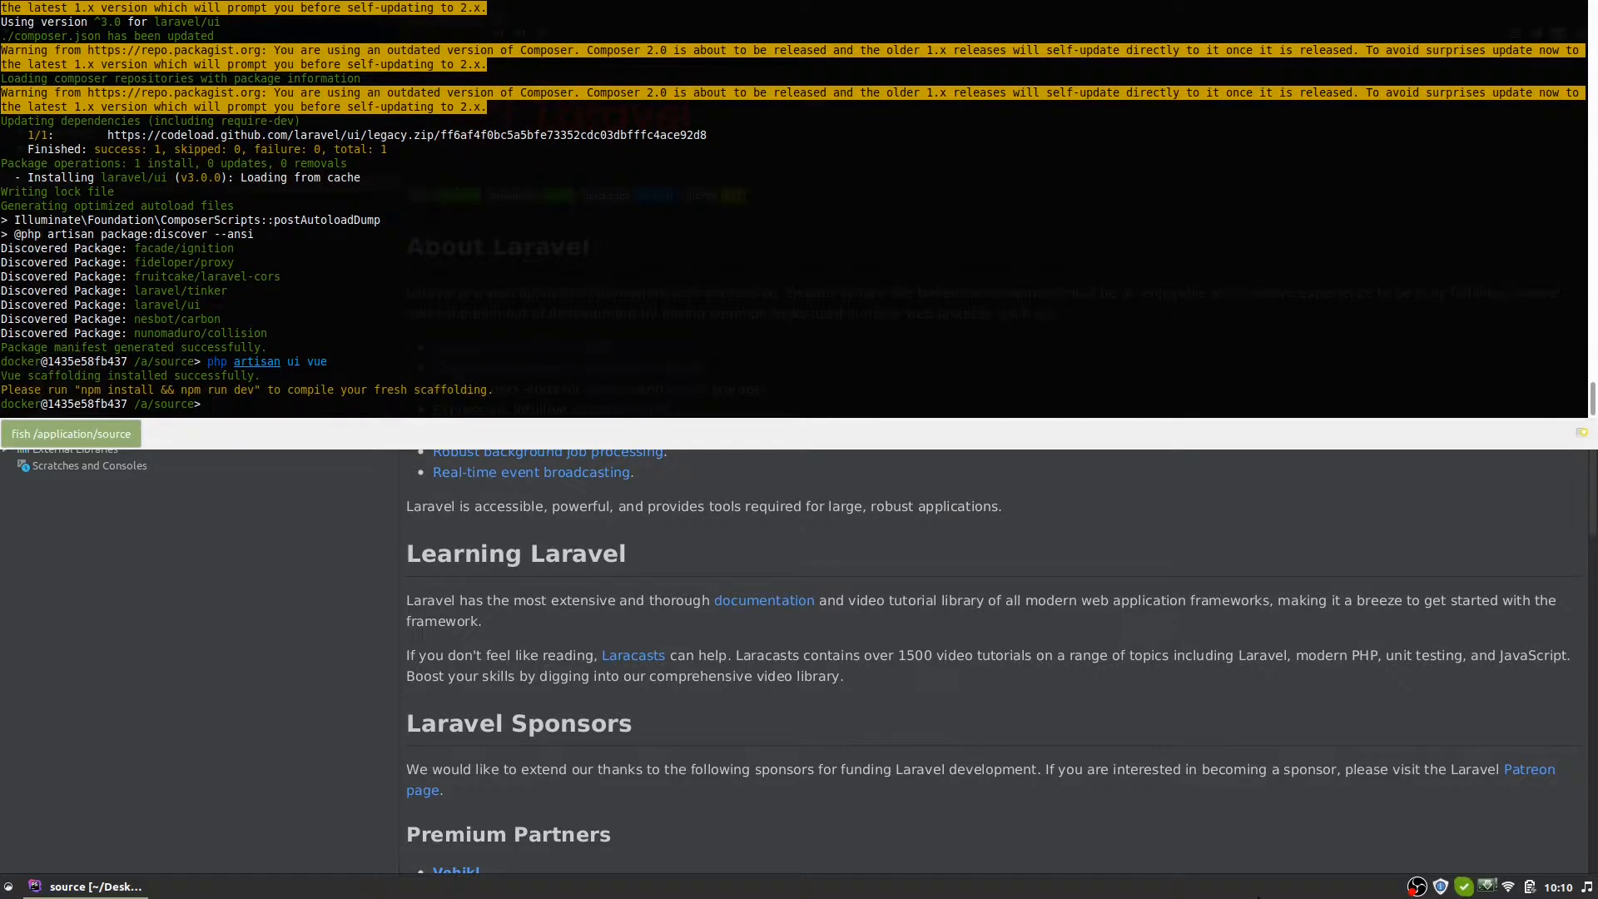
type("npm install")
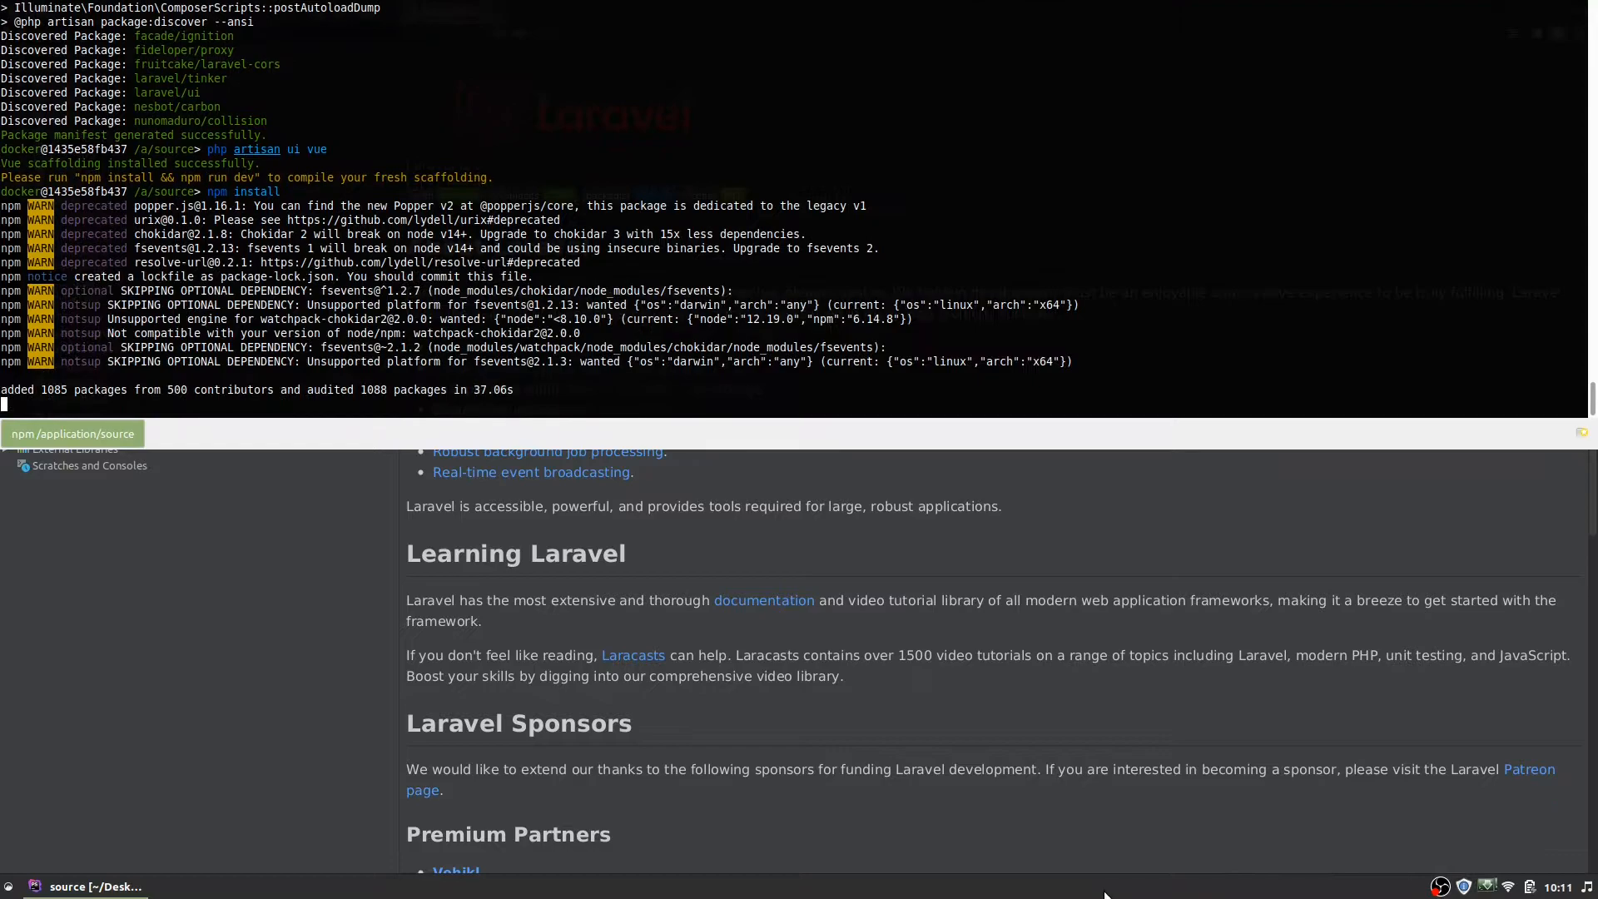
Step: Compile the front-end assets with npm run dev
type("npm run dev")
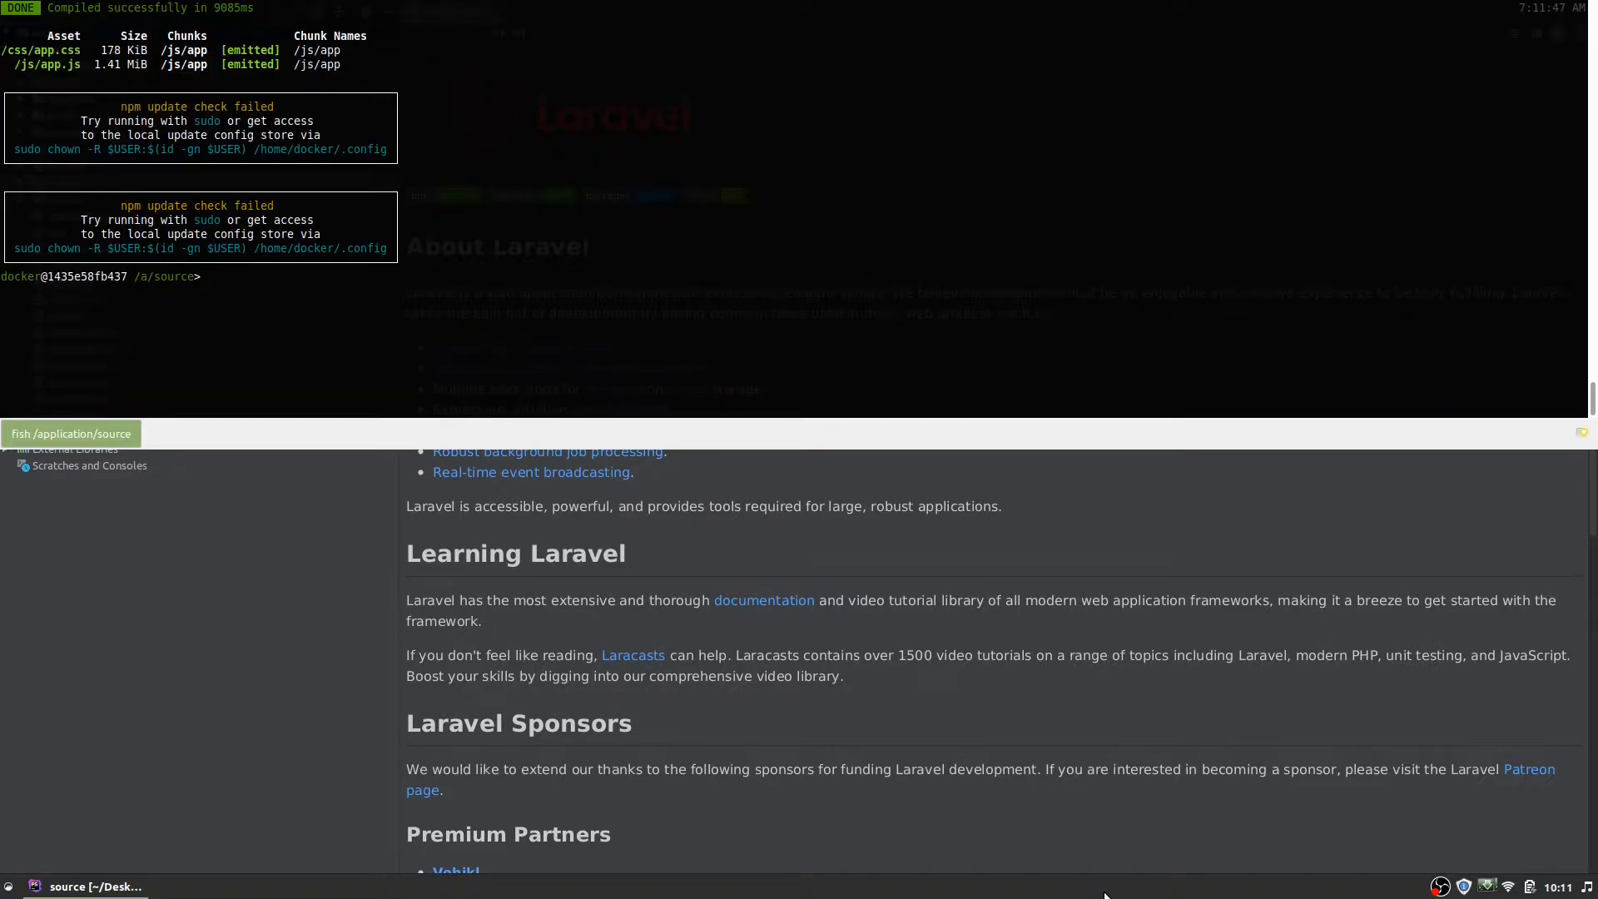
type("npm run dev")
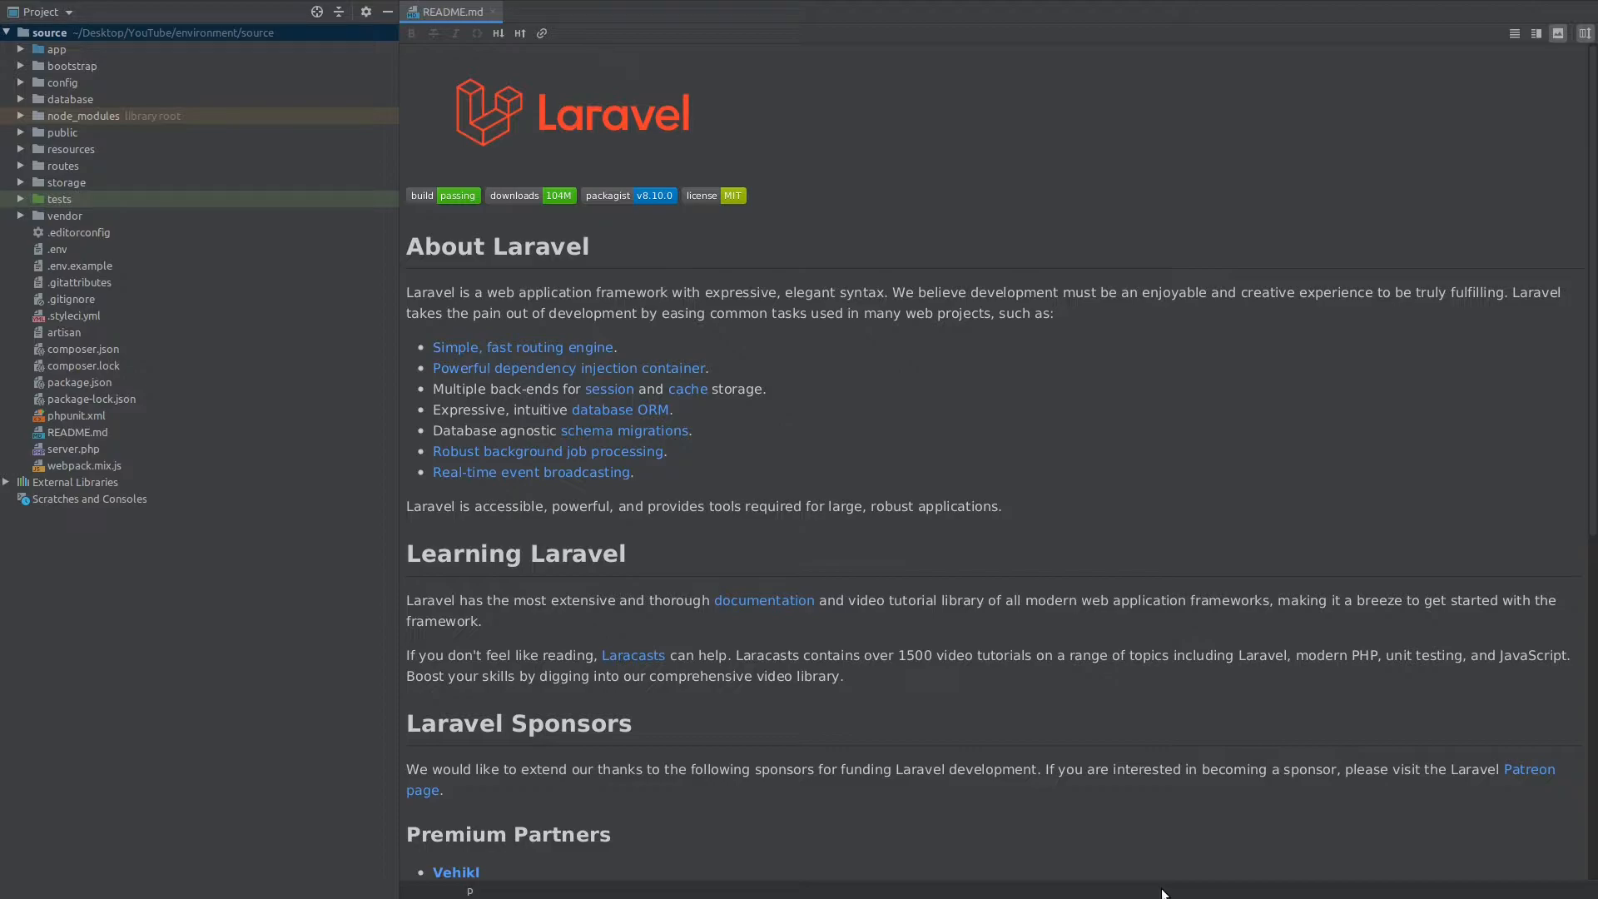
Step: Find ExampleComponent and welcome.blade.php via Search Everywhere and position before the closing body
type("exam")
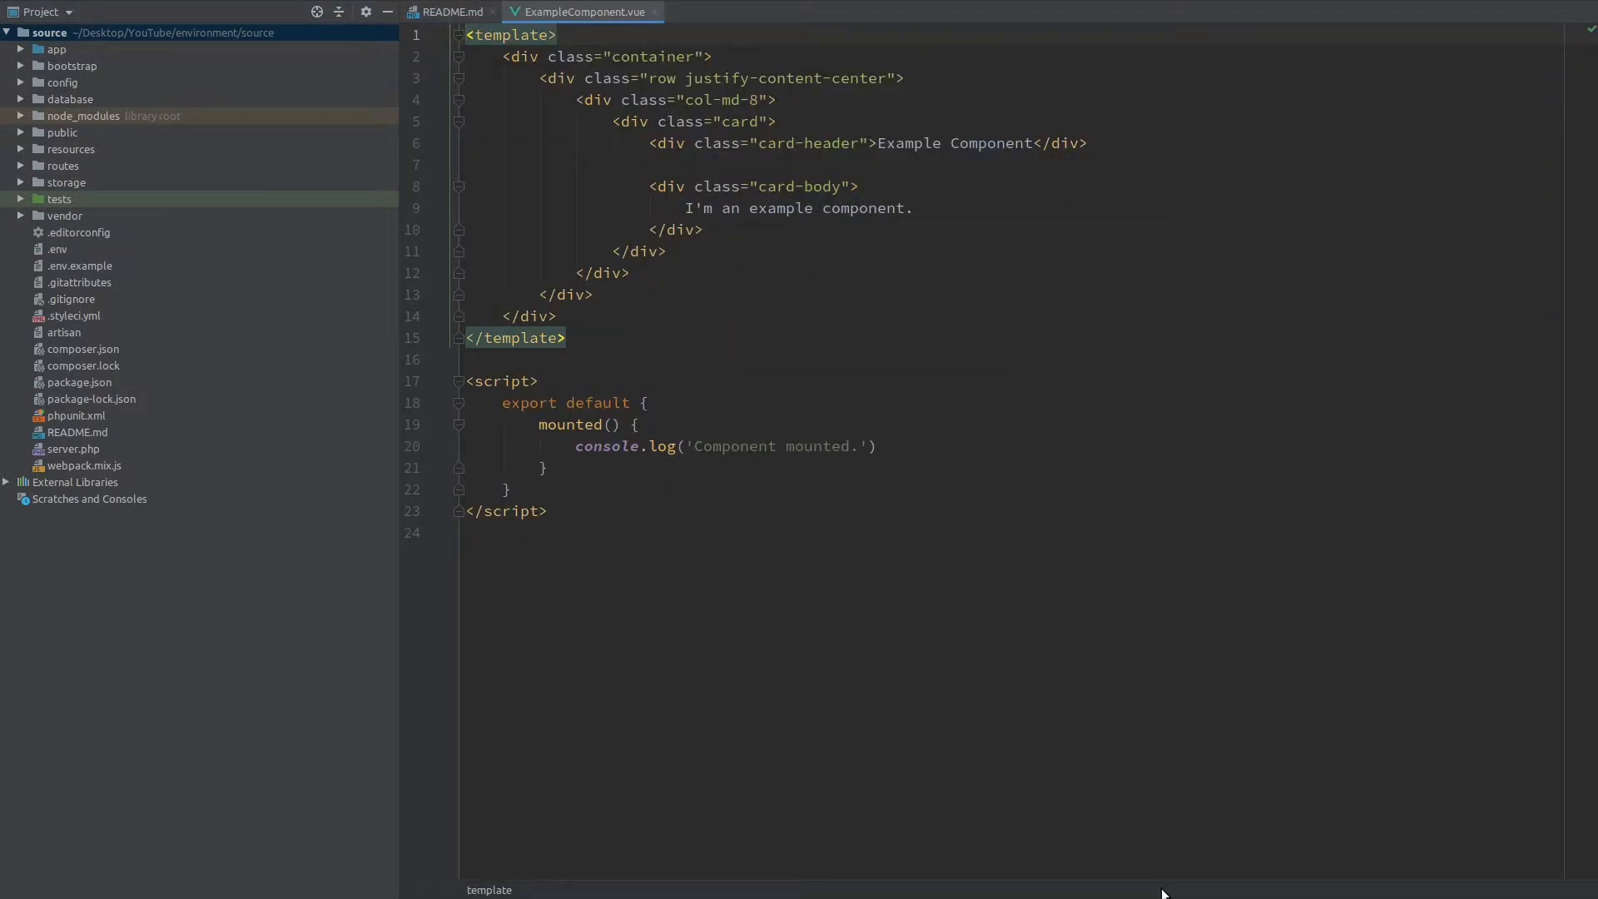
type("welcom")
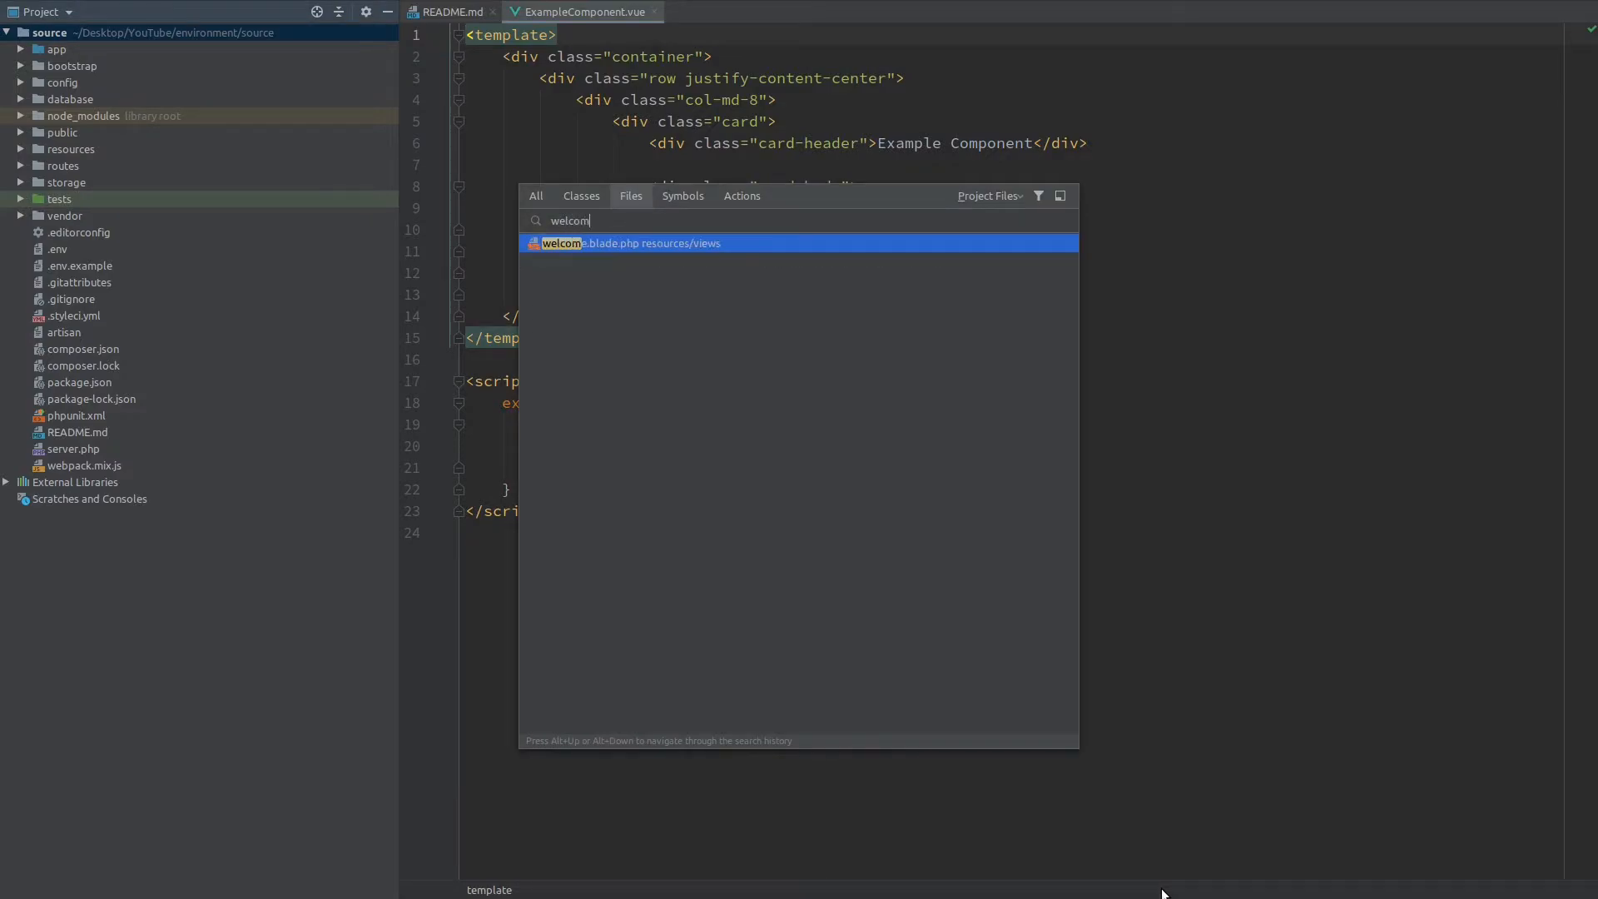
left_click(633, 243)
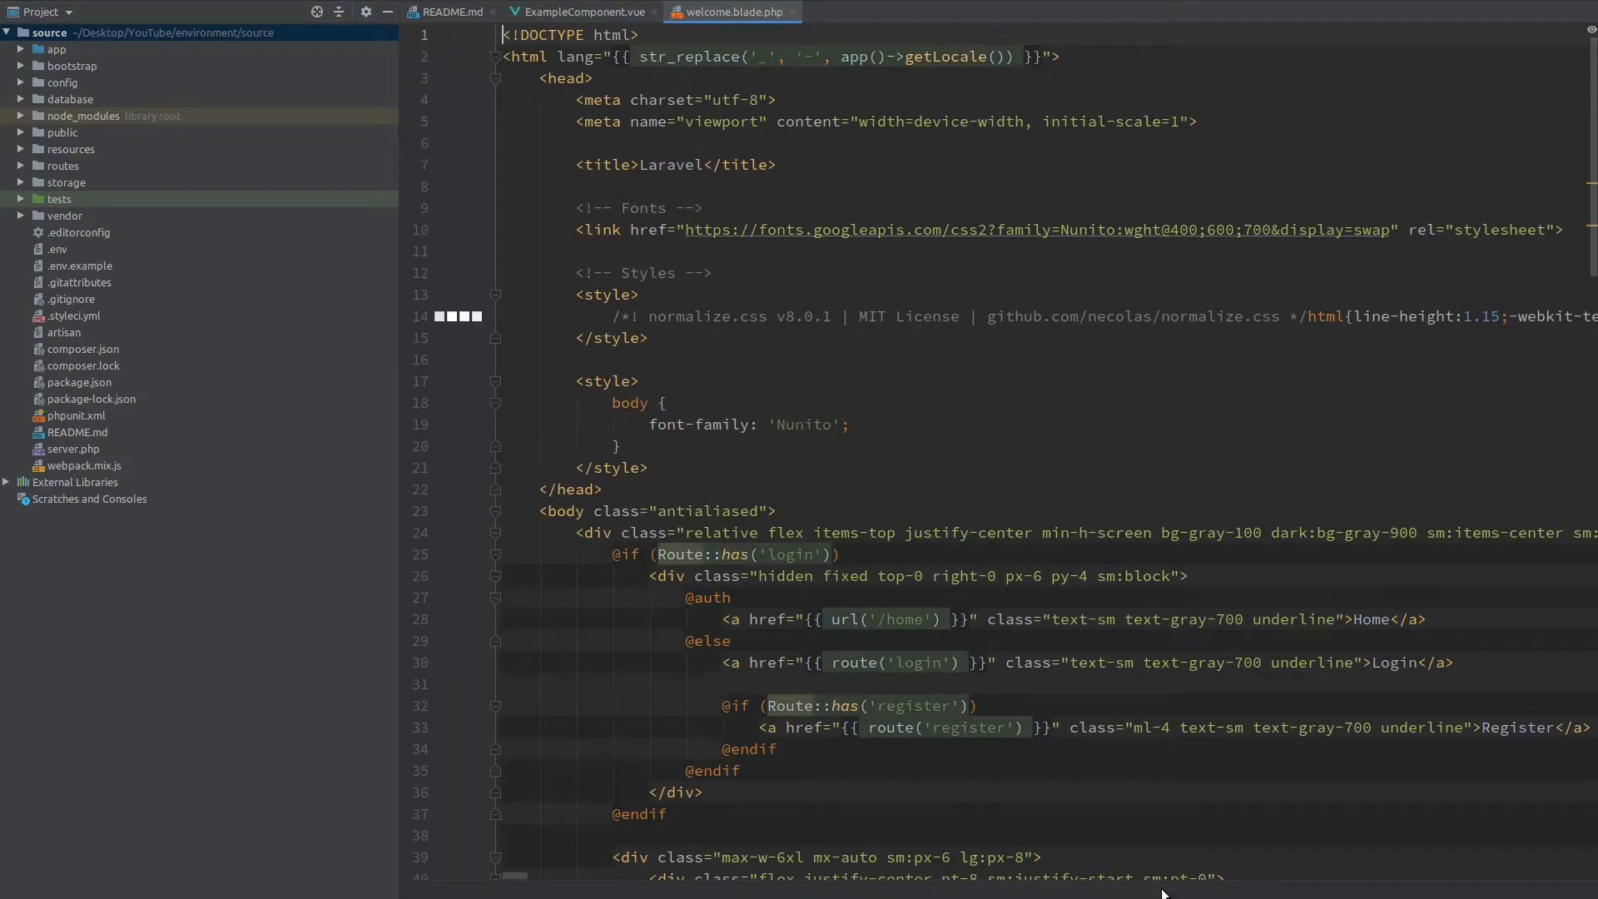
scroll("down", 3)
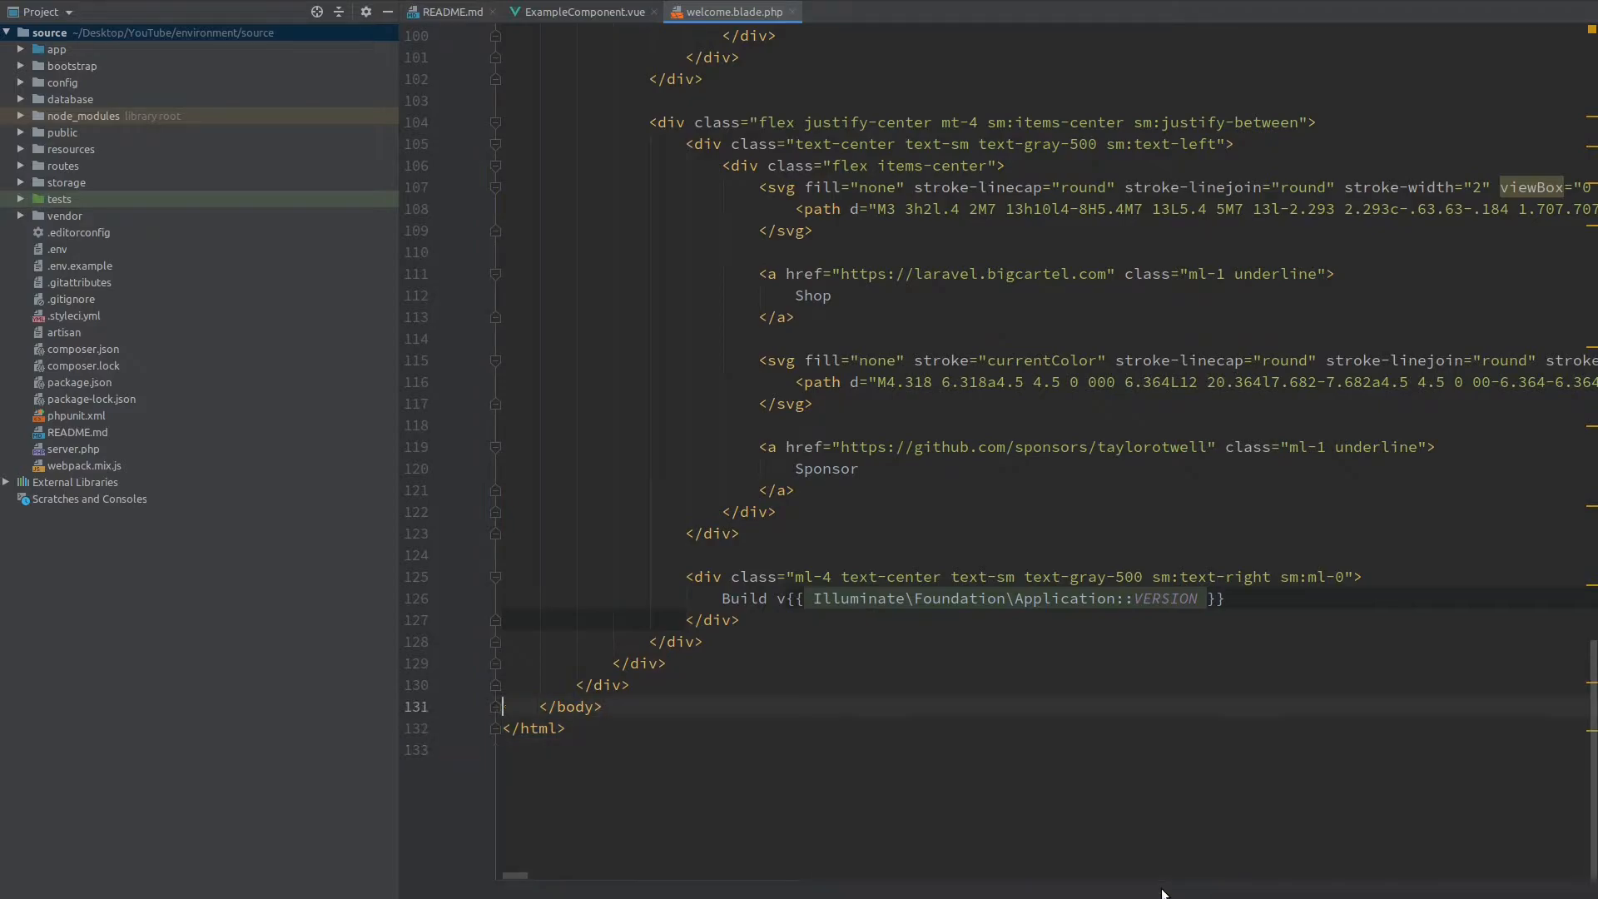
key("enter")
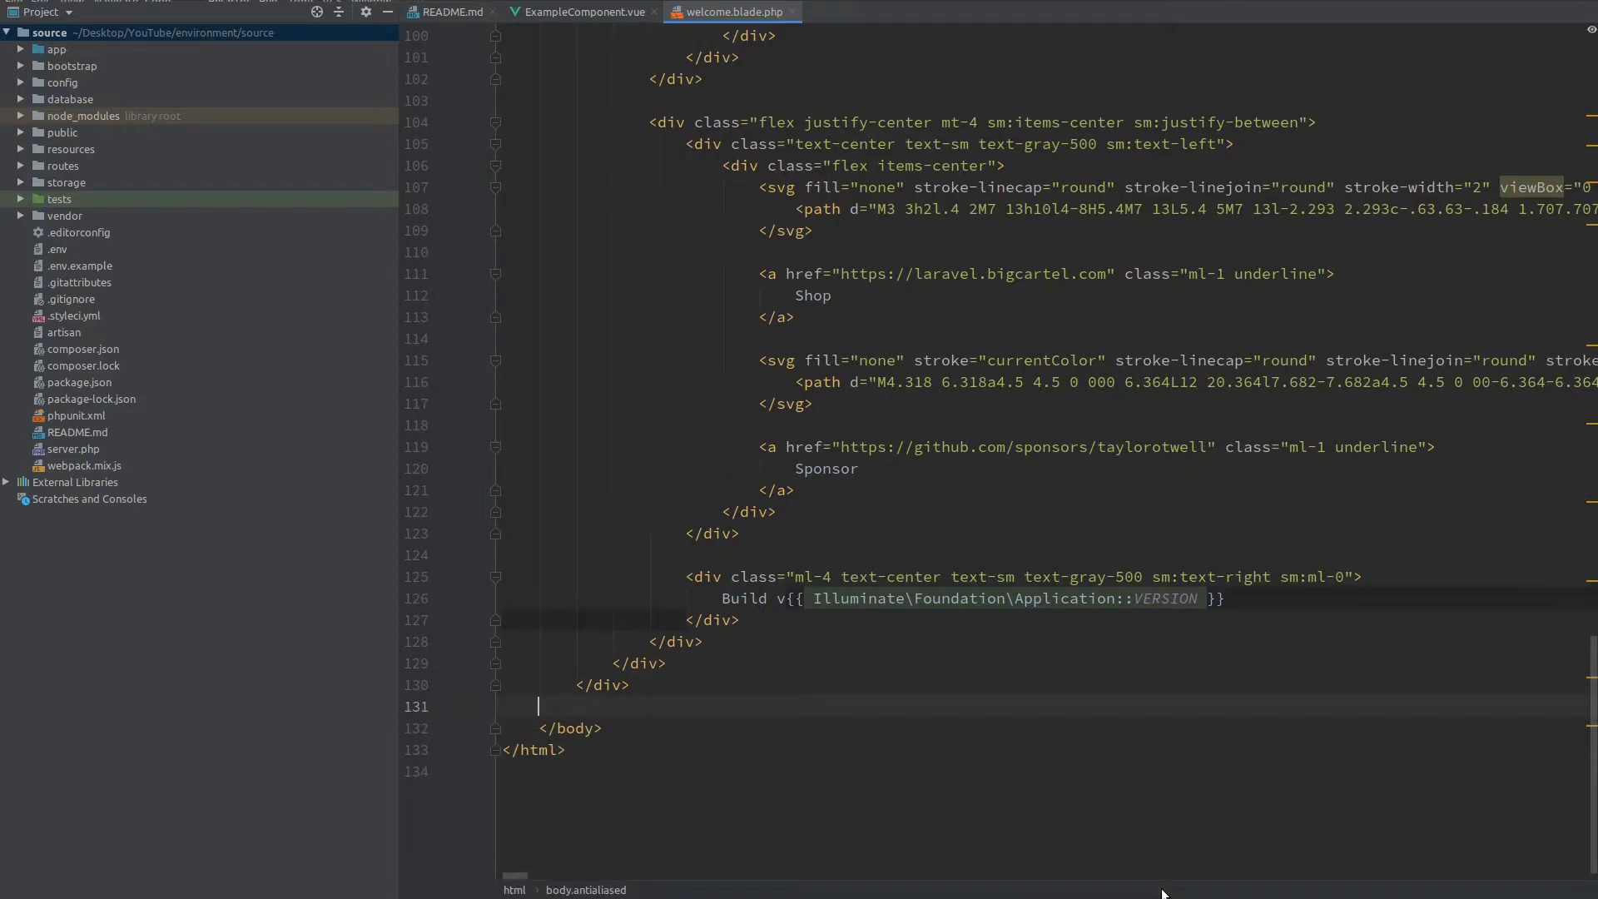
Step: Add a script tag with src {{ mix('js/app.js') }} before the body ends
type("scrip")
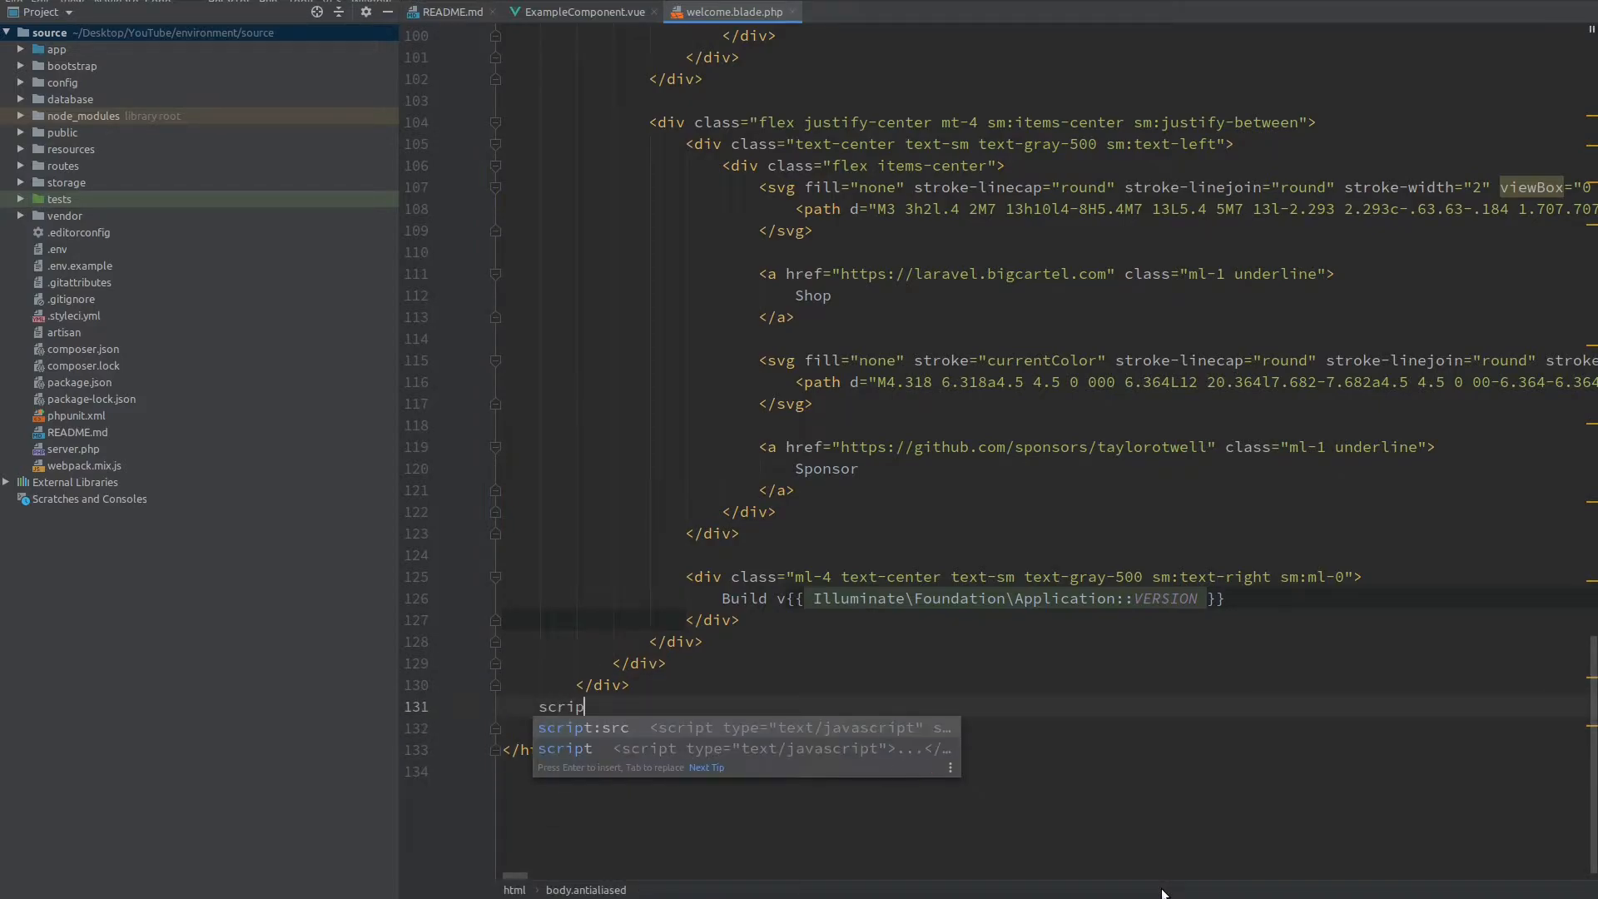
key("Tab")
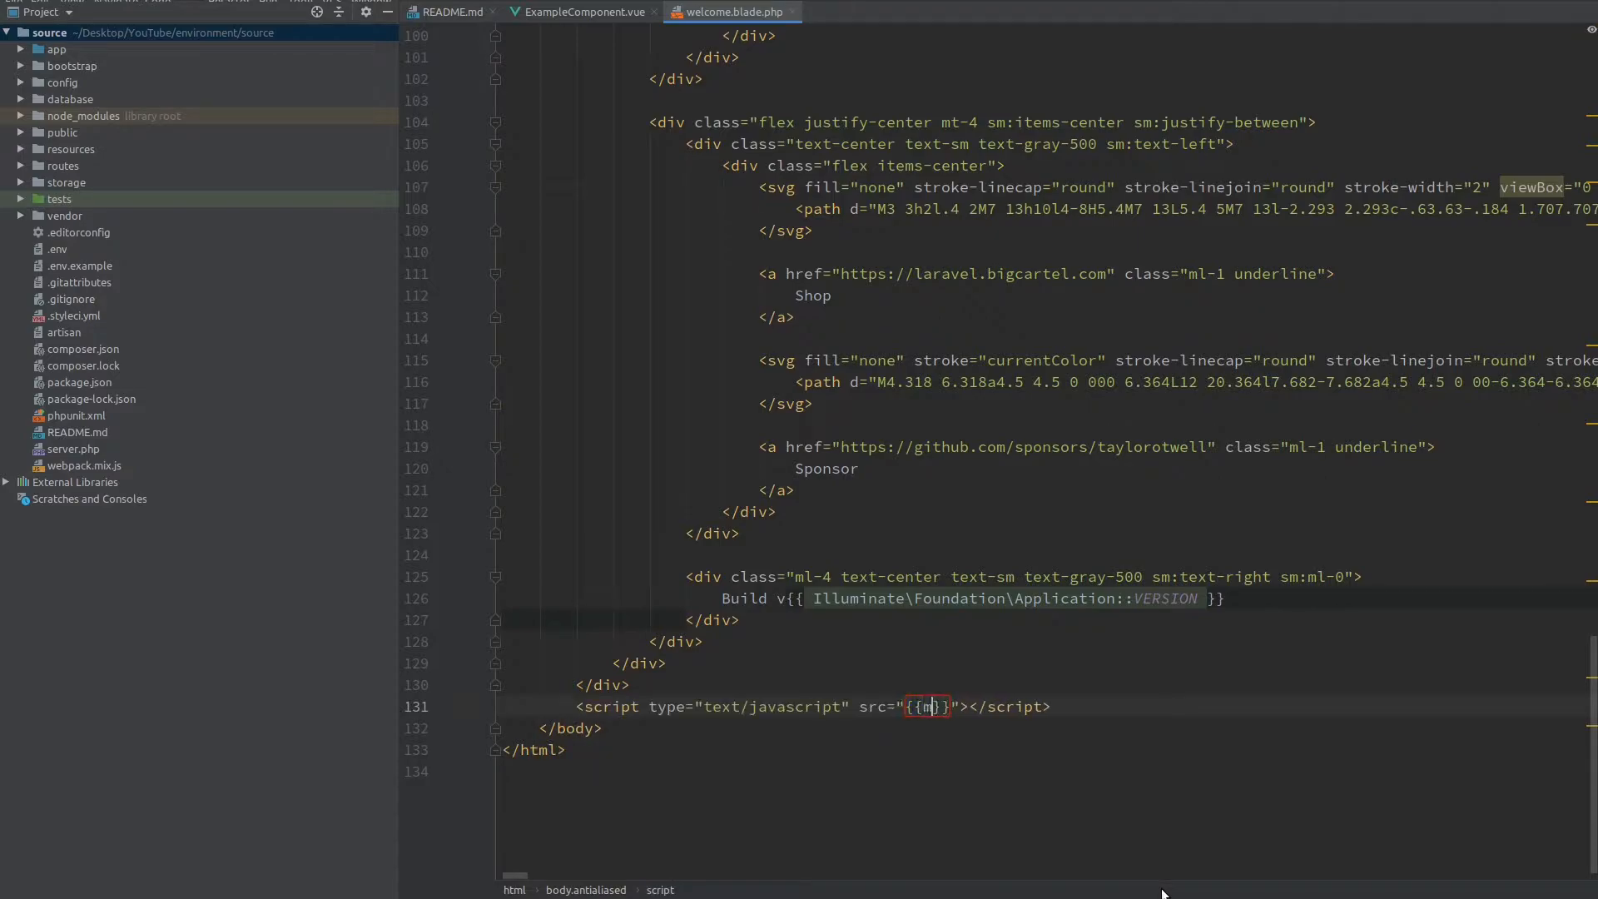
type("ix()")
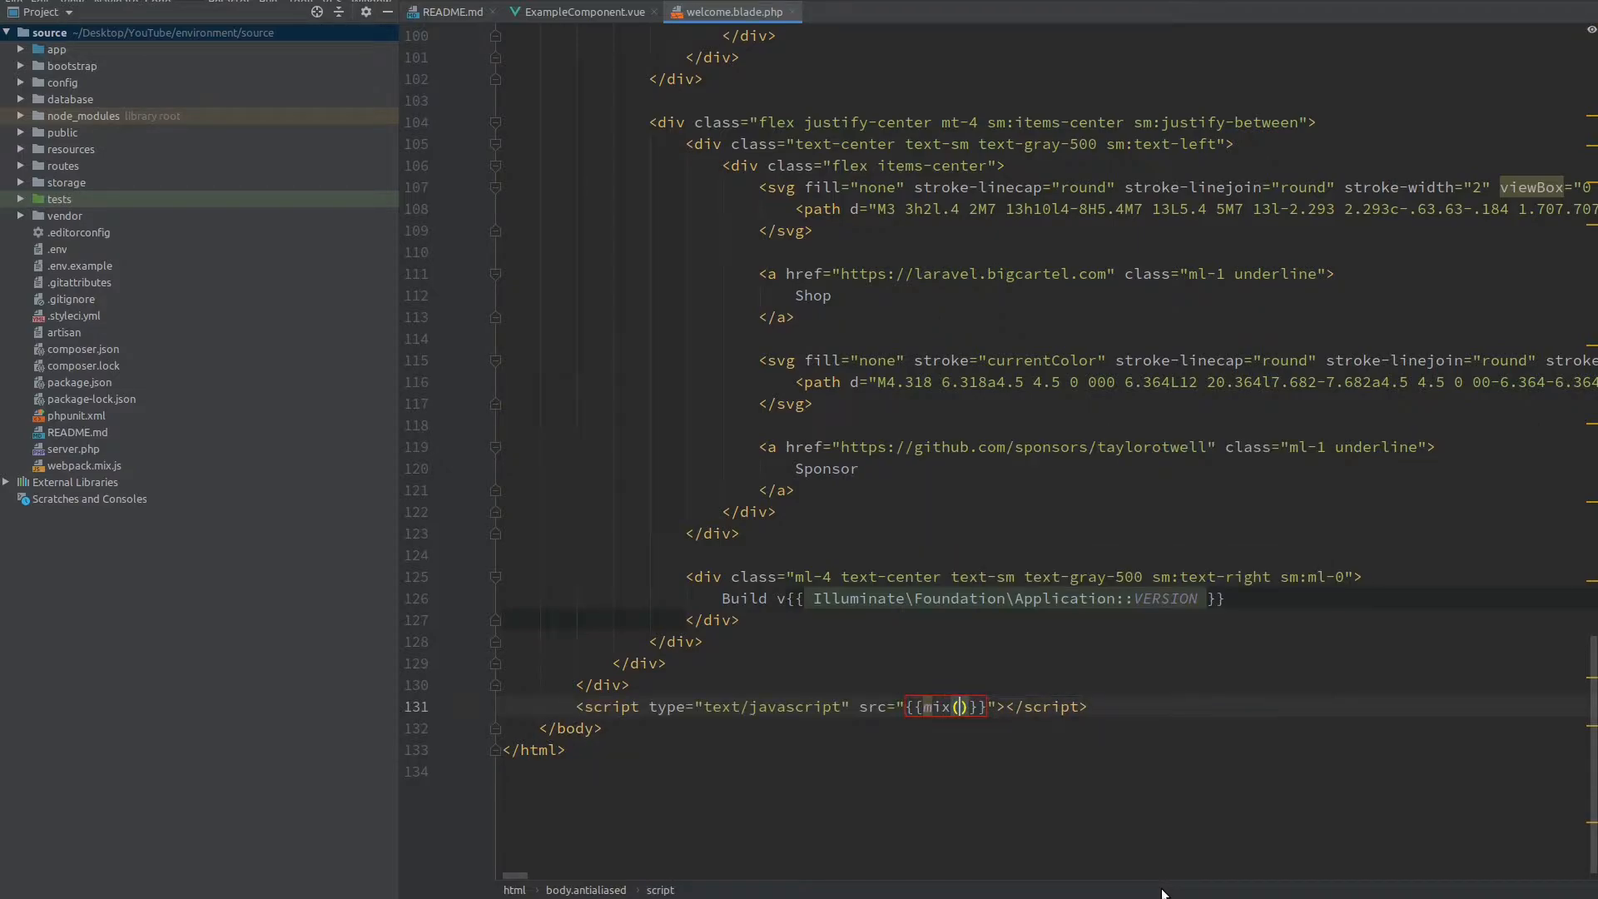
type("'")
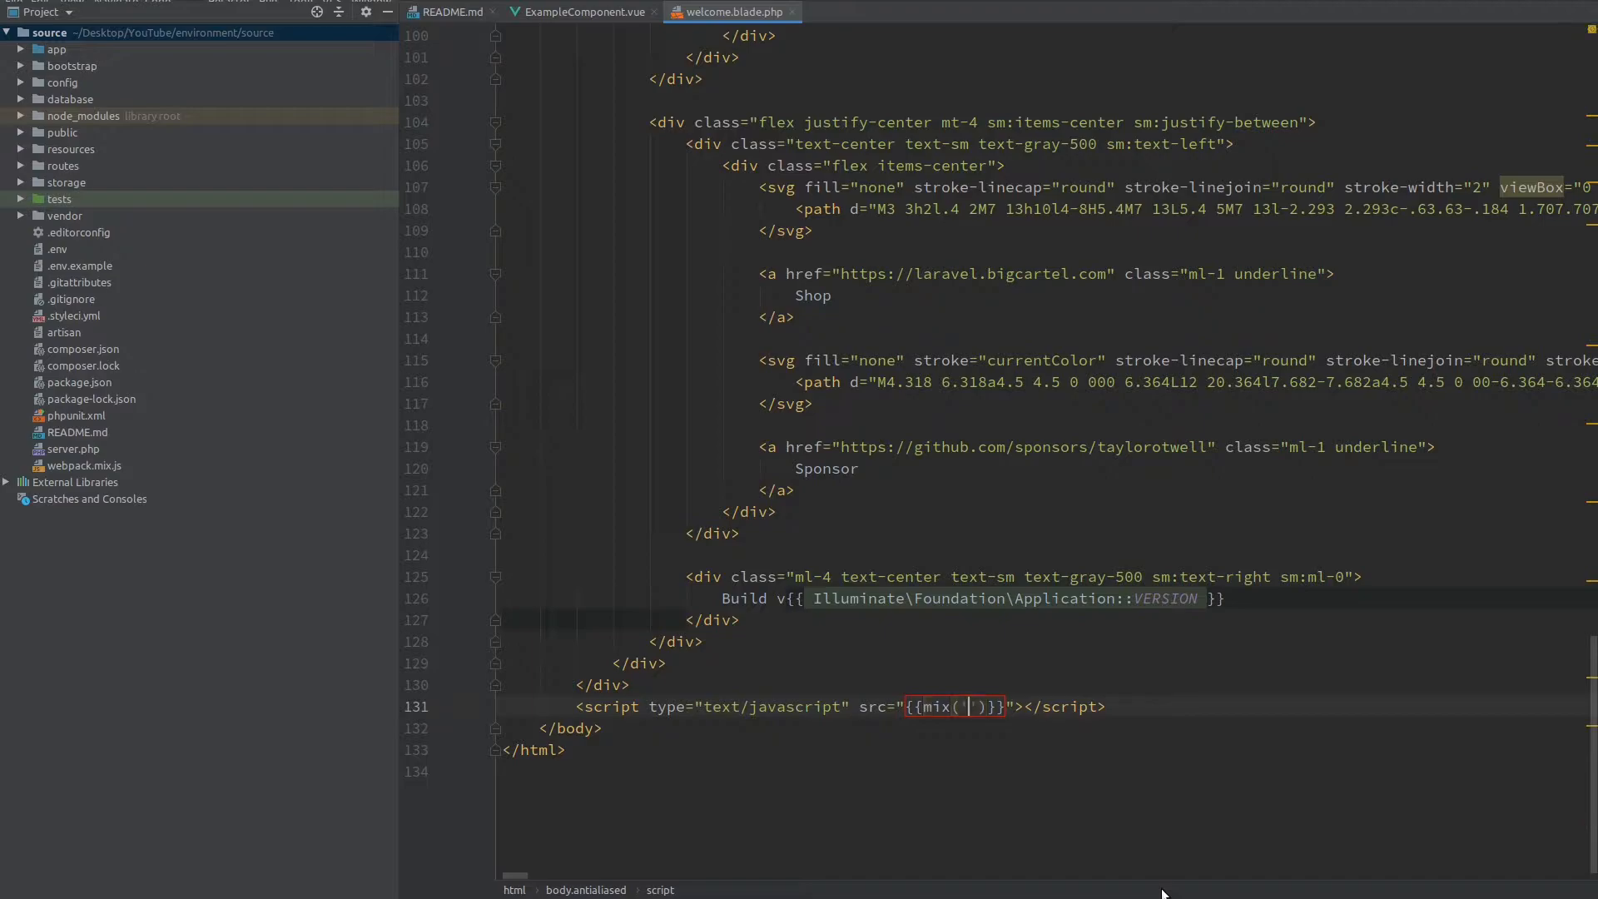
type("js/app.")
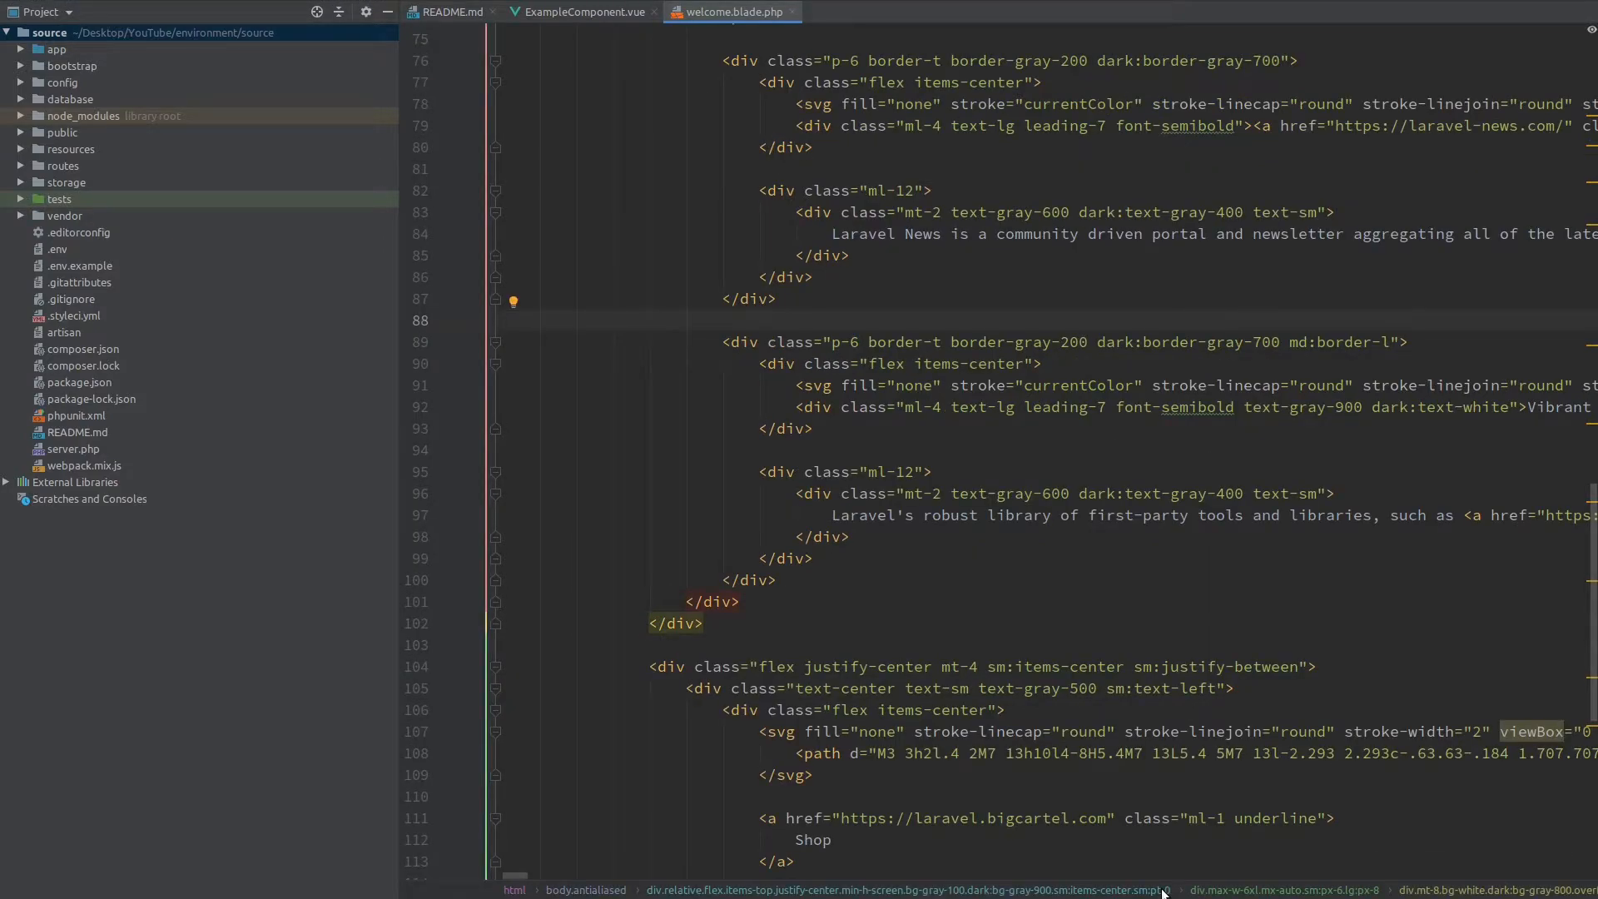
Step: Add a <div id="app"> containing an <example-component> element on line 88 of the welcome view
left_click(720, 319)
type("<div id=\"\"></div>")
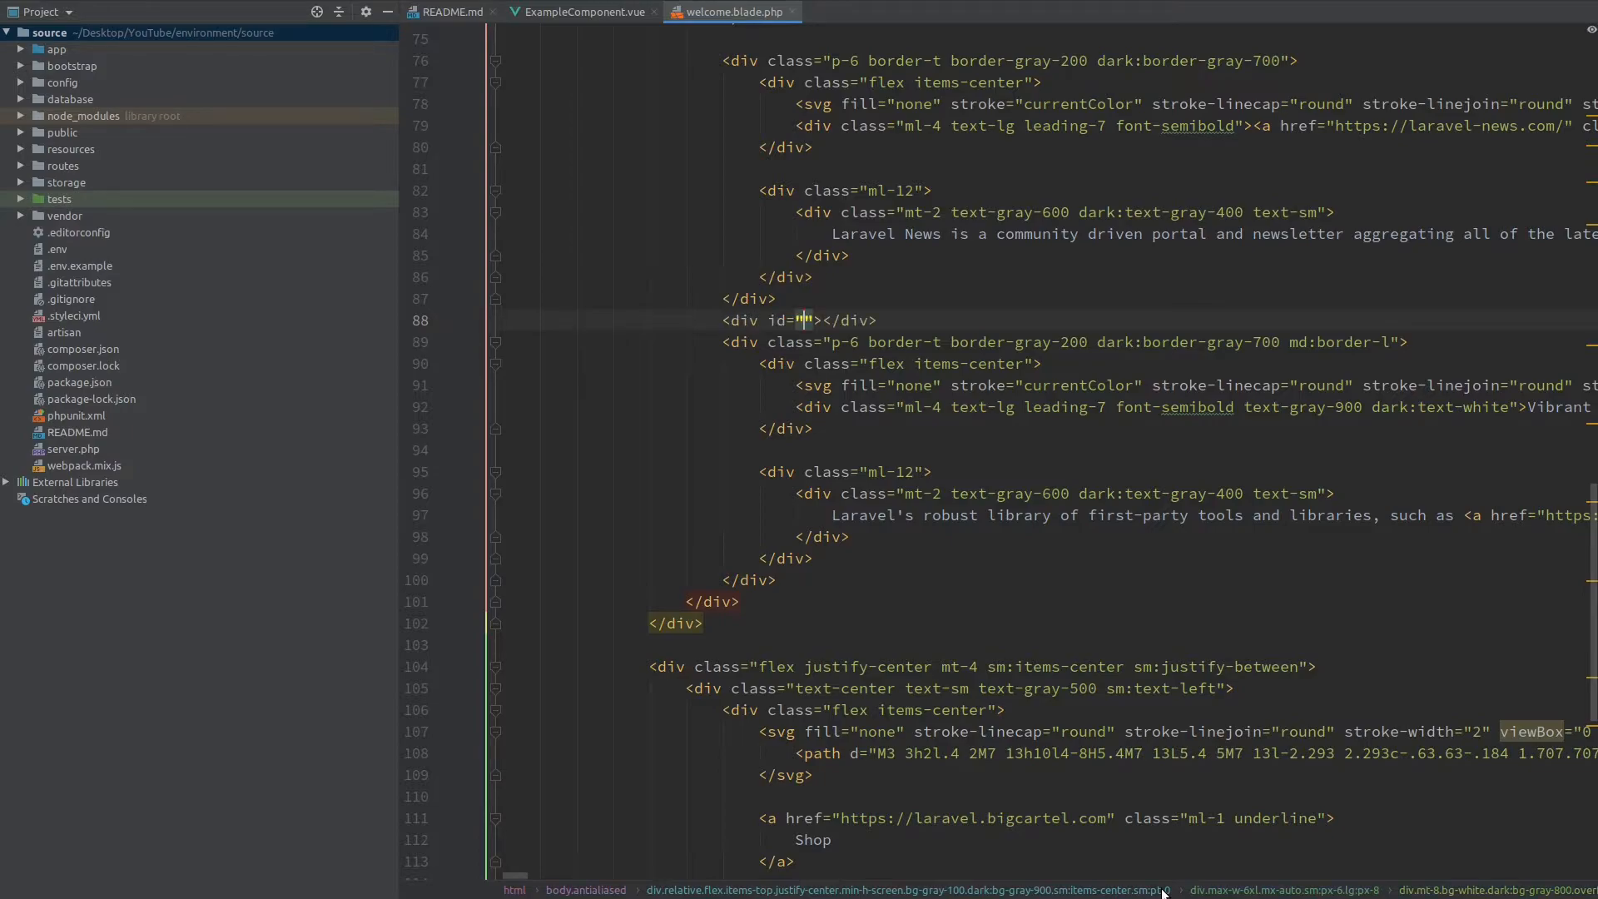
type("app")
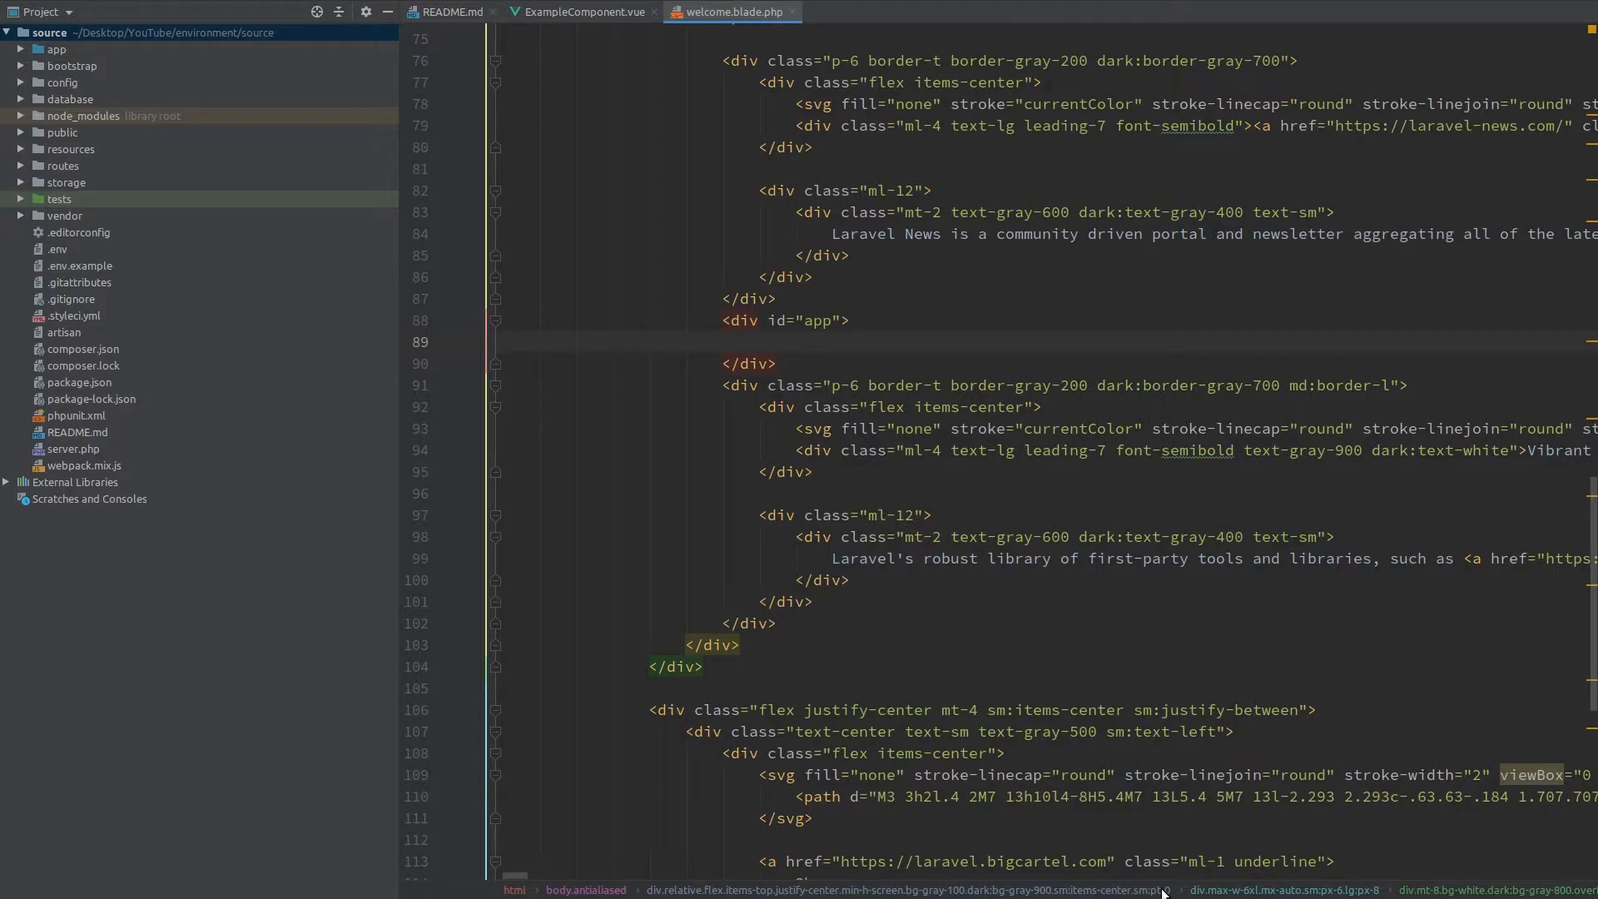
type("example")
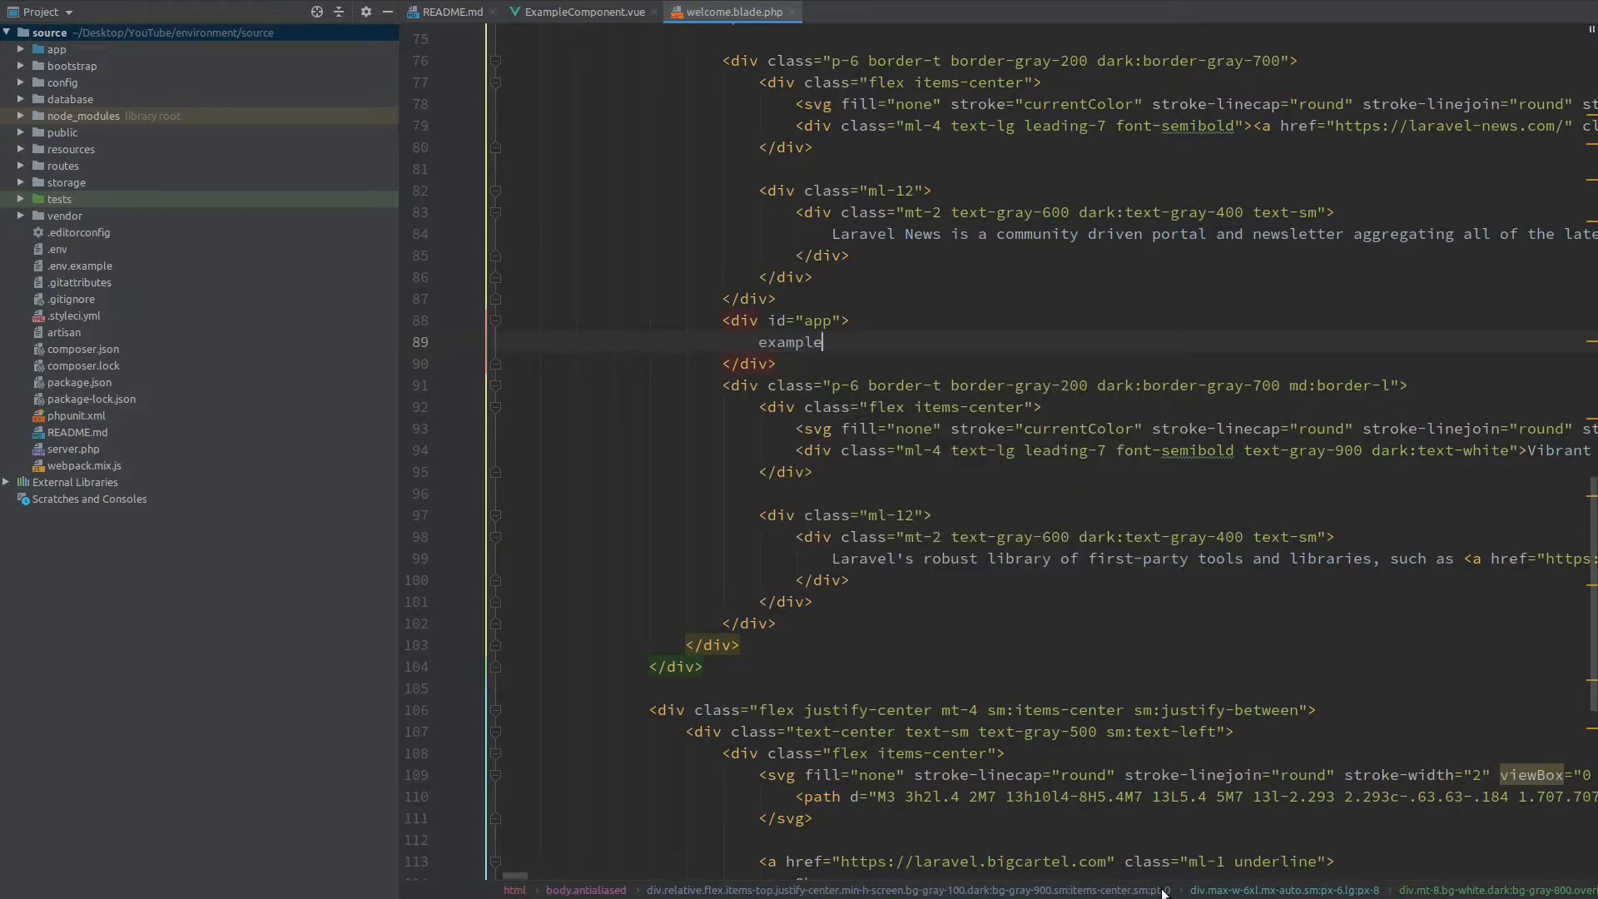
type("-componen")
type("web")
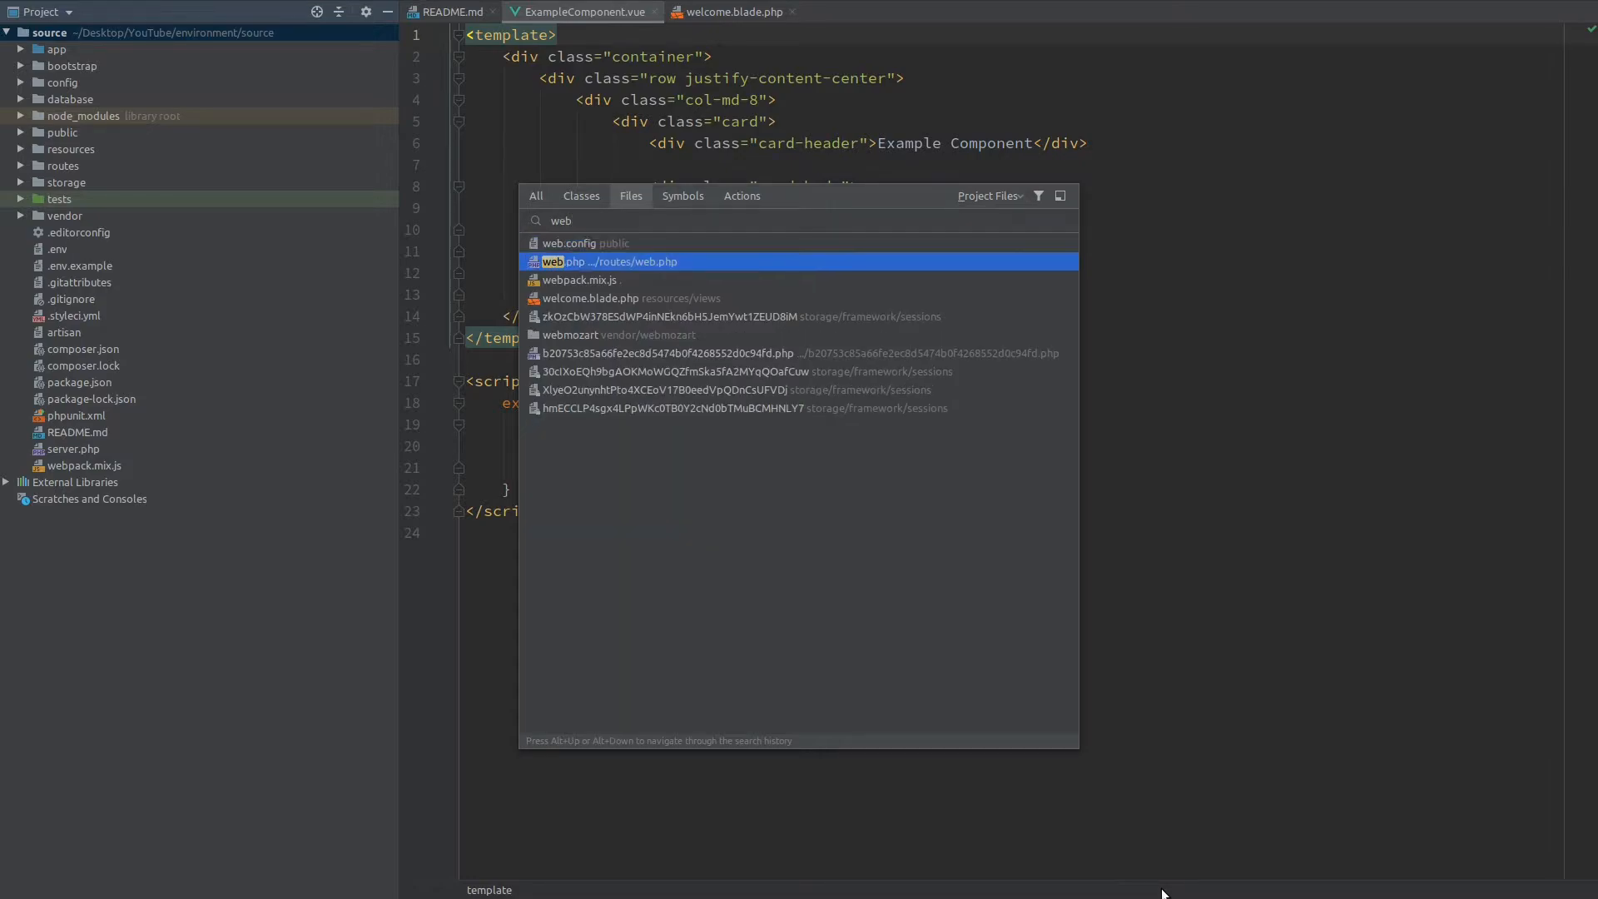
Step: In web.php start a Route::get('session') closure route
left_click(607, 261)
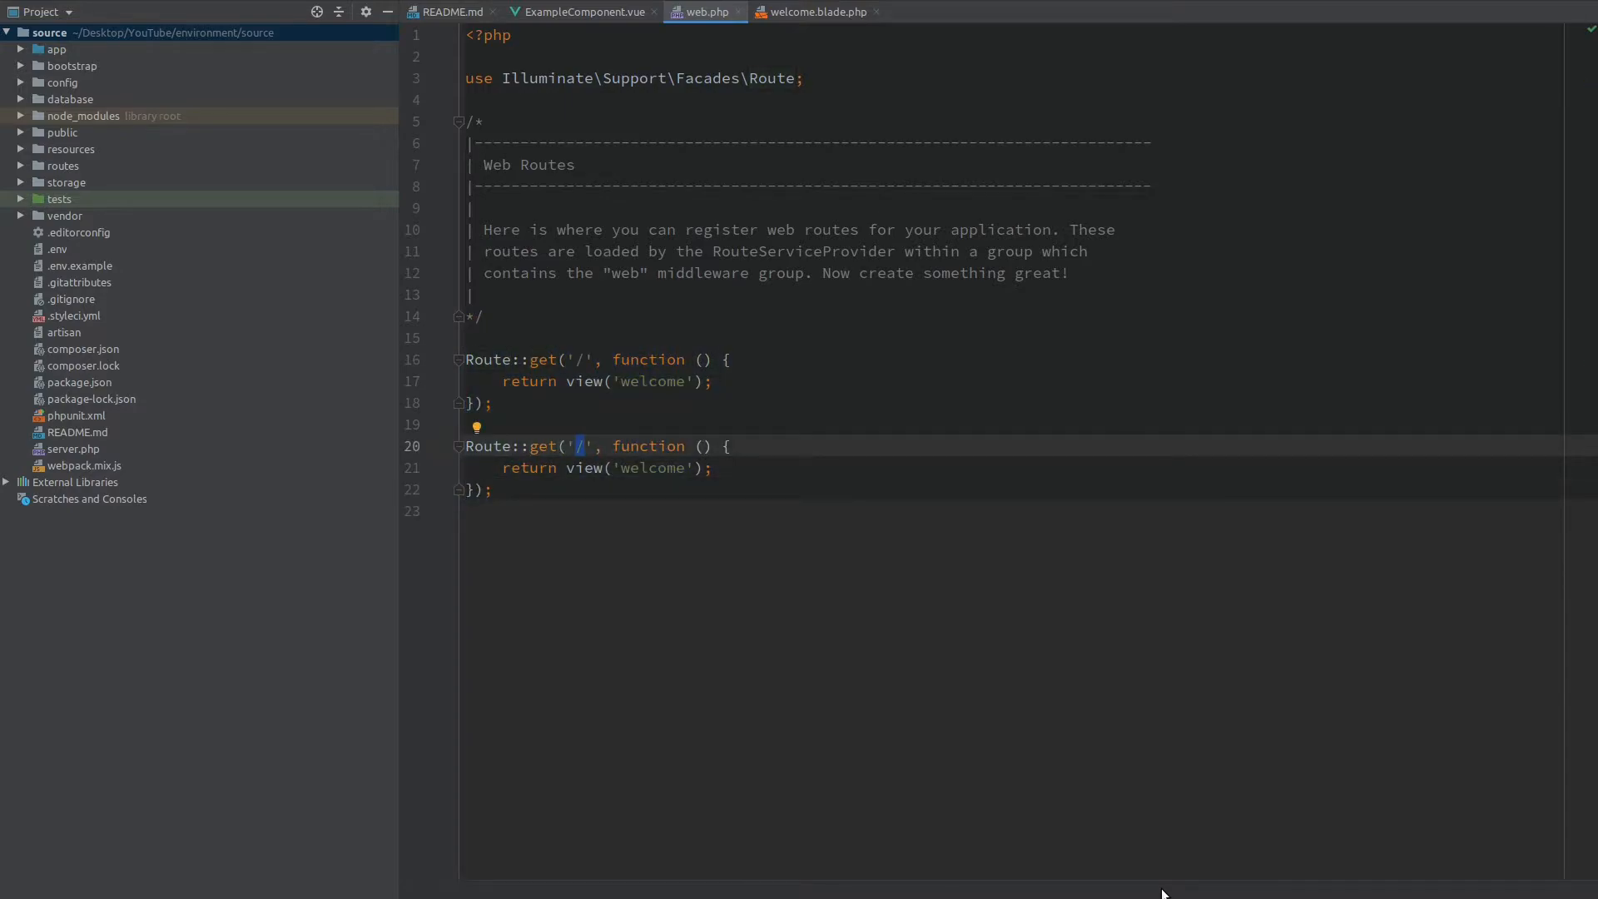
key("ctrl+tab")
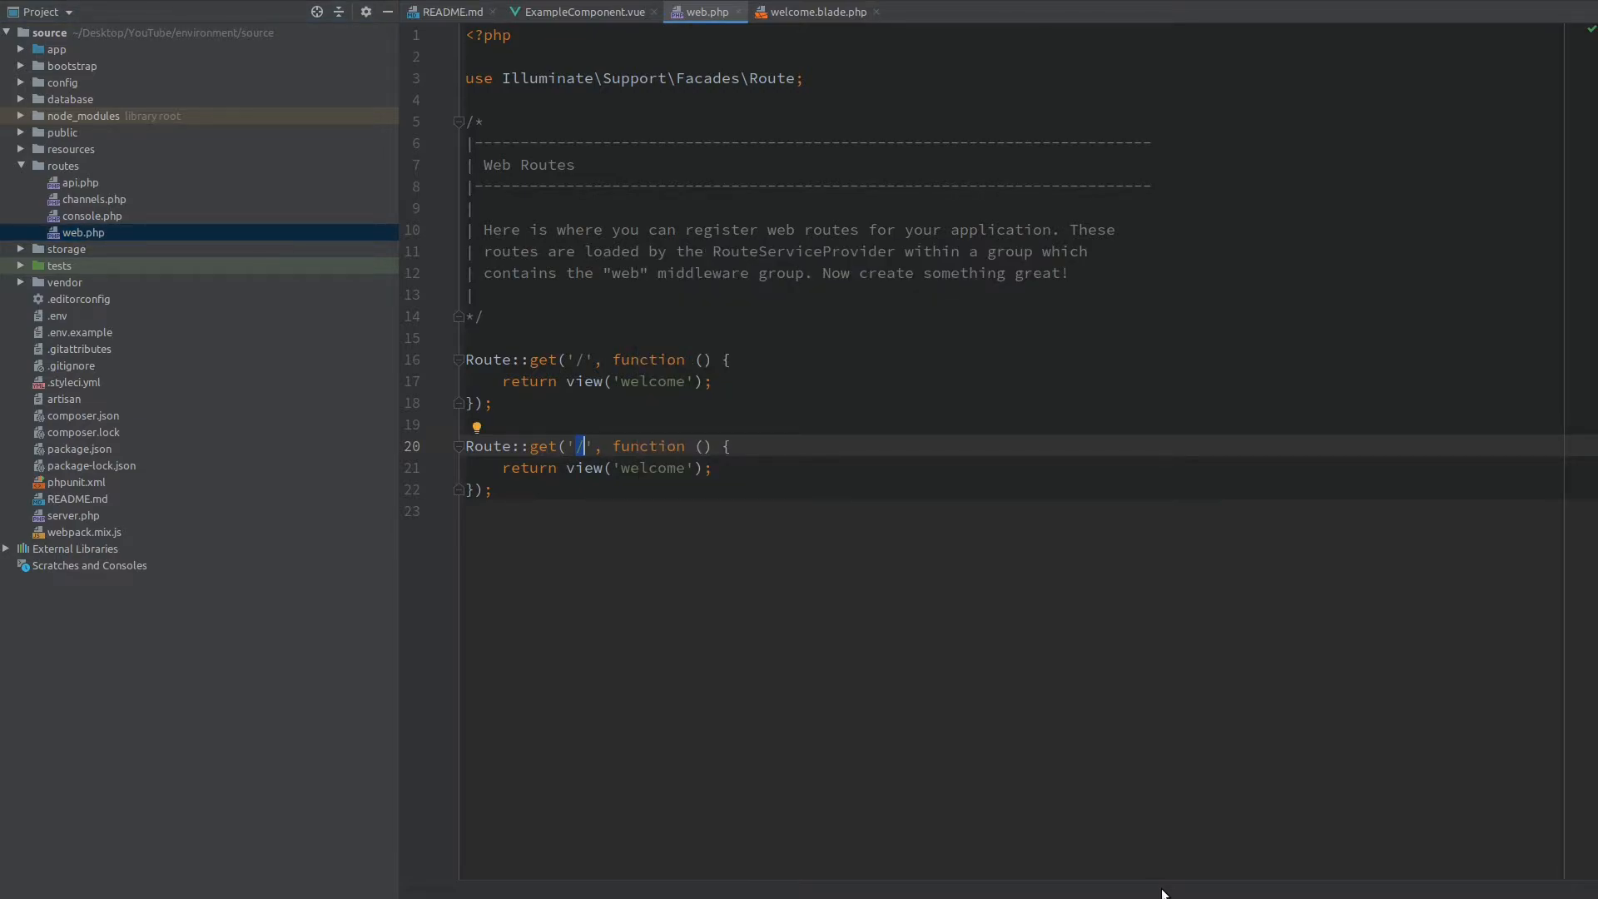
type("s")
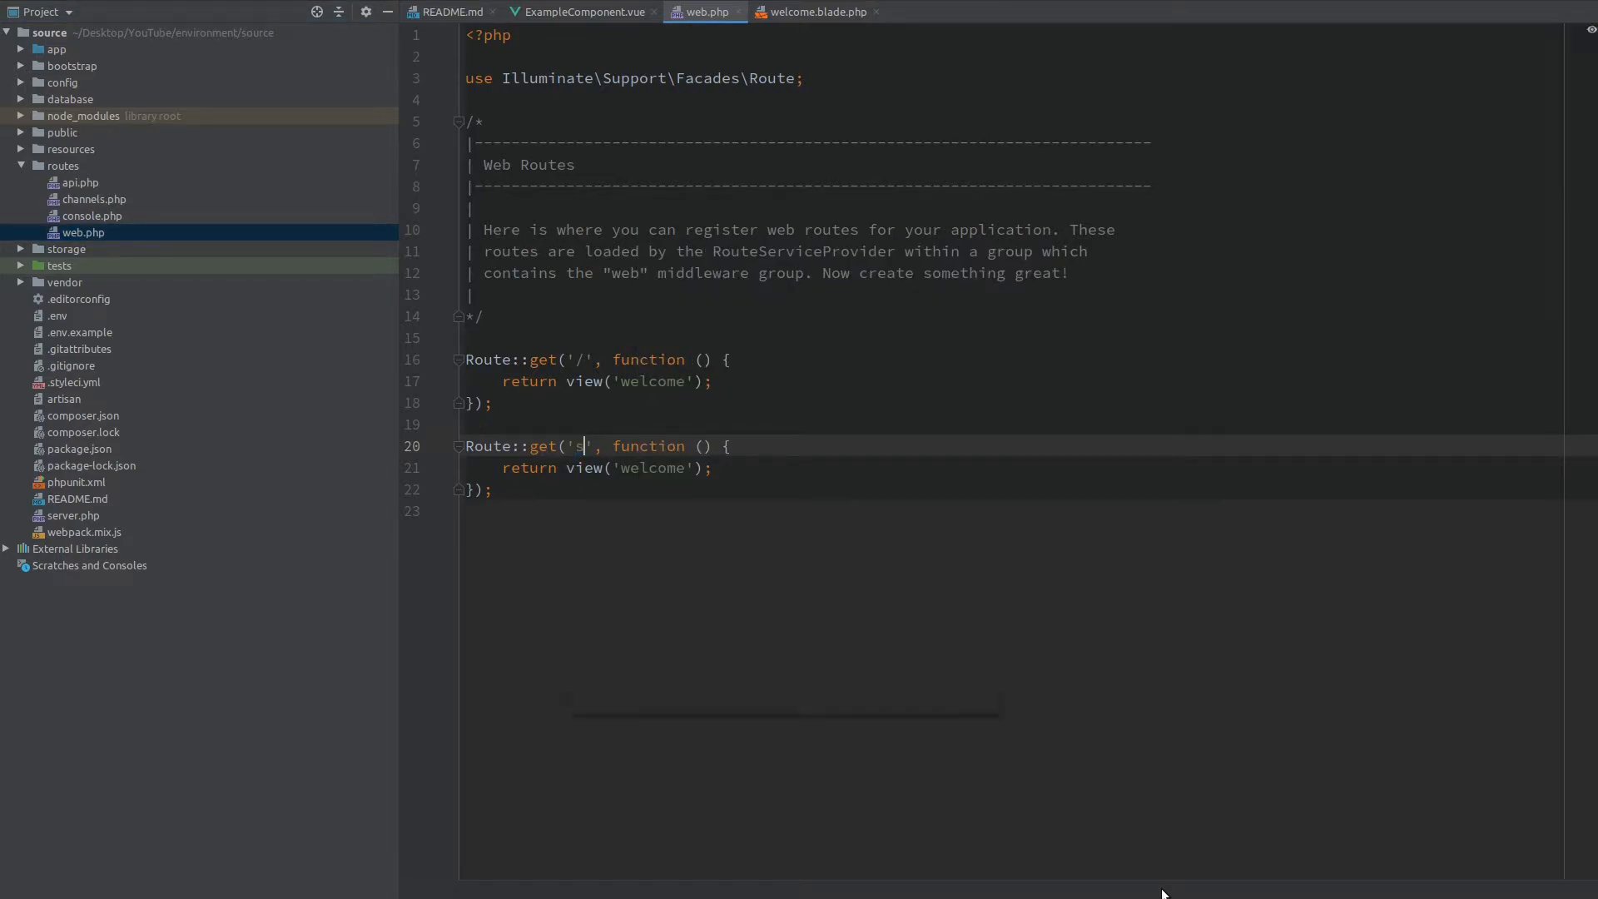
type("ession")
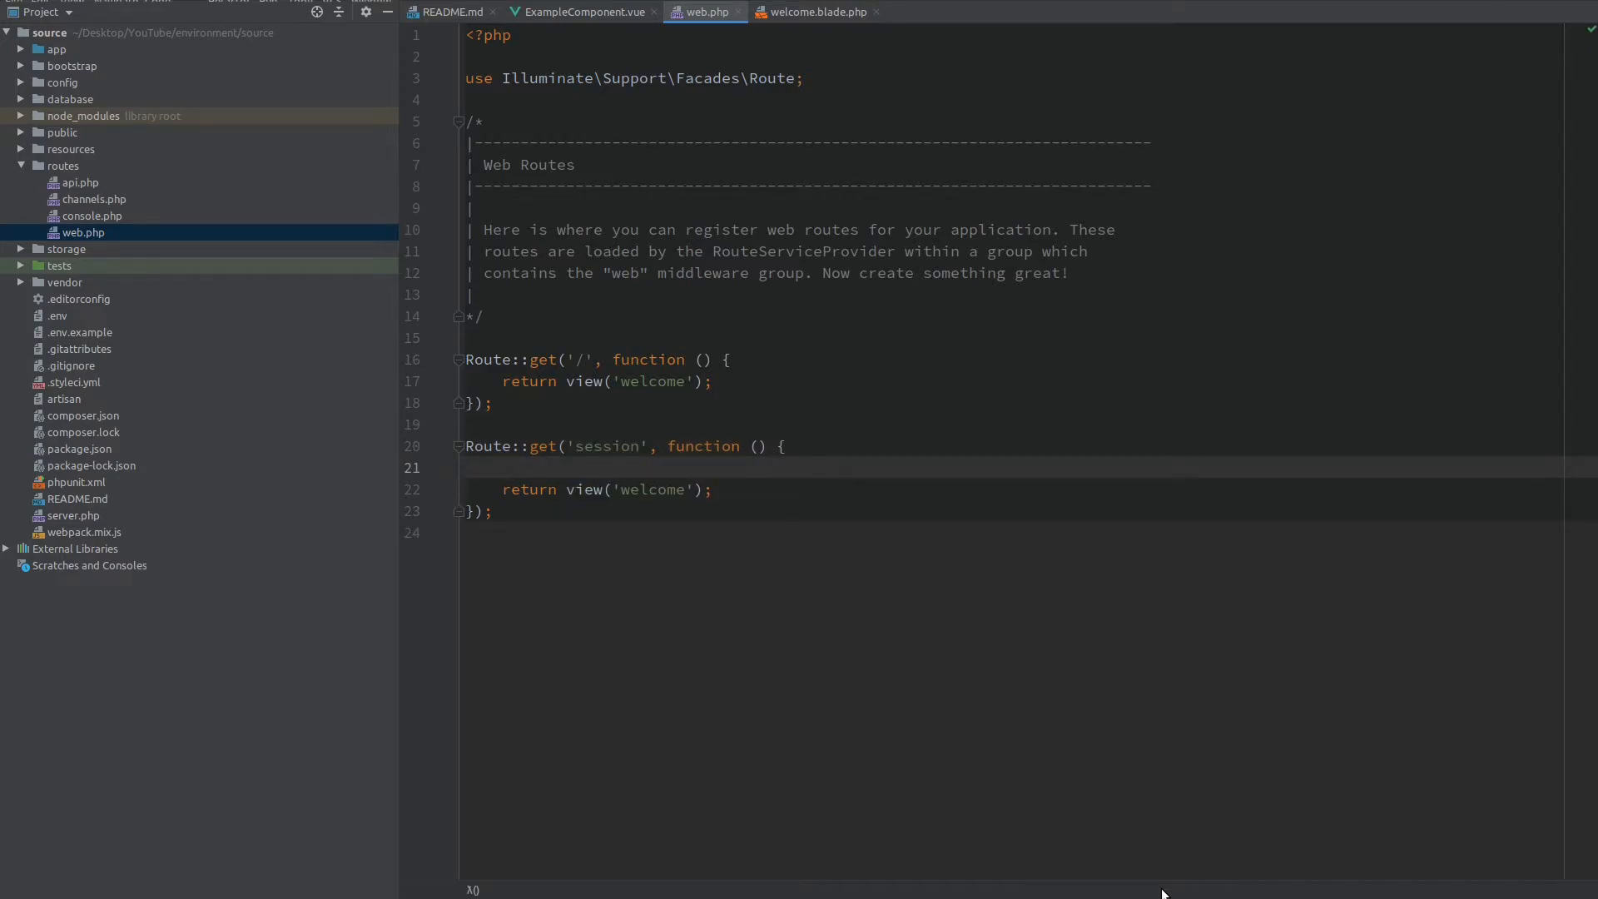
Step: Have the session route build a $data array with 'name' and return response()->json($data)
type("$data =")
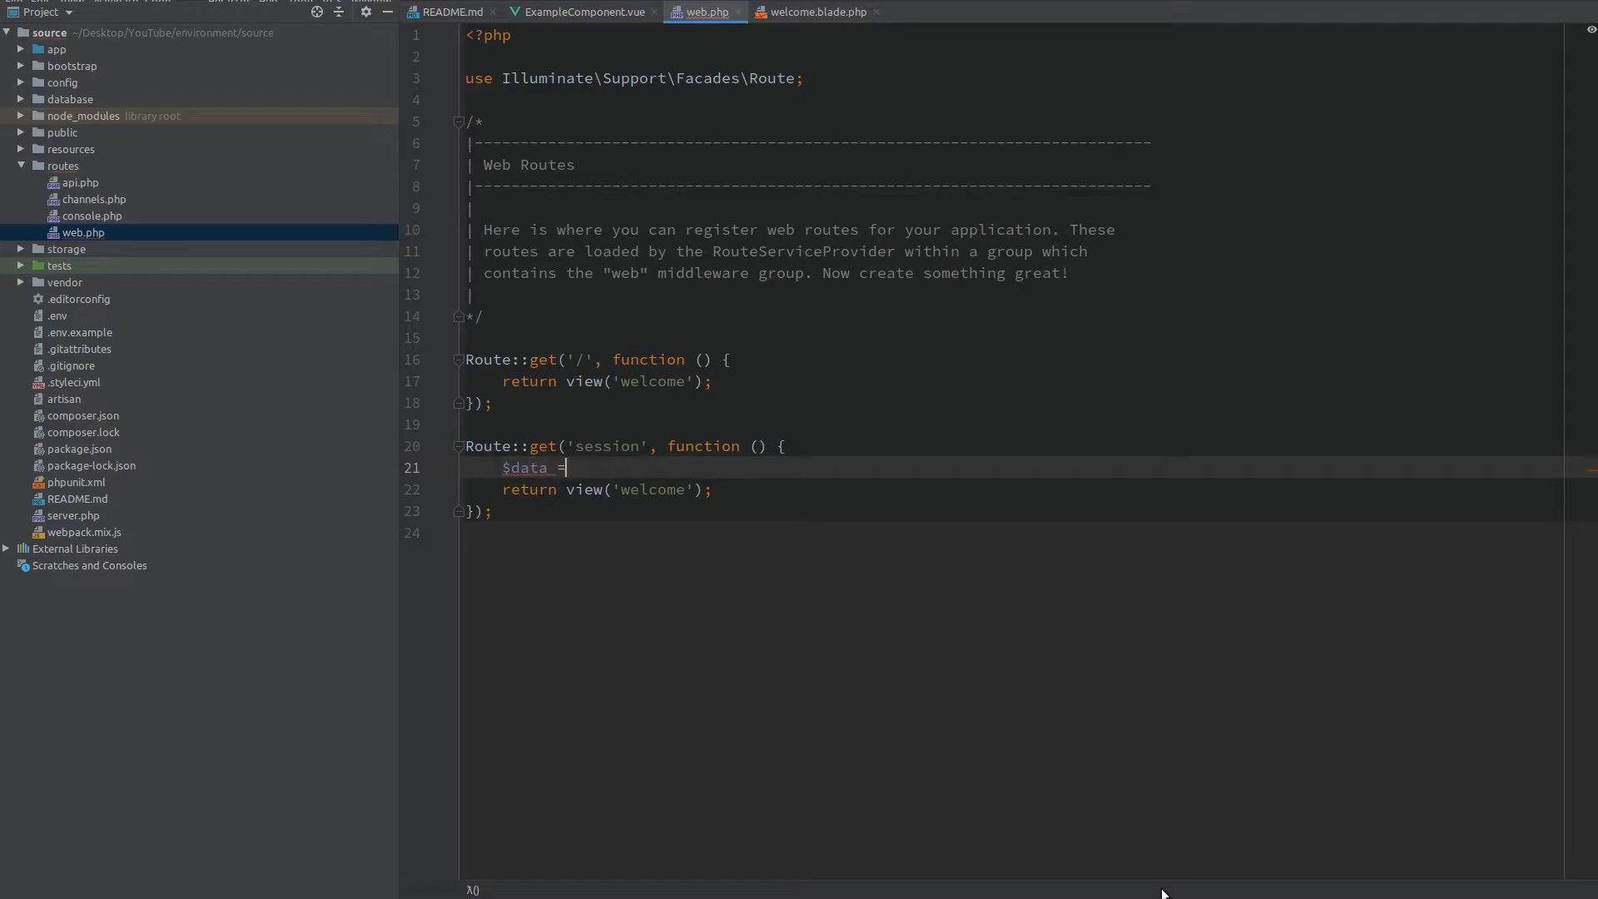
type("['']")
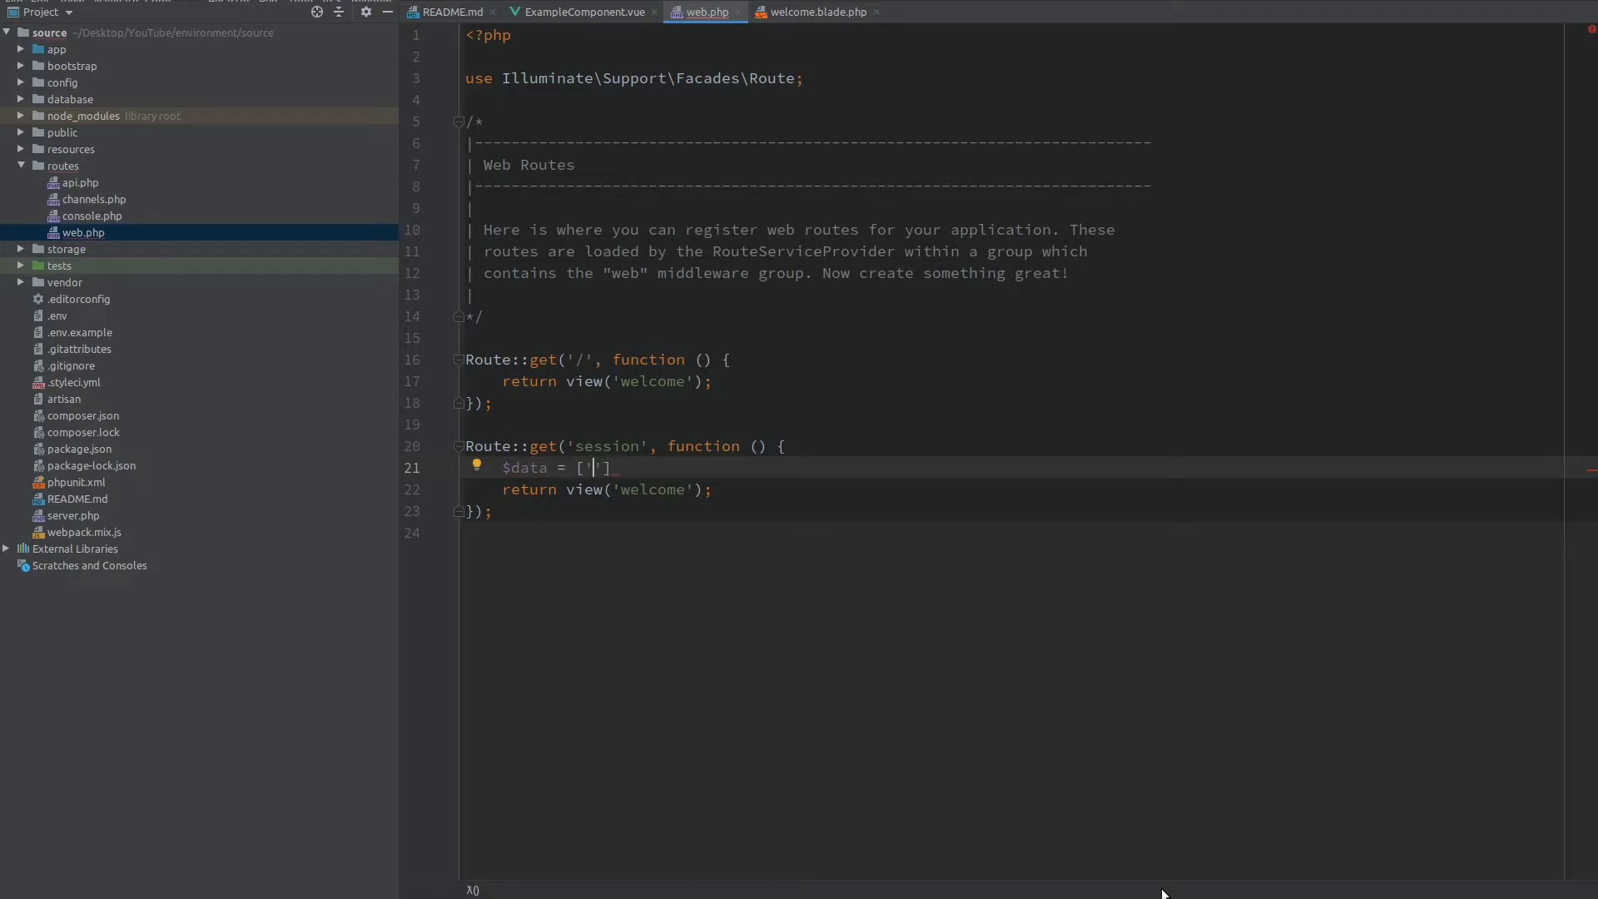
type("name' => 'John Doe")
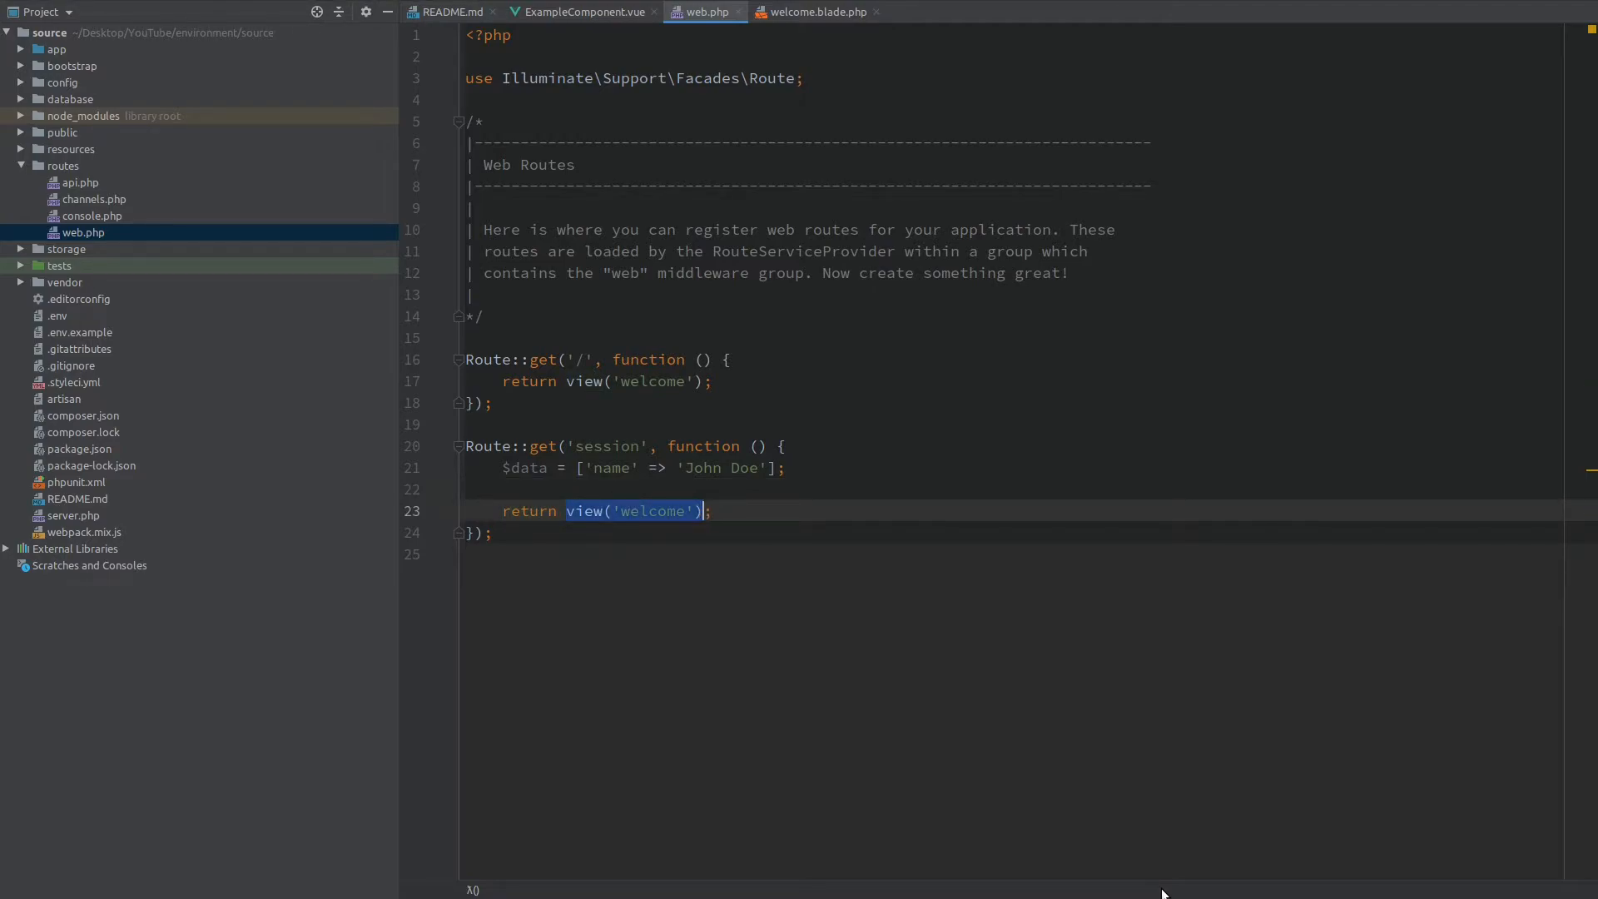
type("response()->json(")
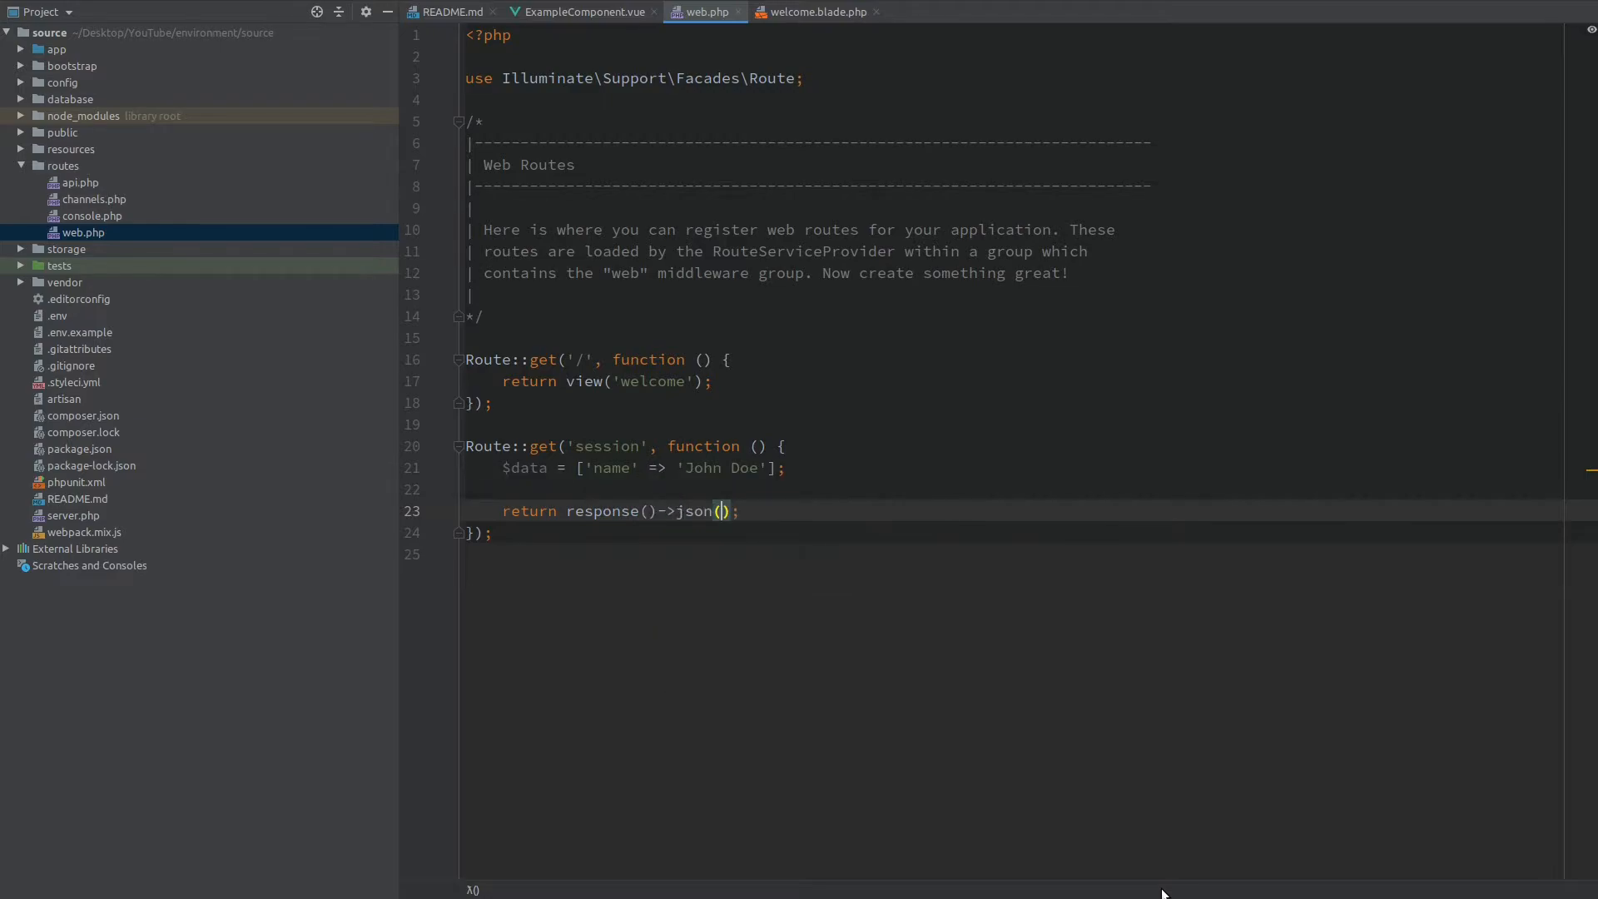
type("$data")
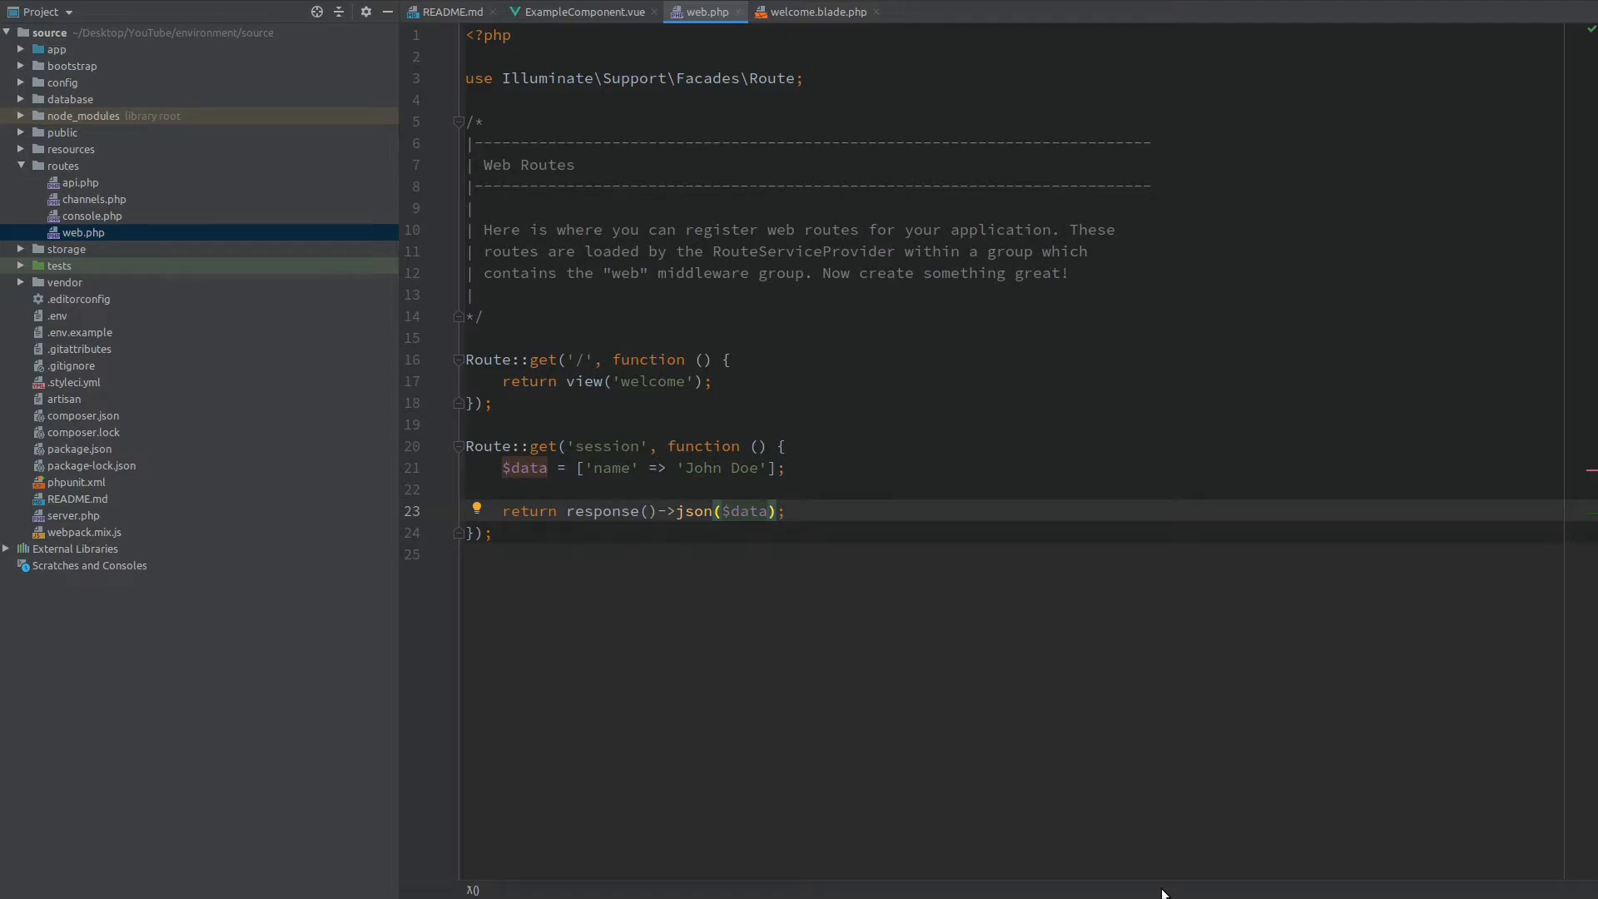
left_click(581, 12)
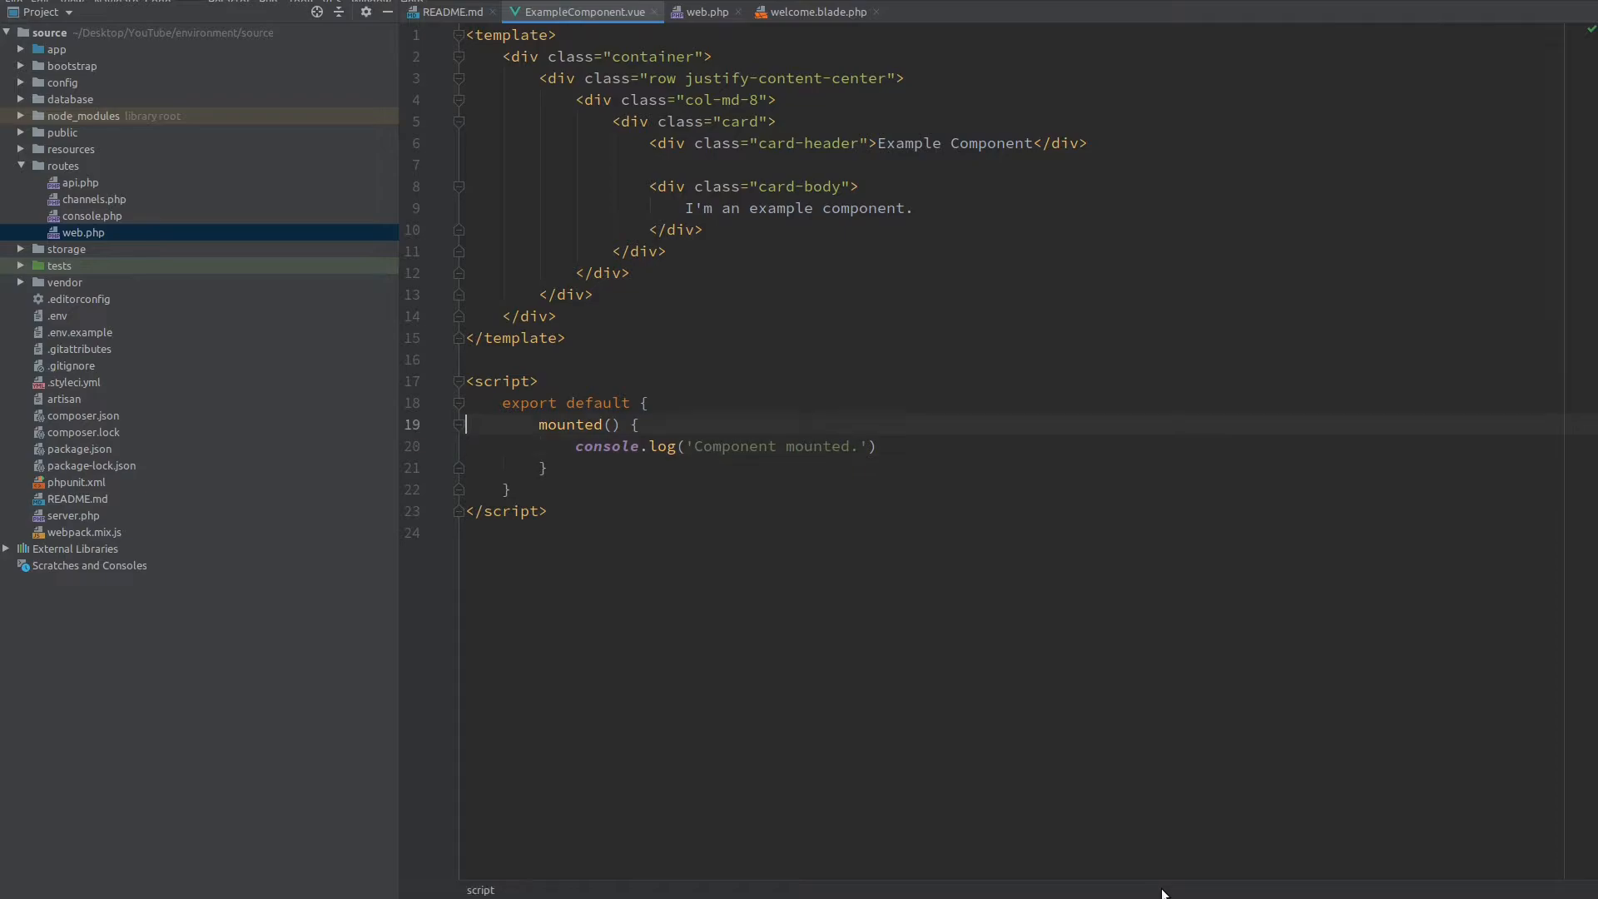
Step: Give ExampleComponent a data() function returning an empty name property
type("data() {")
type("reut")
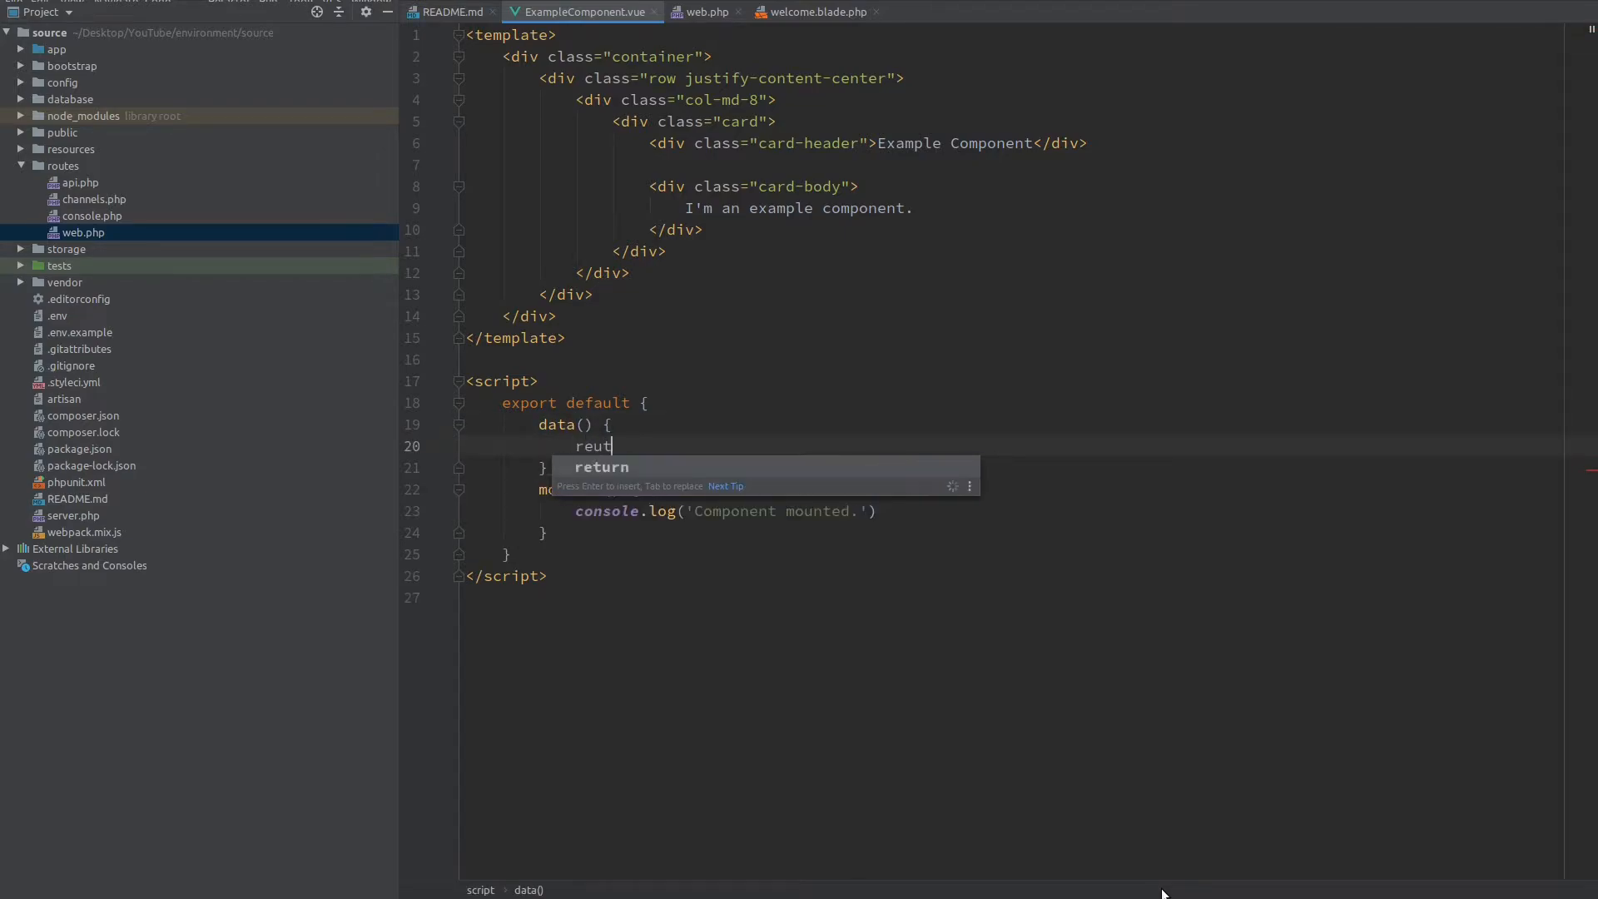
key("Enter")
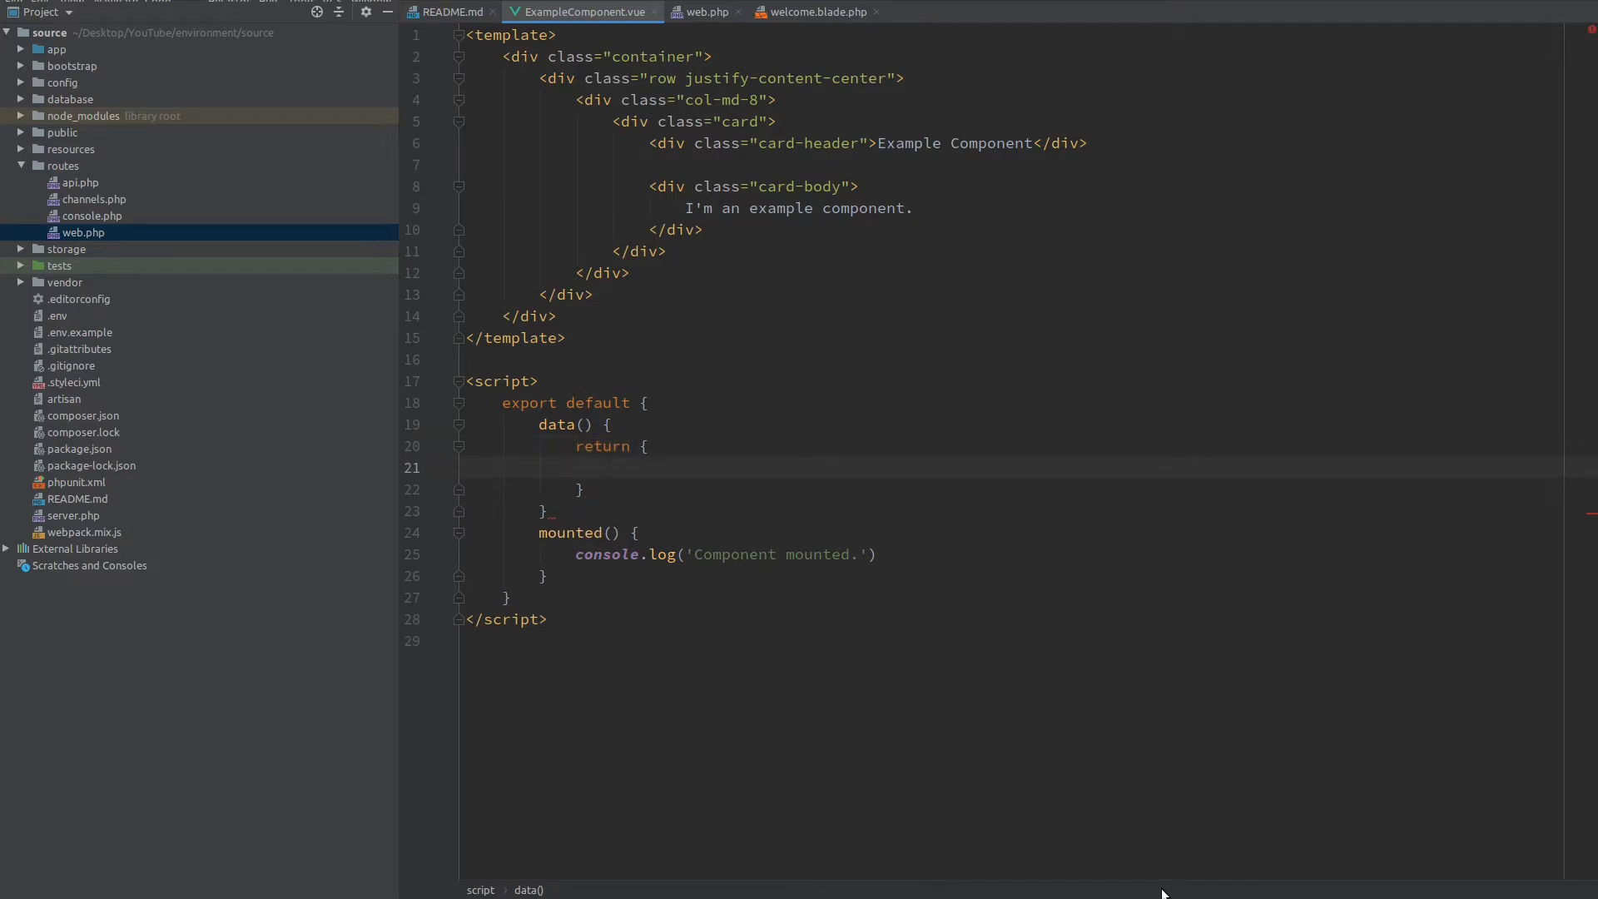
type("name:")
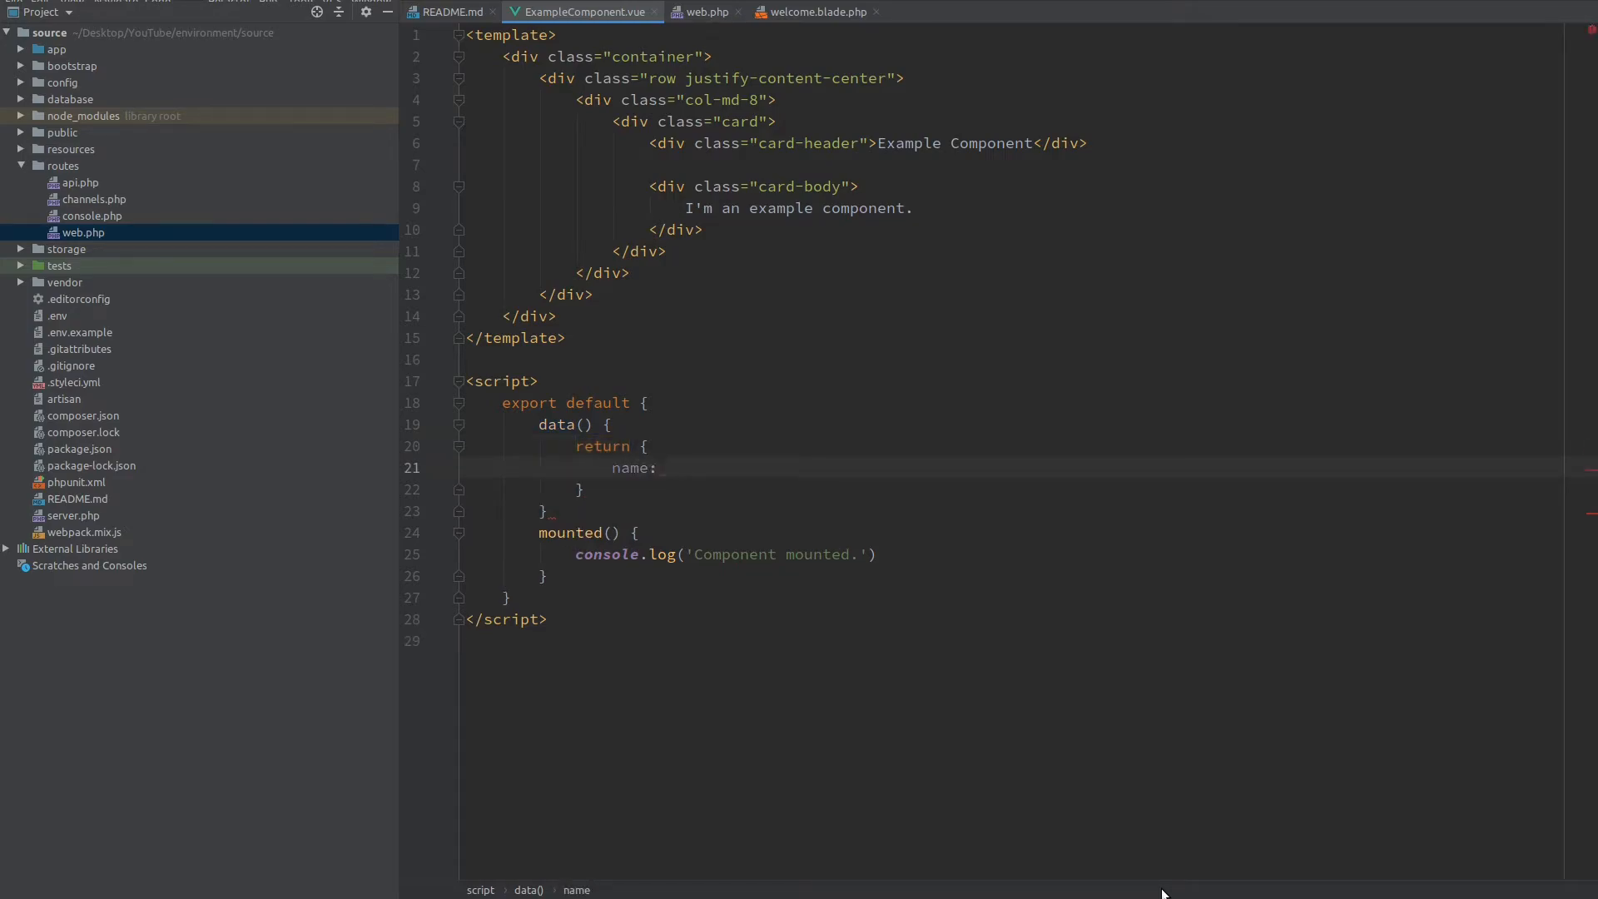
type("'',")
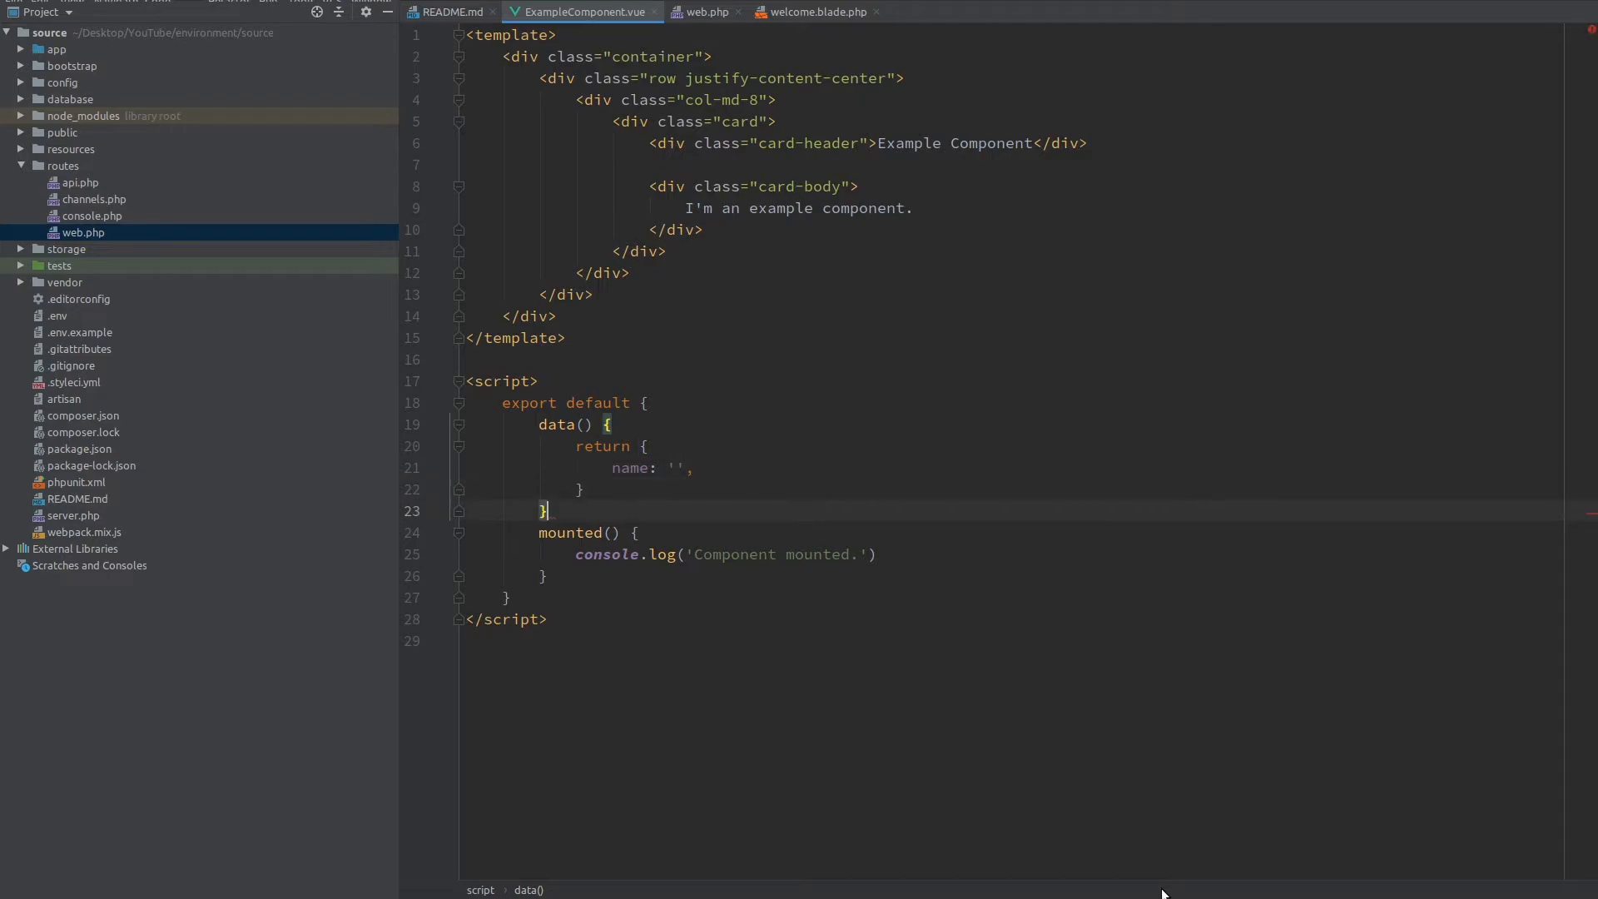
type(",")
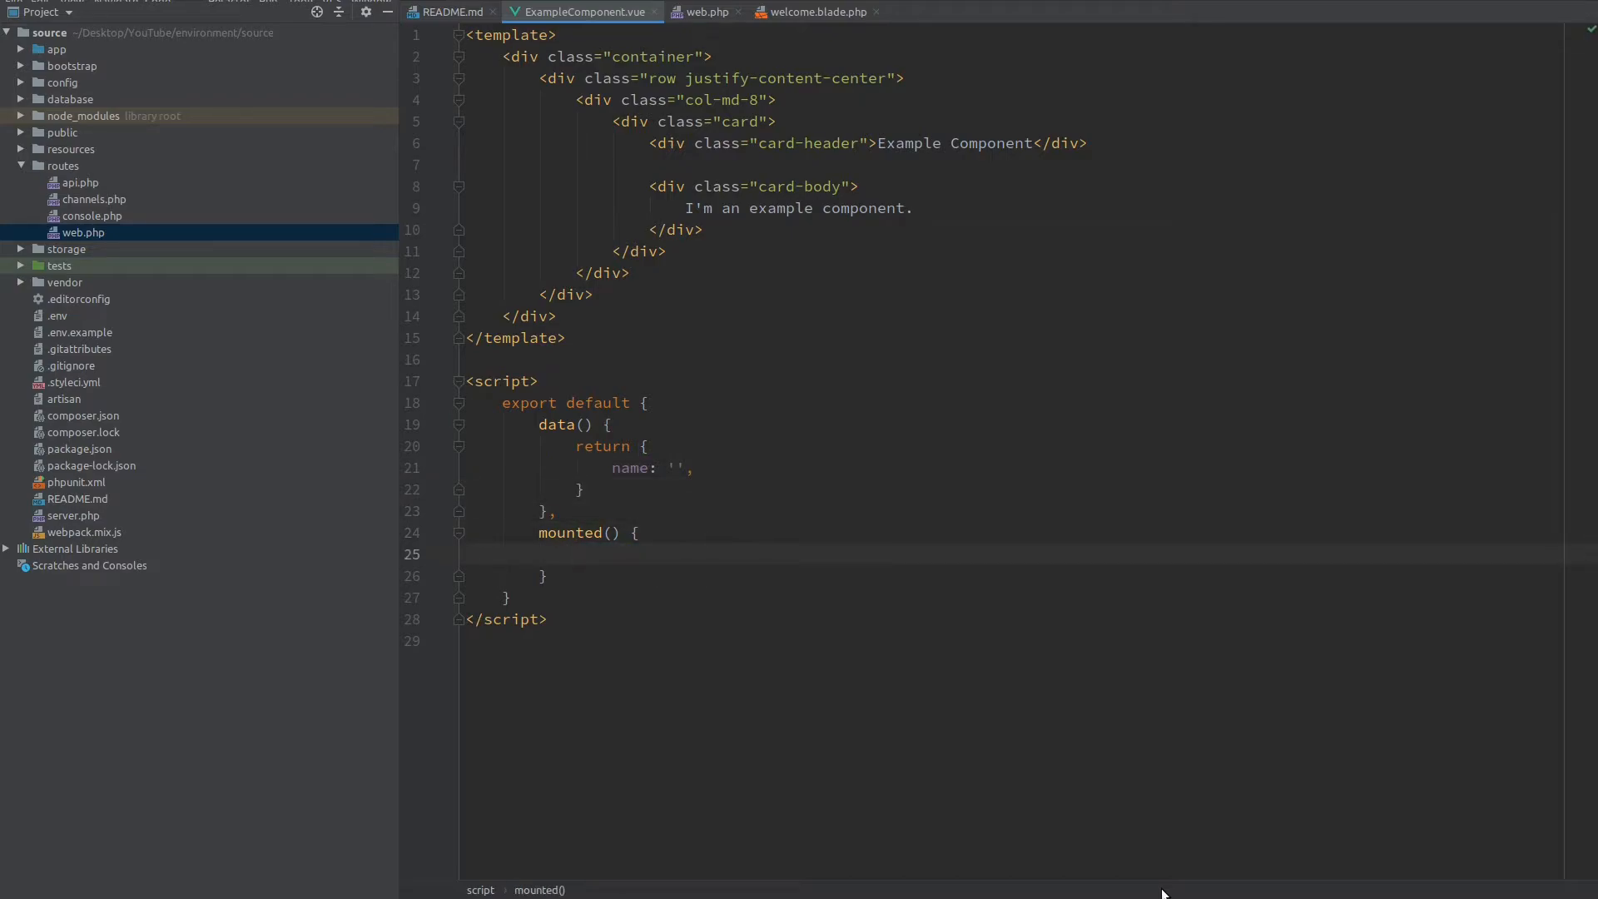
Step: In mounted() call axios.get('/session') and set this.name from response.data.name
type("axi")
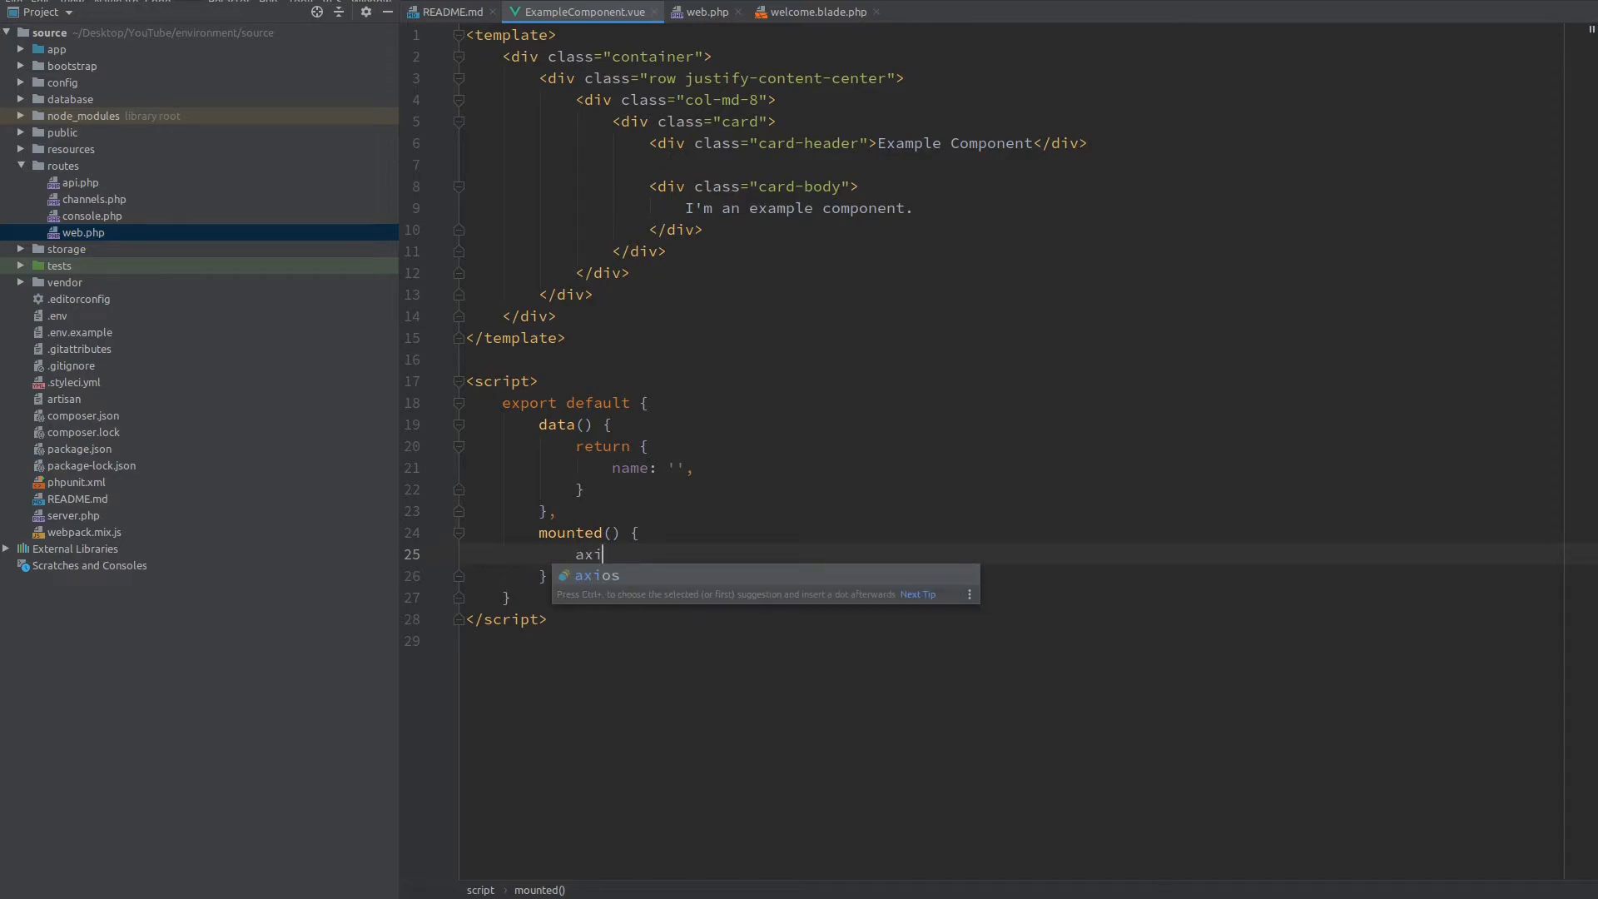
type("os.")
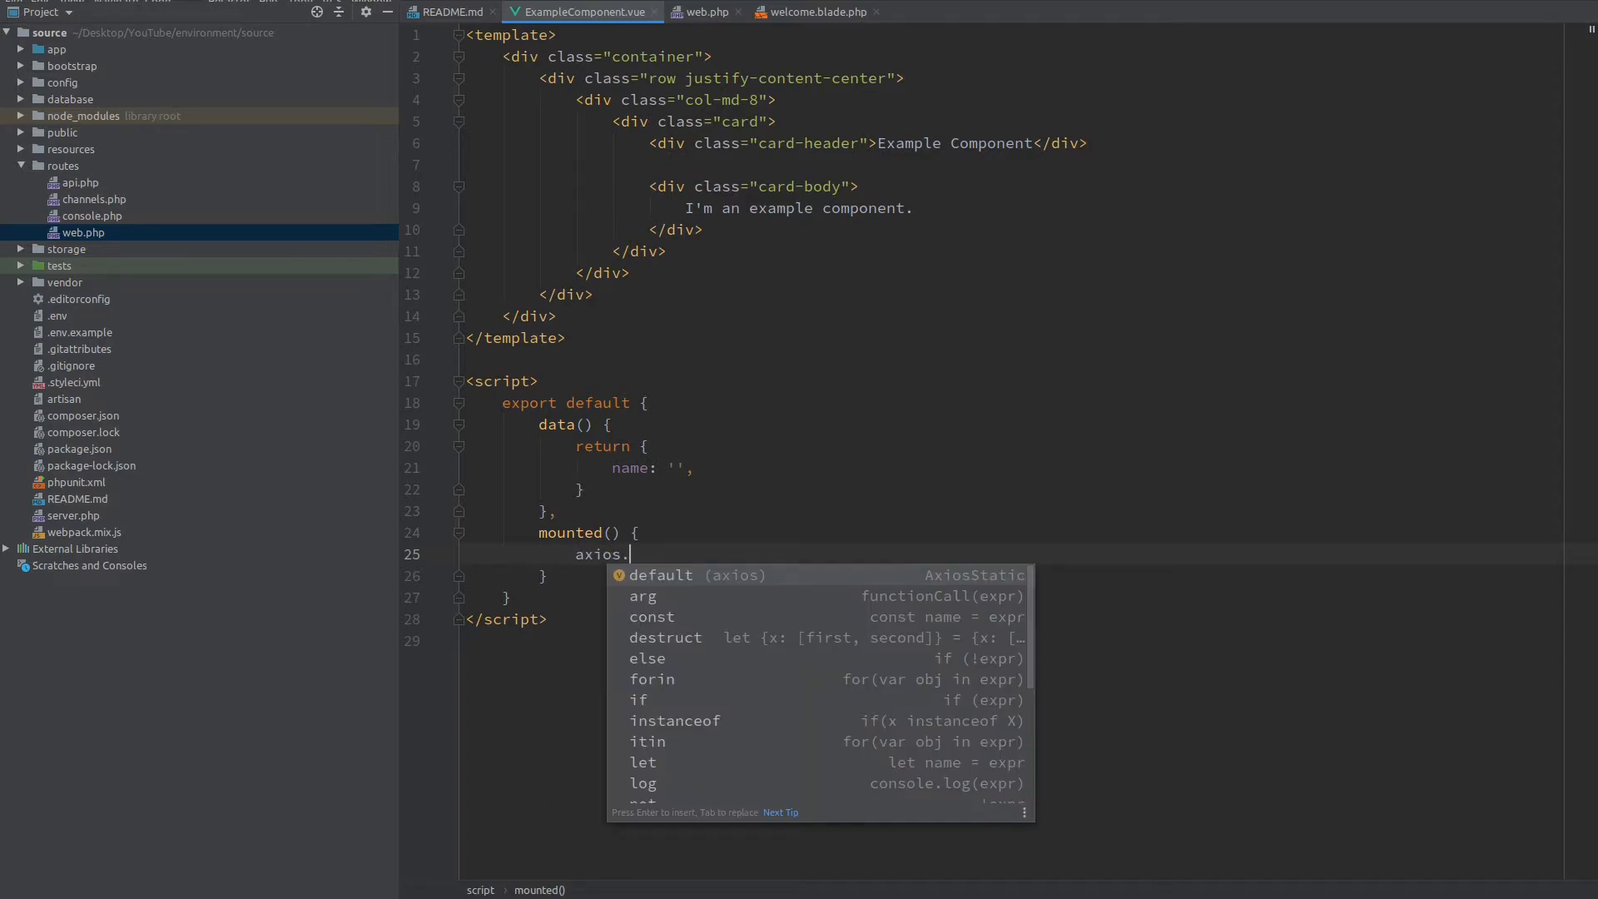
type("get('/')")
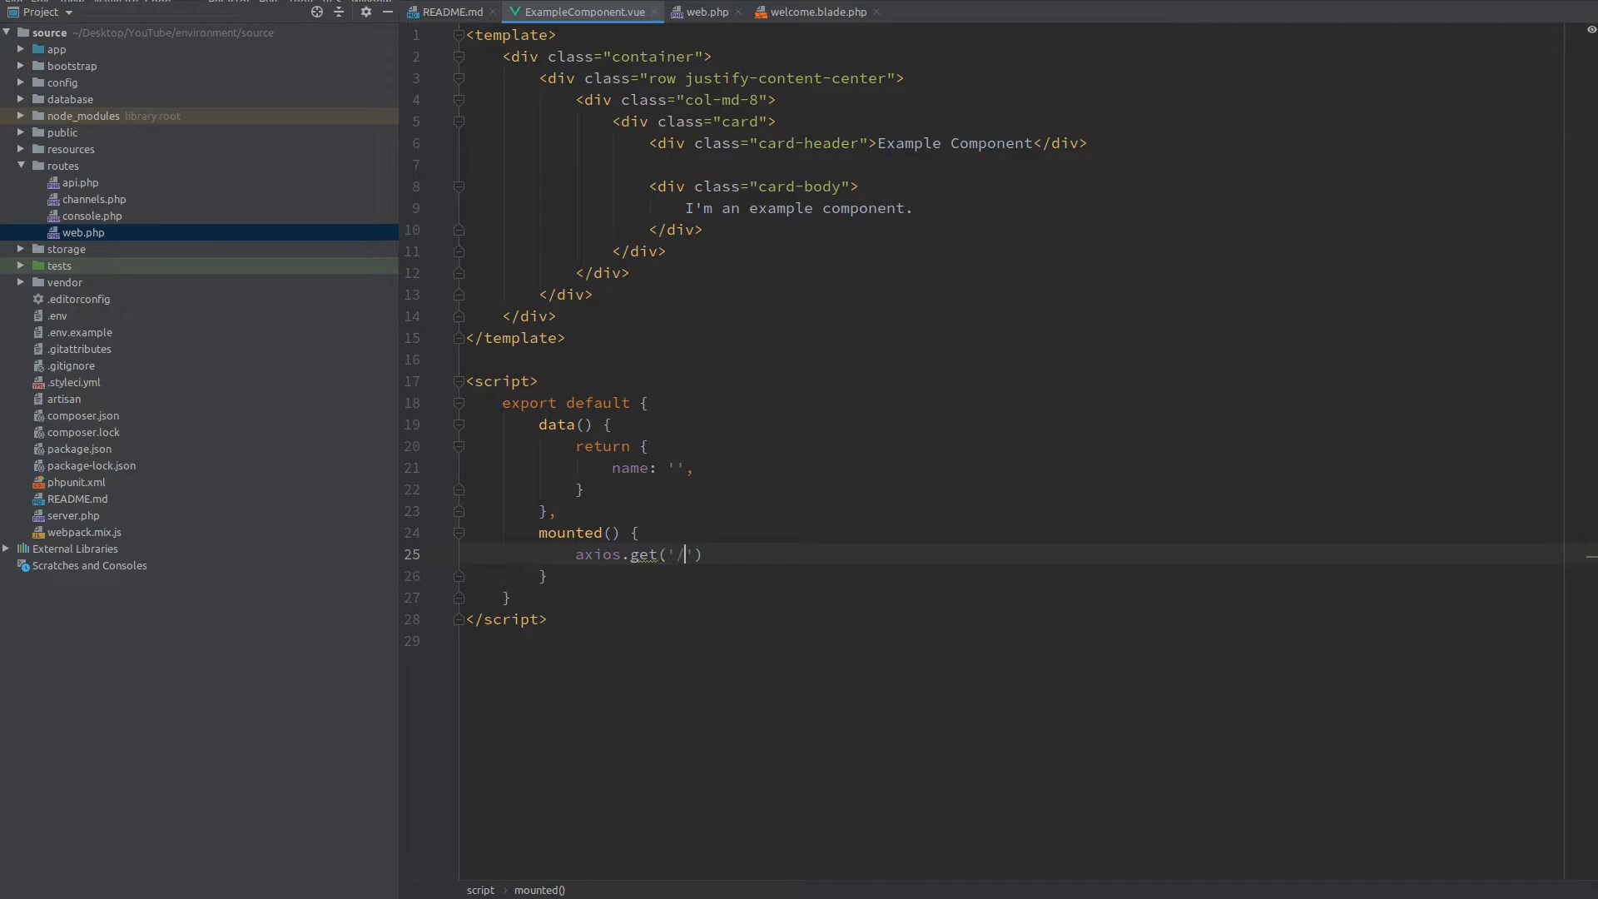
type("session")
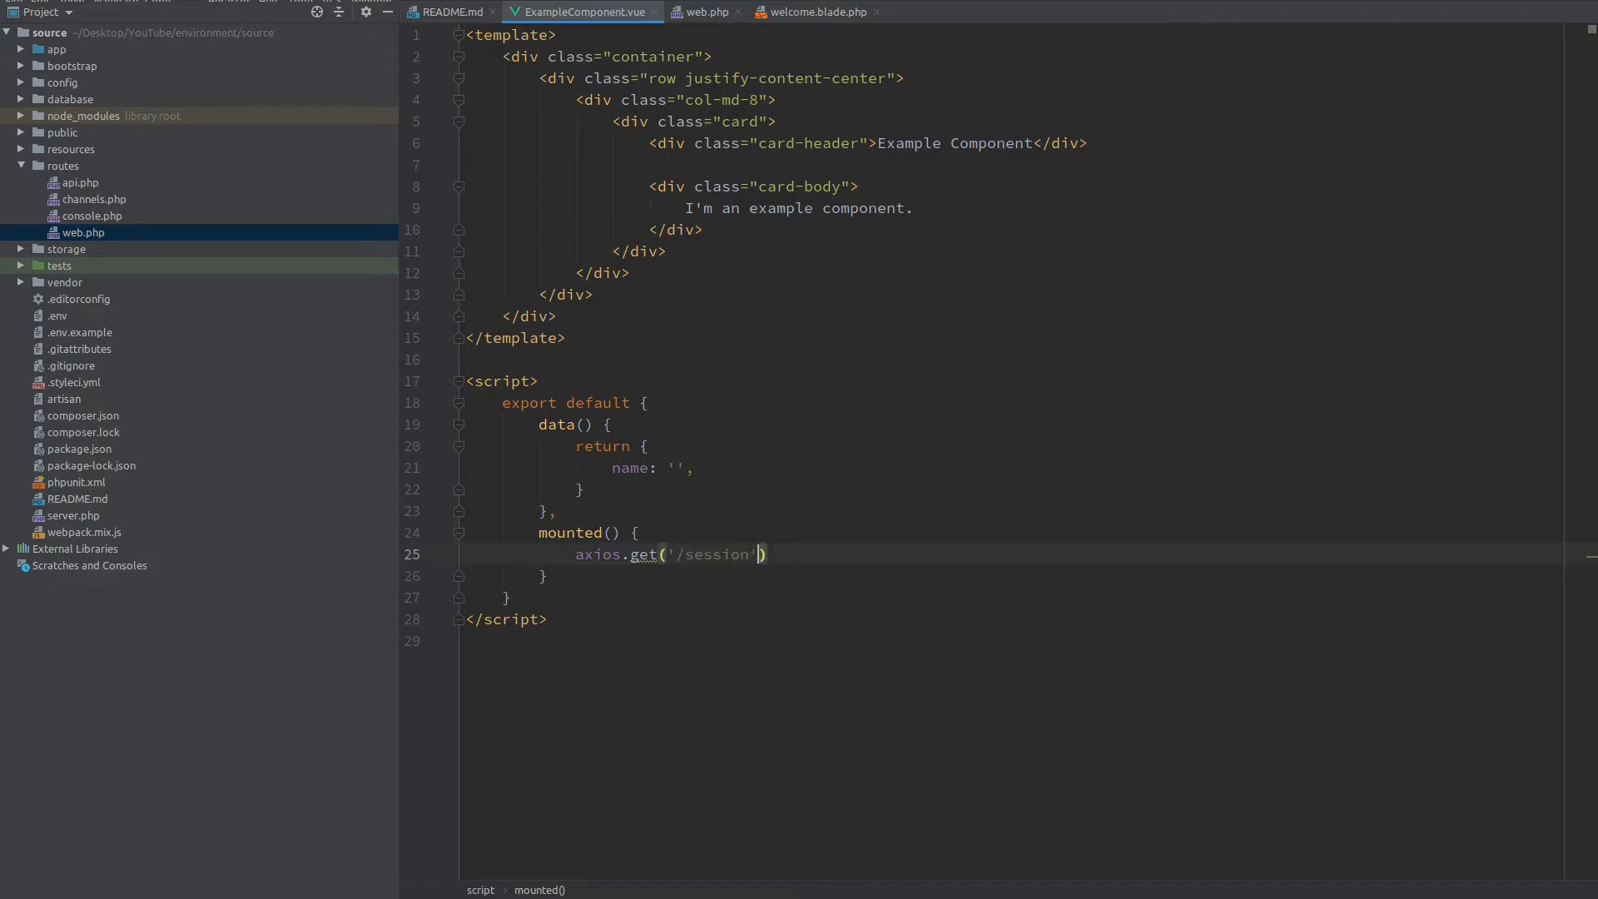
type(".then")
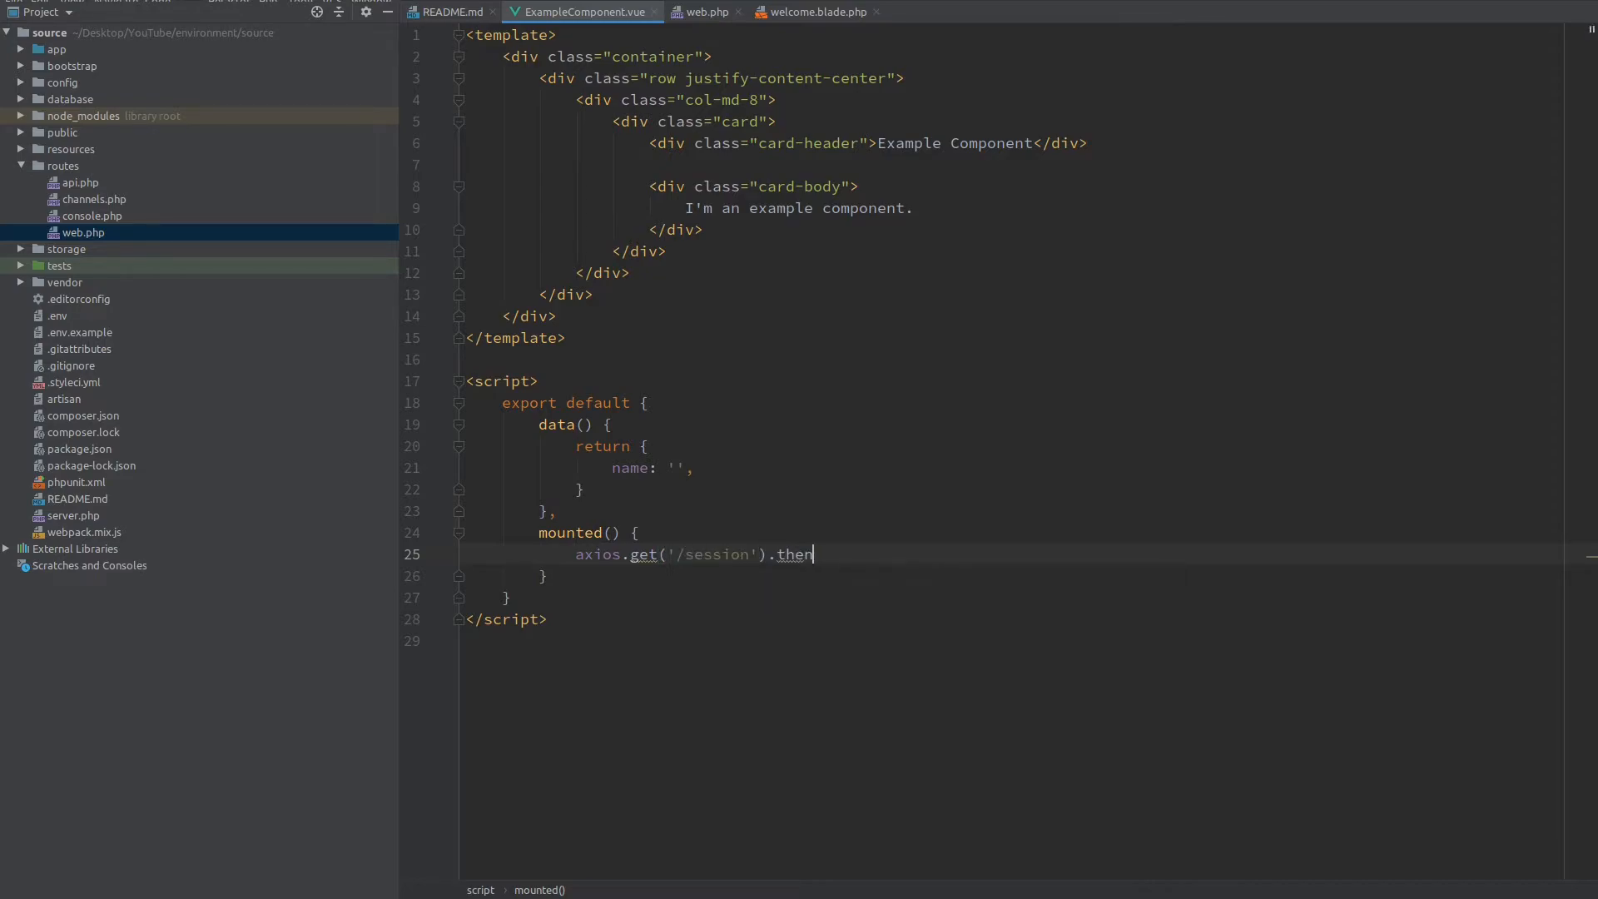
type("(")
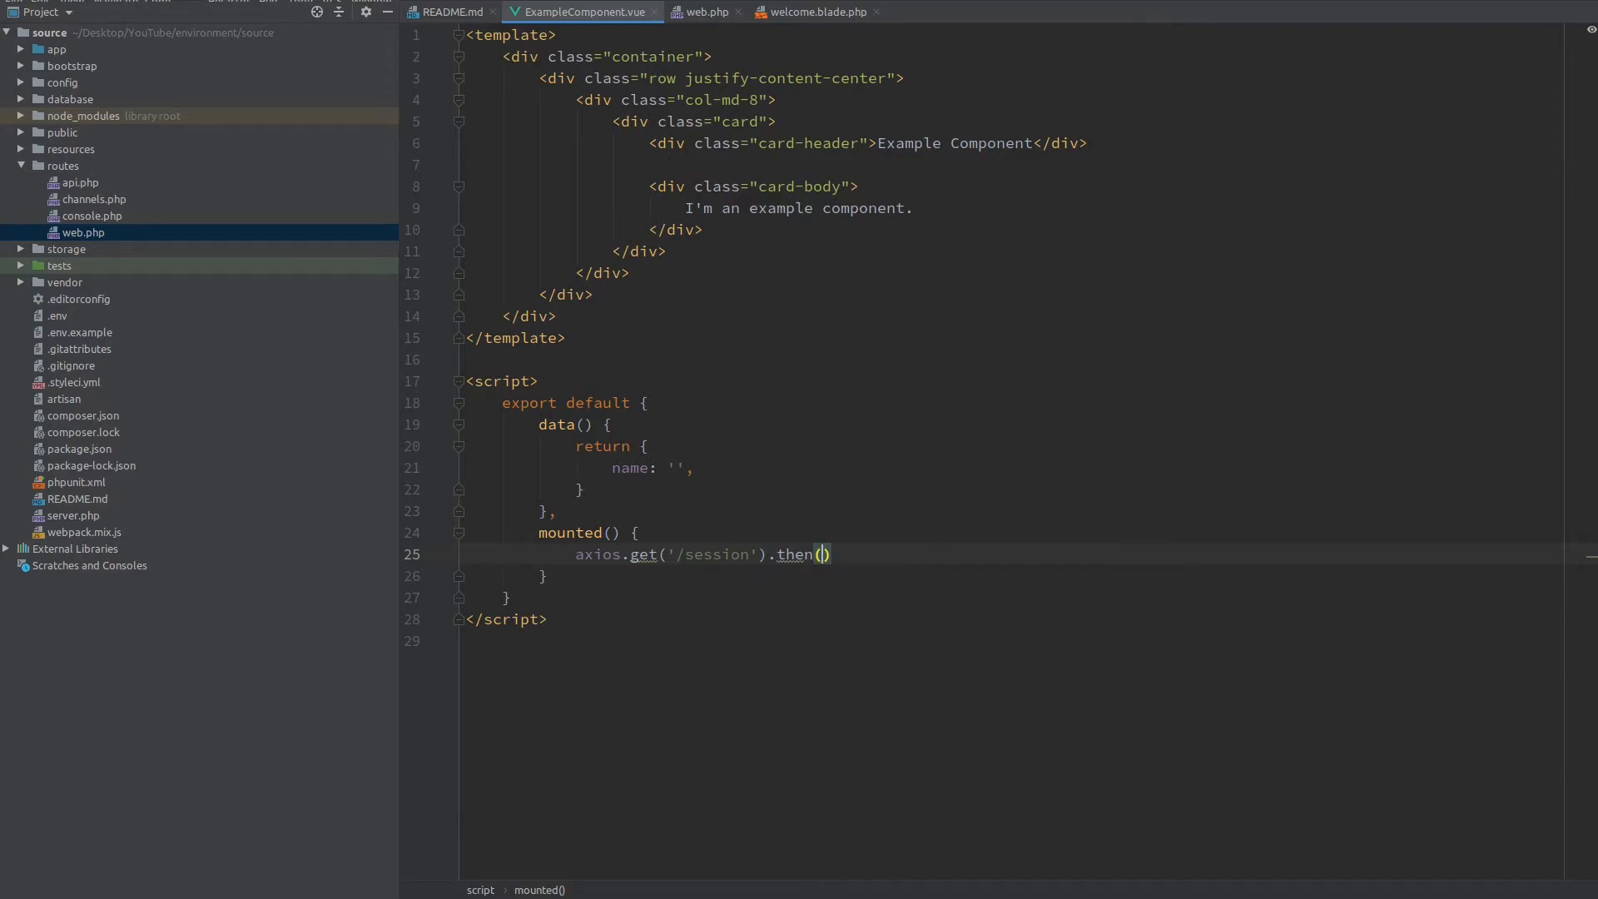
type("(response")
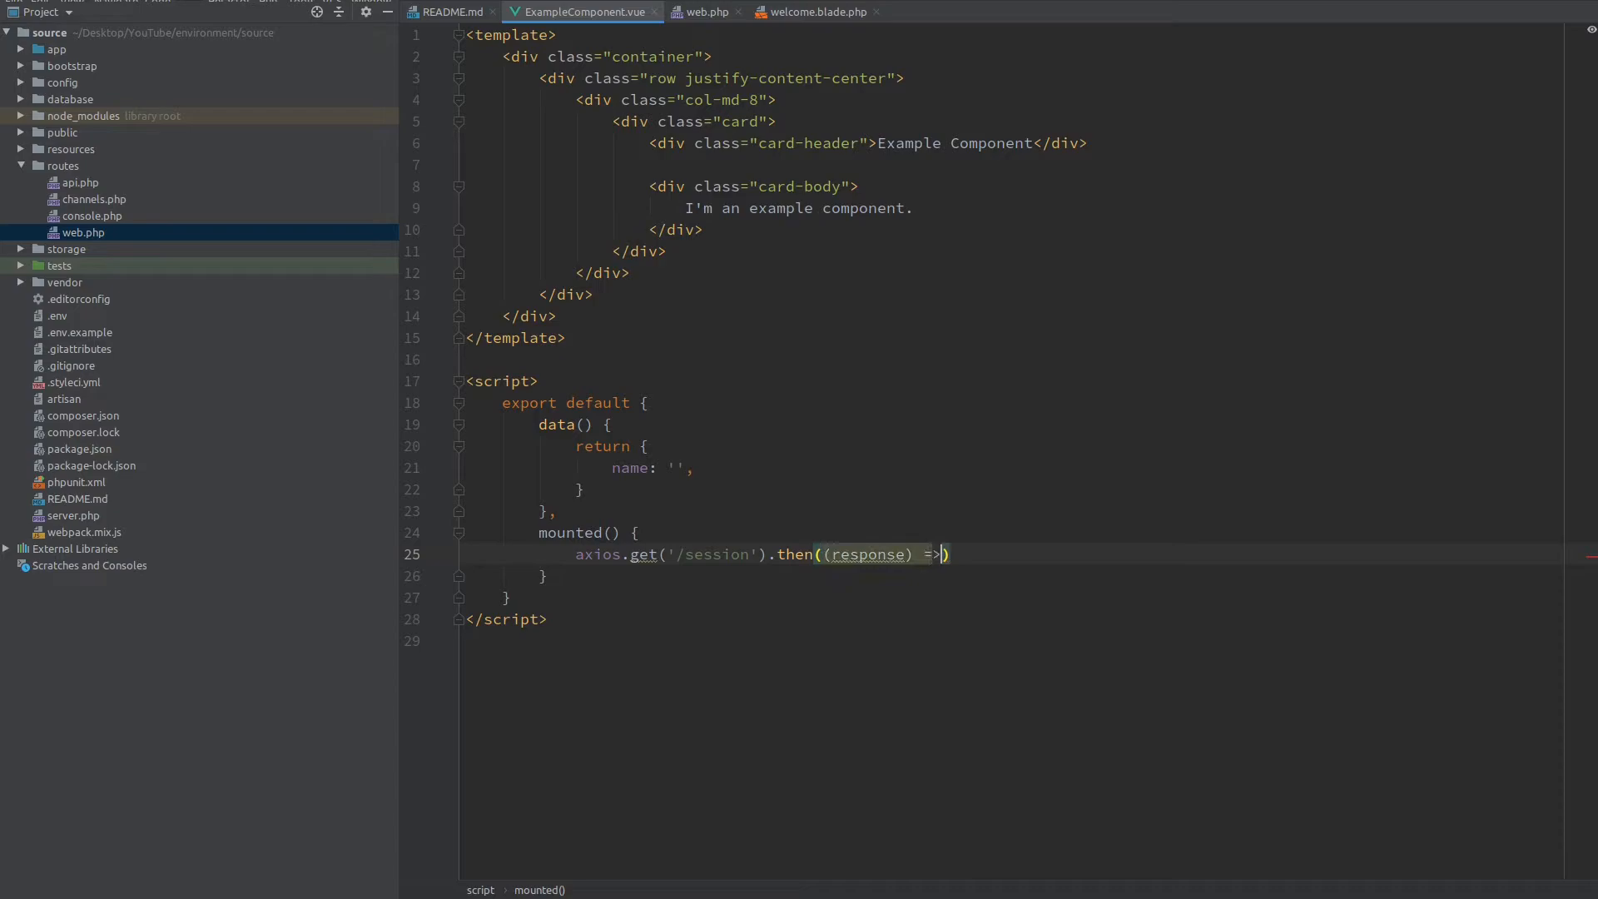
type("re")
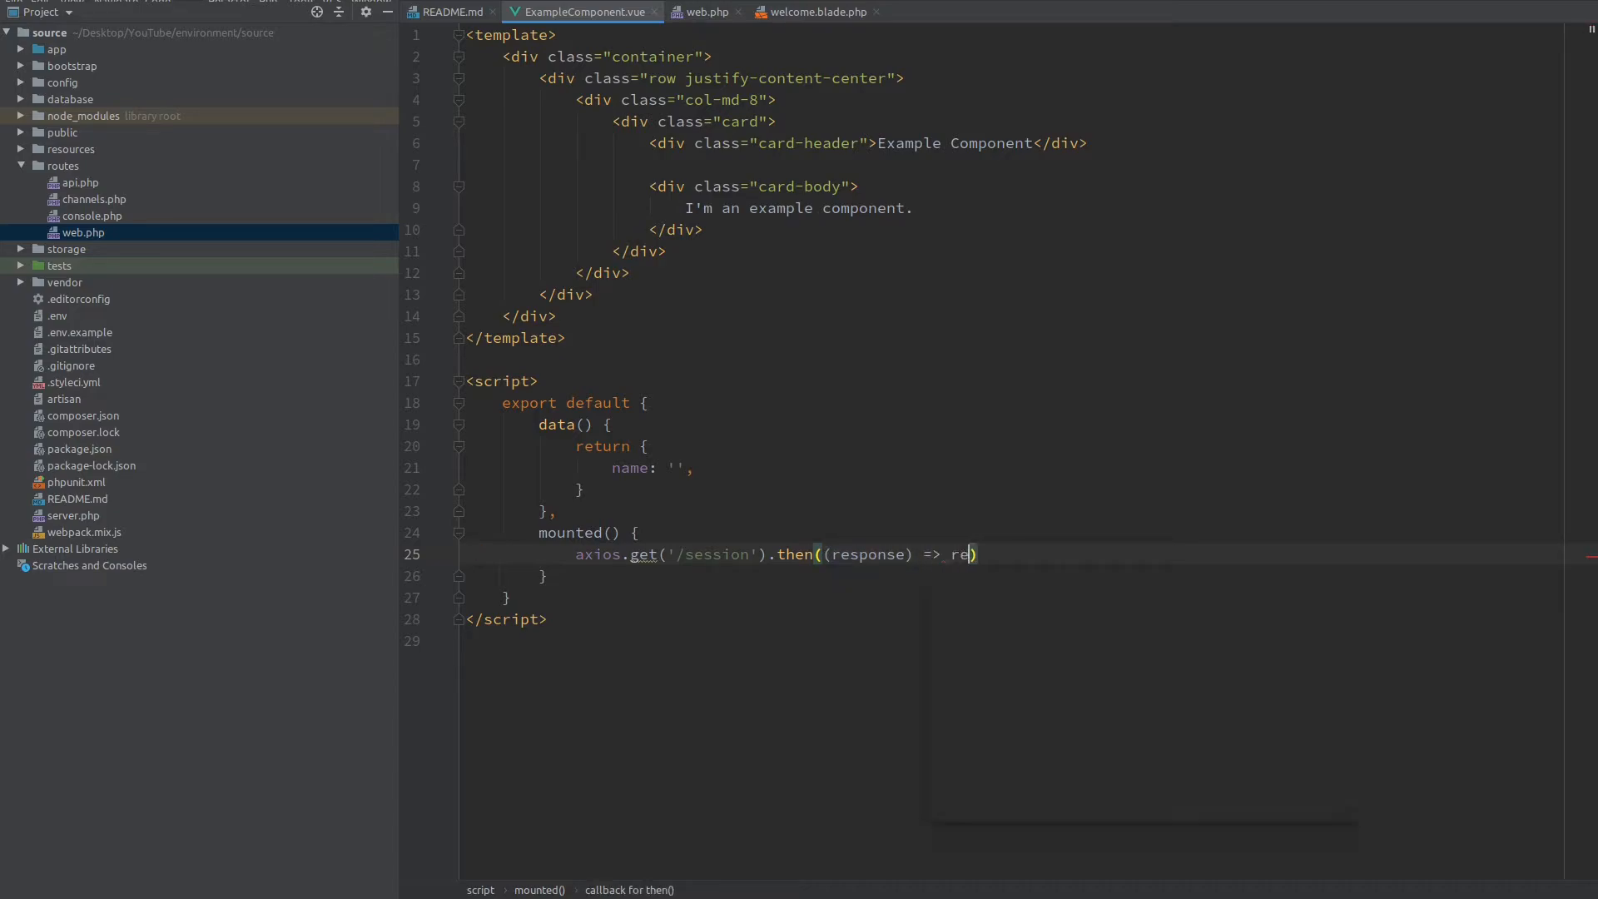
type("seponse.dat")
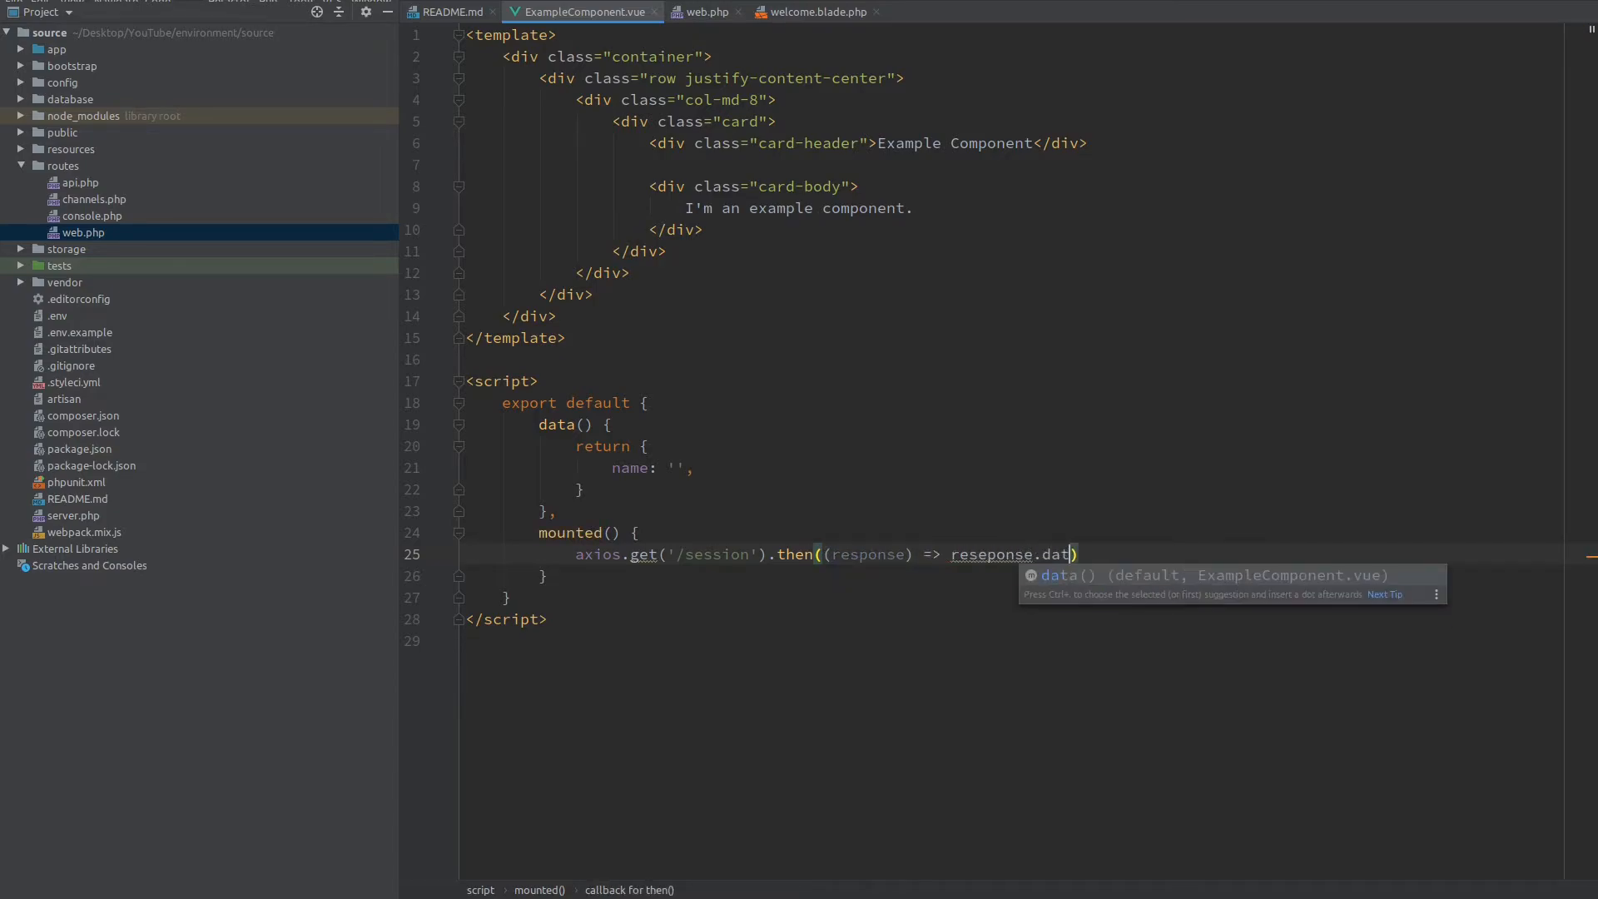
type("a.name")
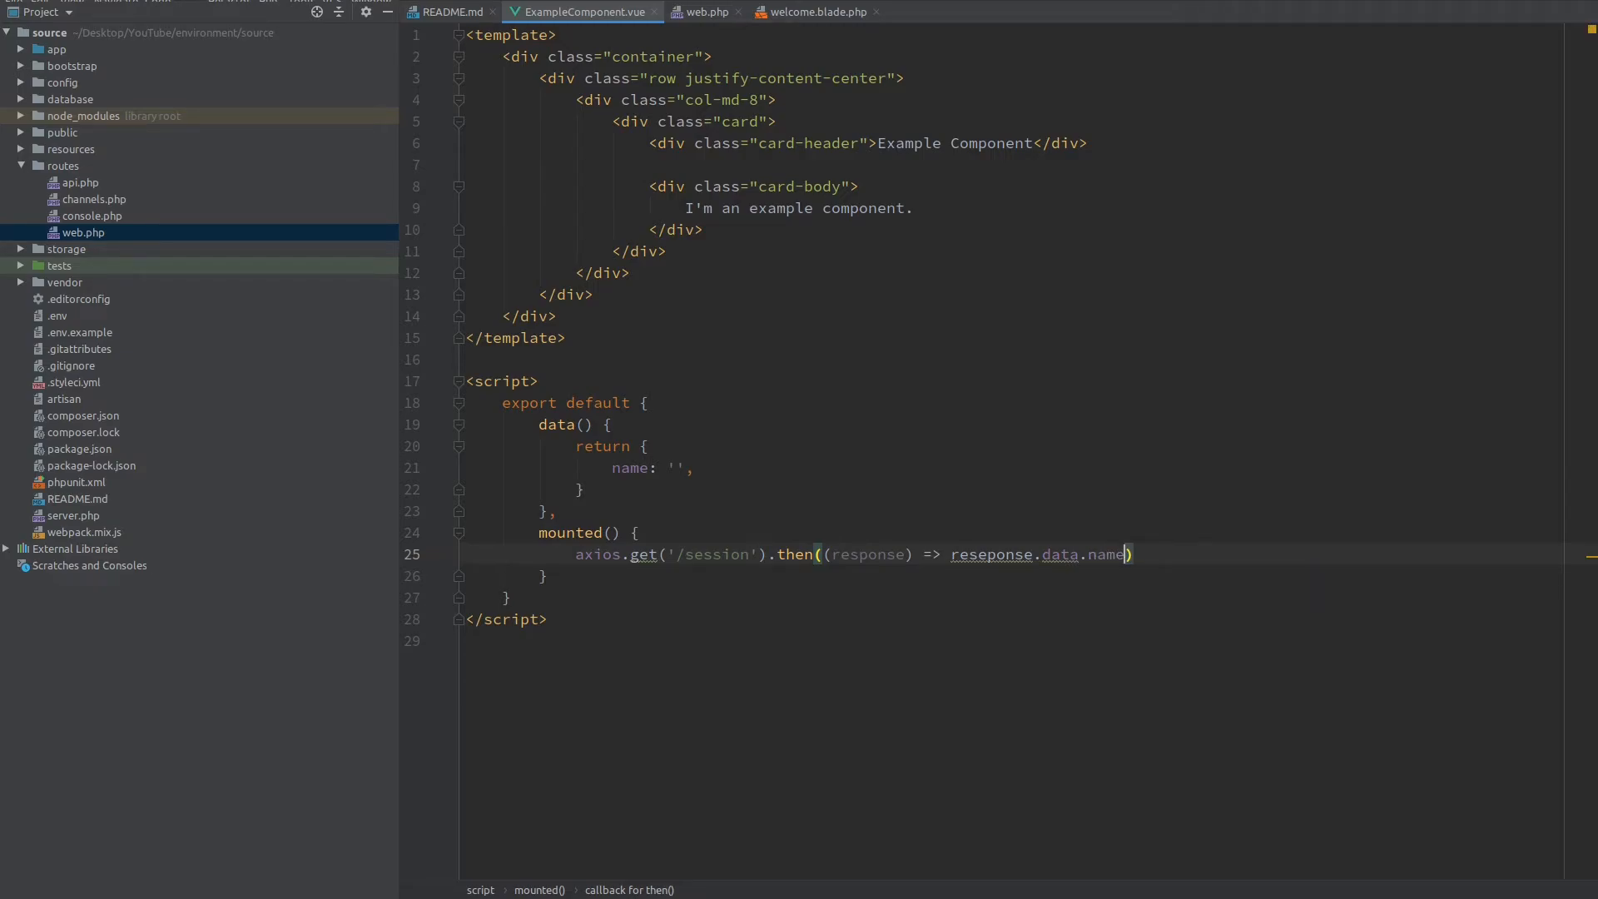
left_click(950, 553)
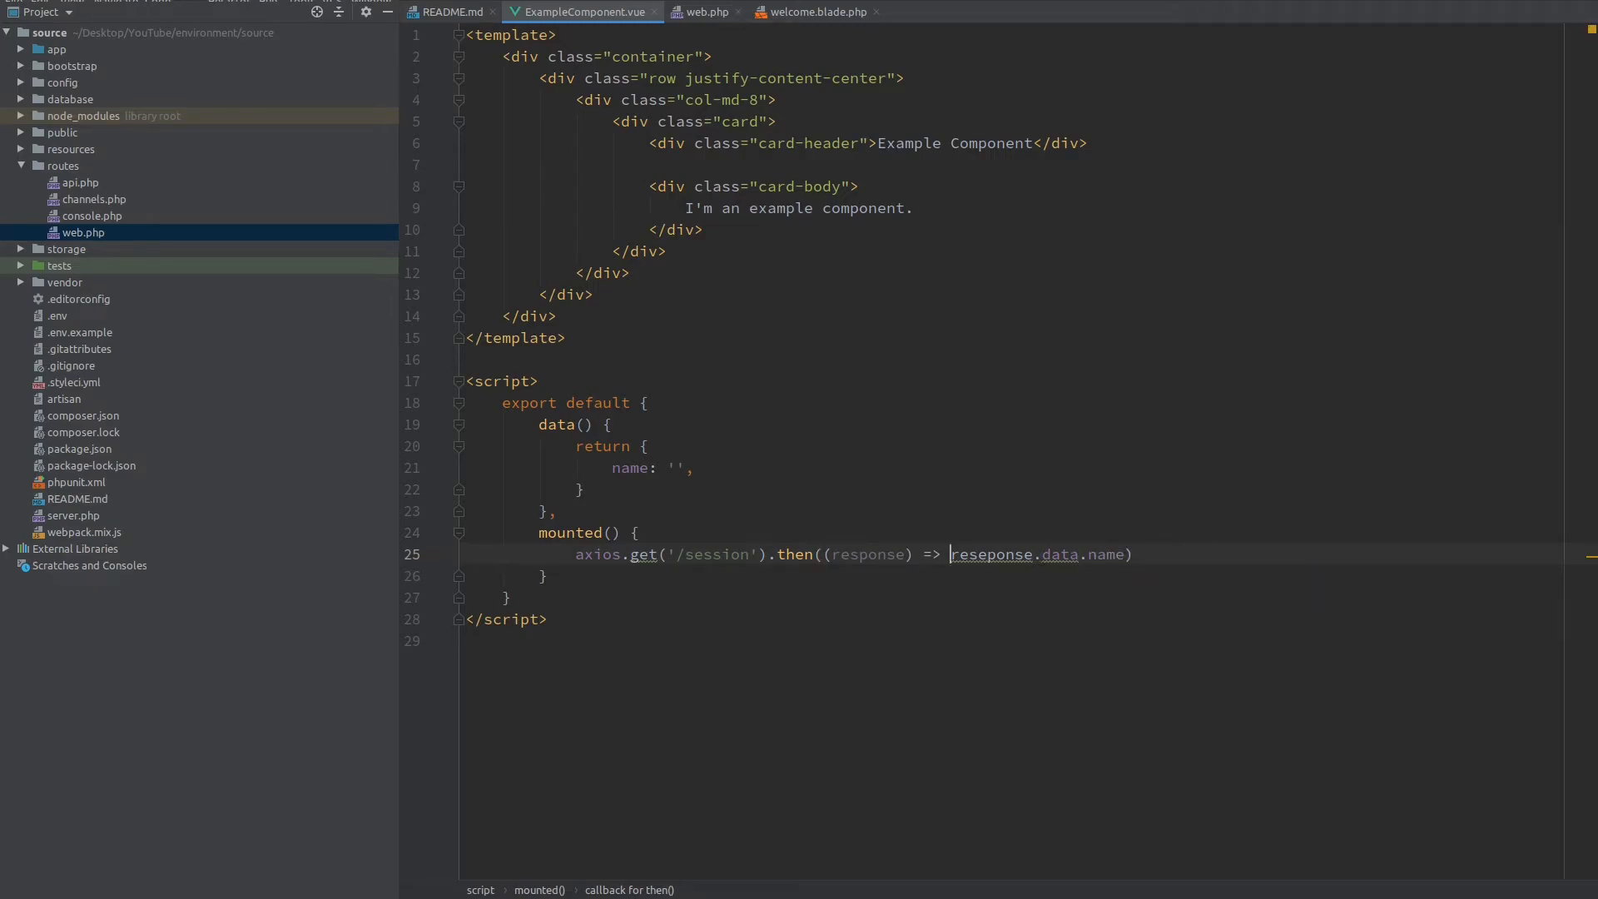
type("this.name =")
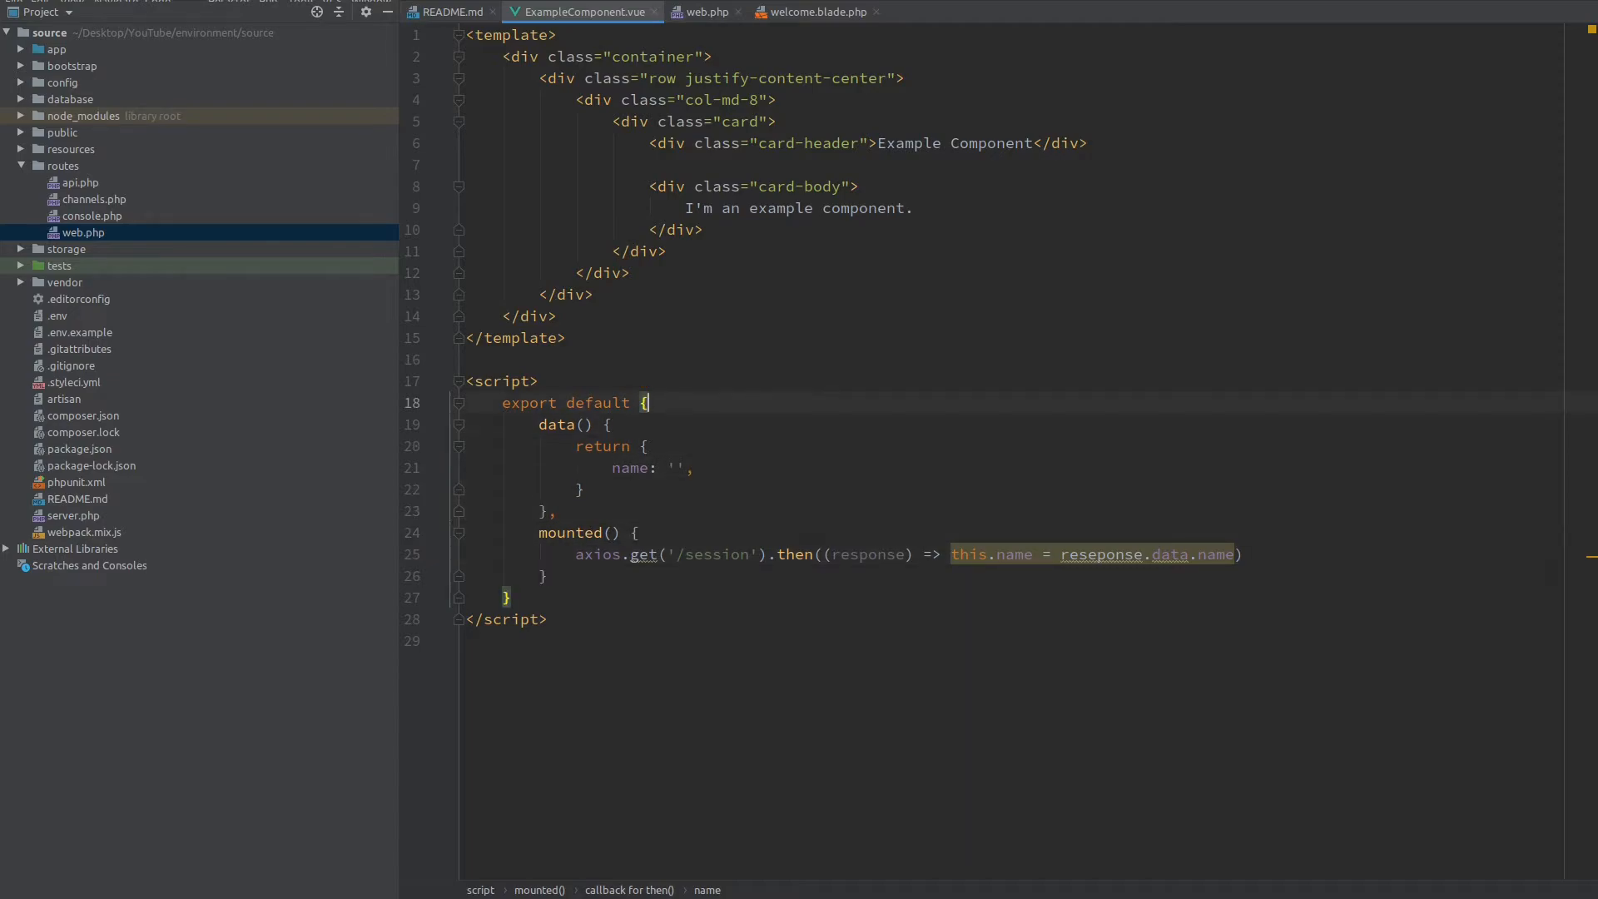
Step: Import axios from 'axios' at the top of the component script
type("import")
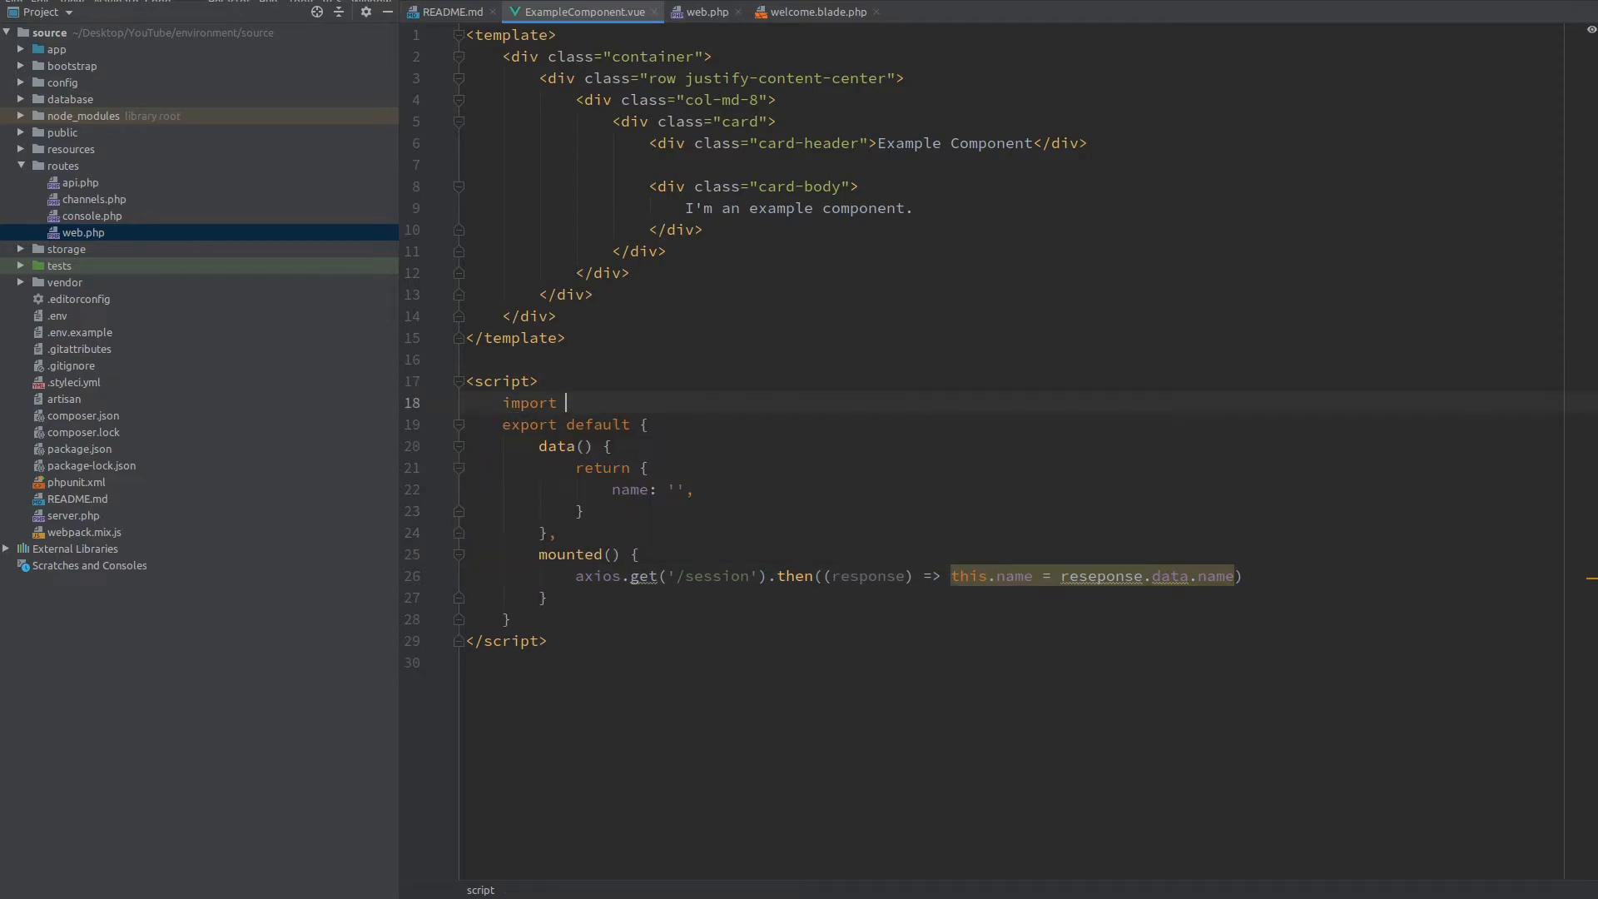
type("axios from 'axios")
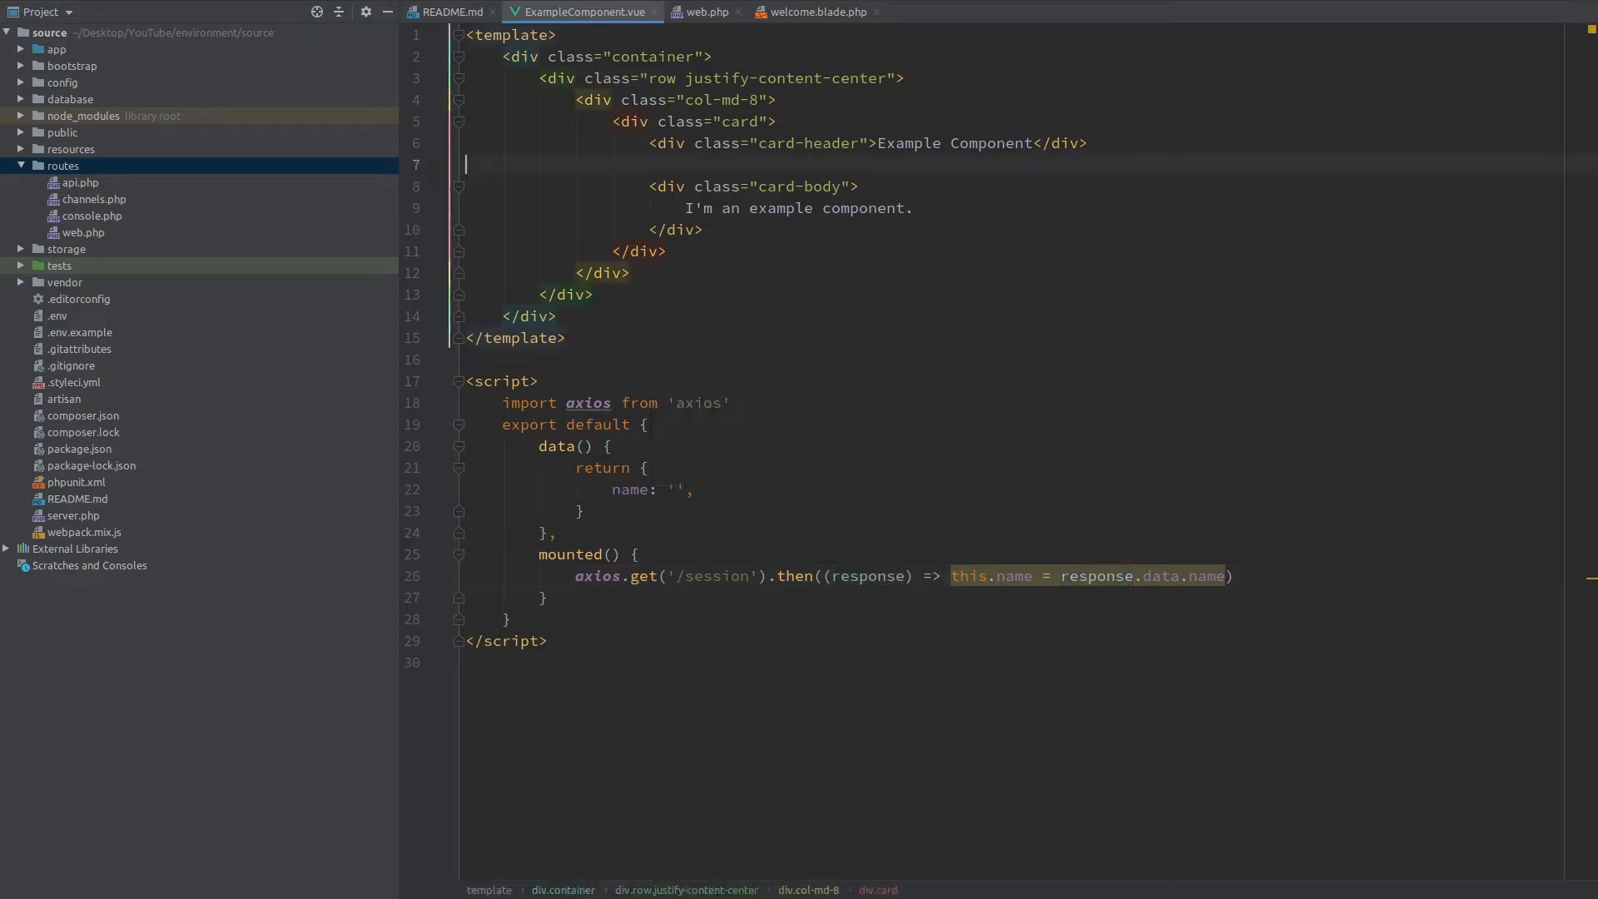
Step: Show {{ name }} in a new div below the card header, then return to web.php
type("<div></div>")
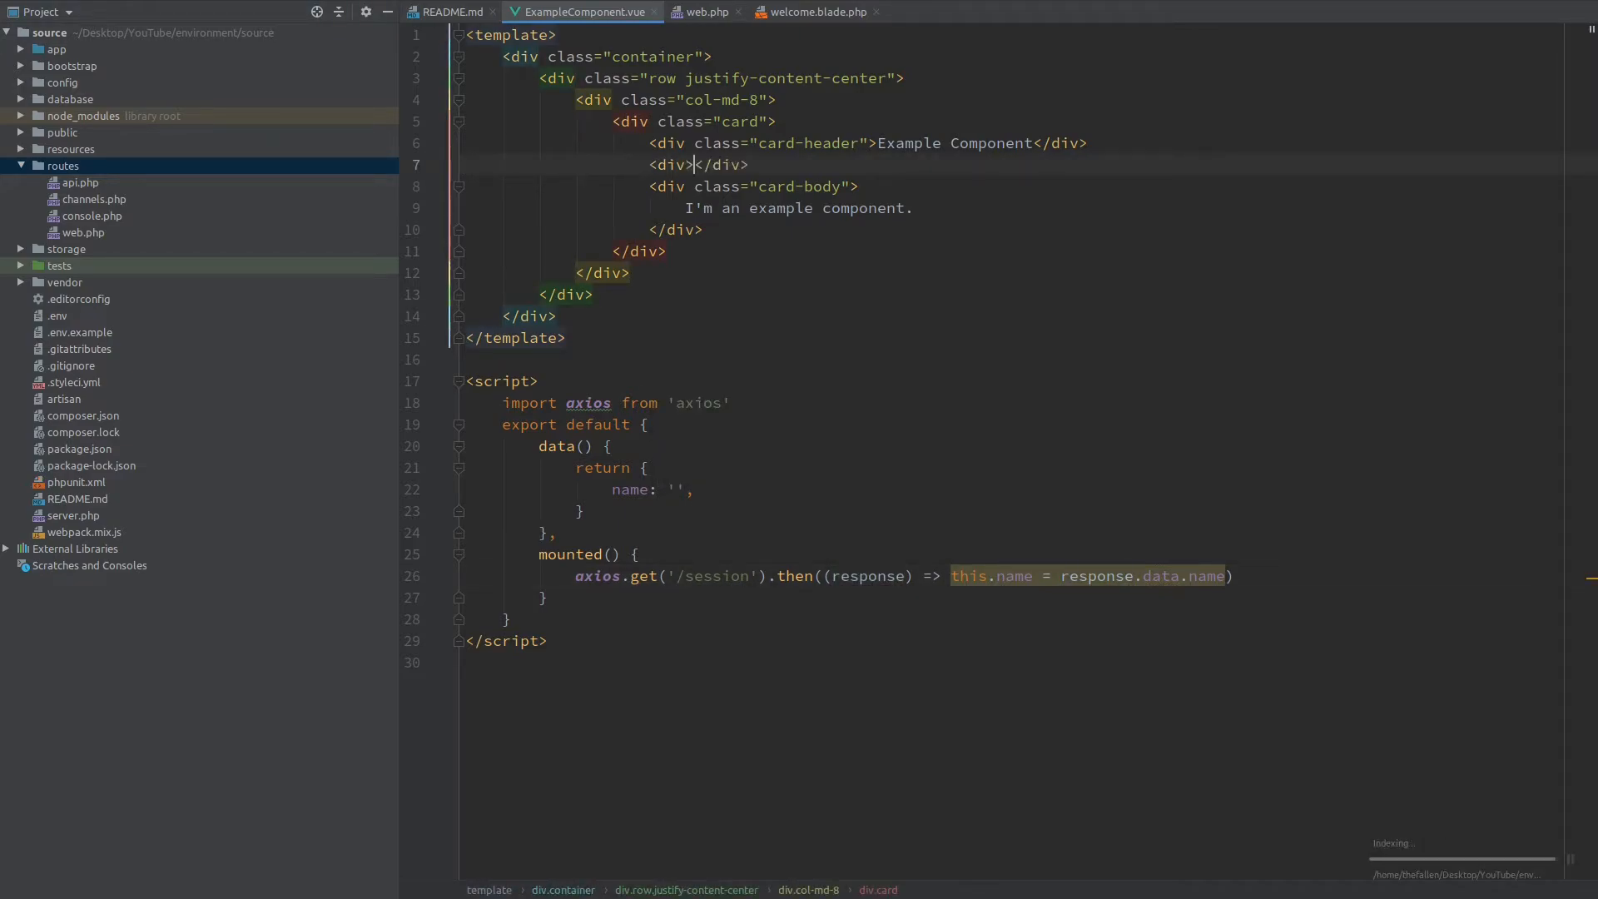
type("{{ name")
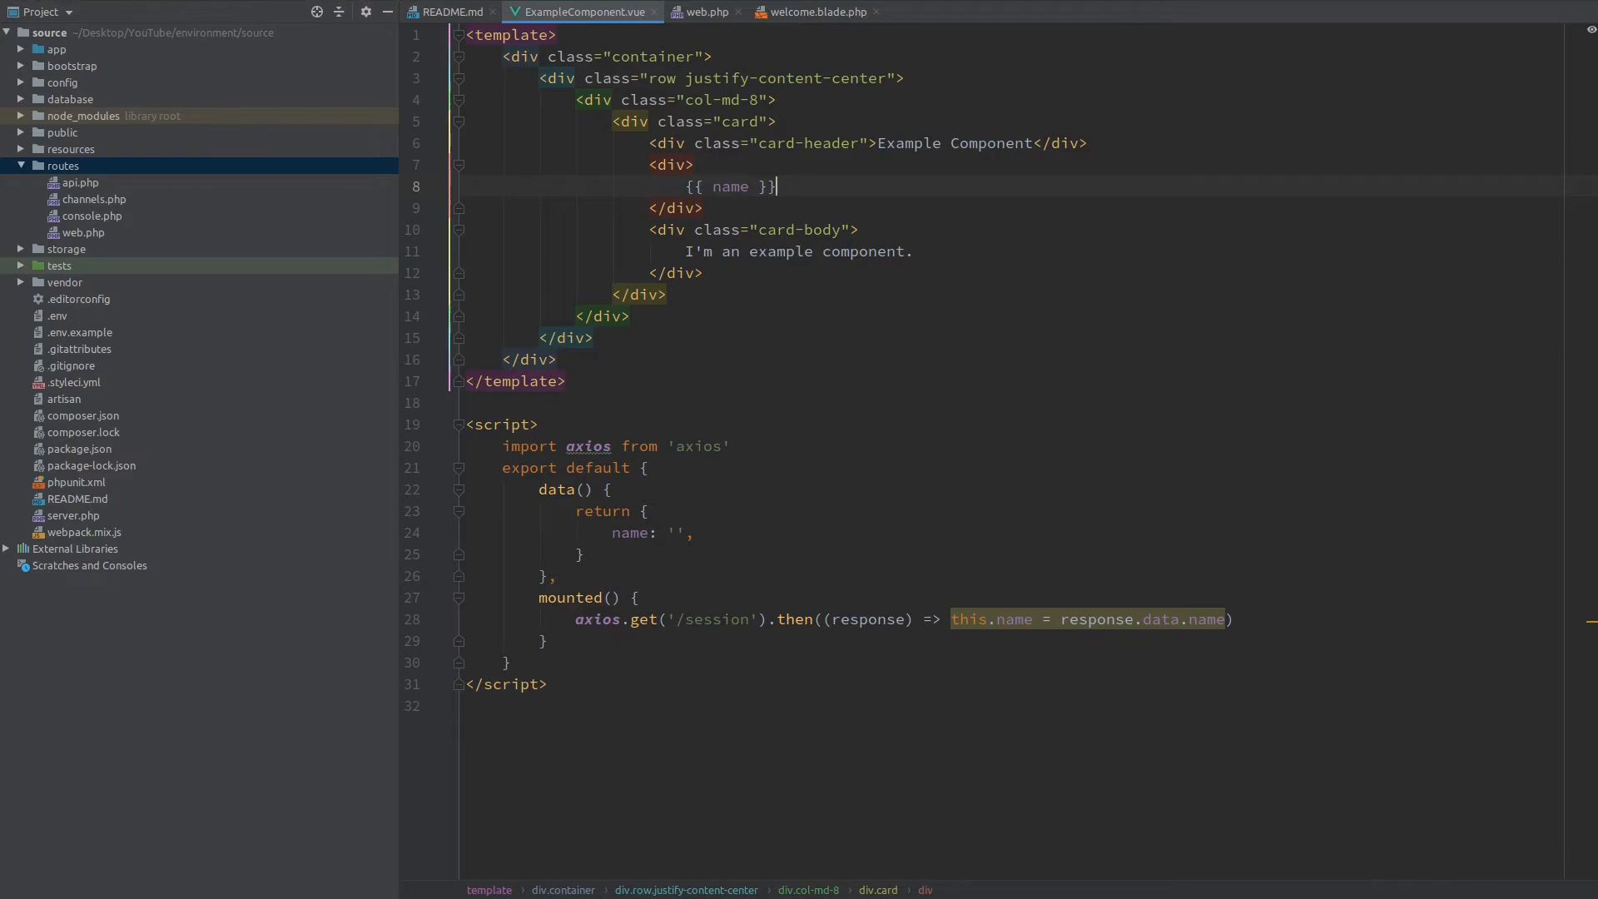
left_click(702, 12)
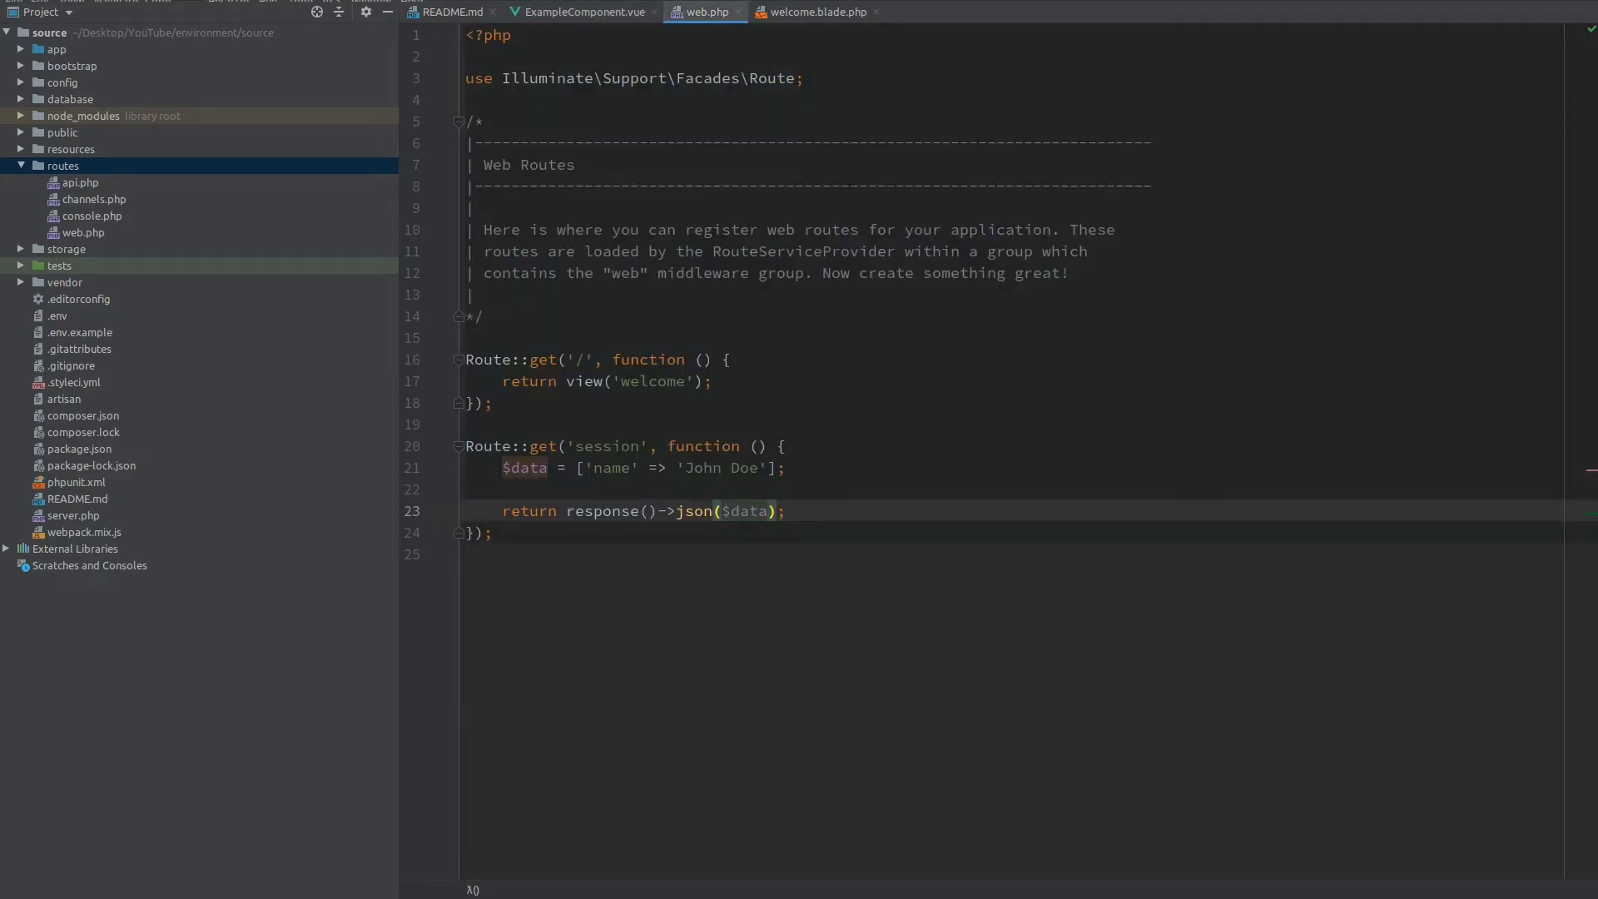
Step: Define $data with 'name' => 'Batman' in the root route and pass it to the welcome view via compact()
left_click(561, 381)
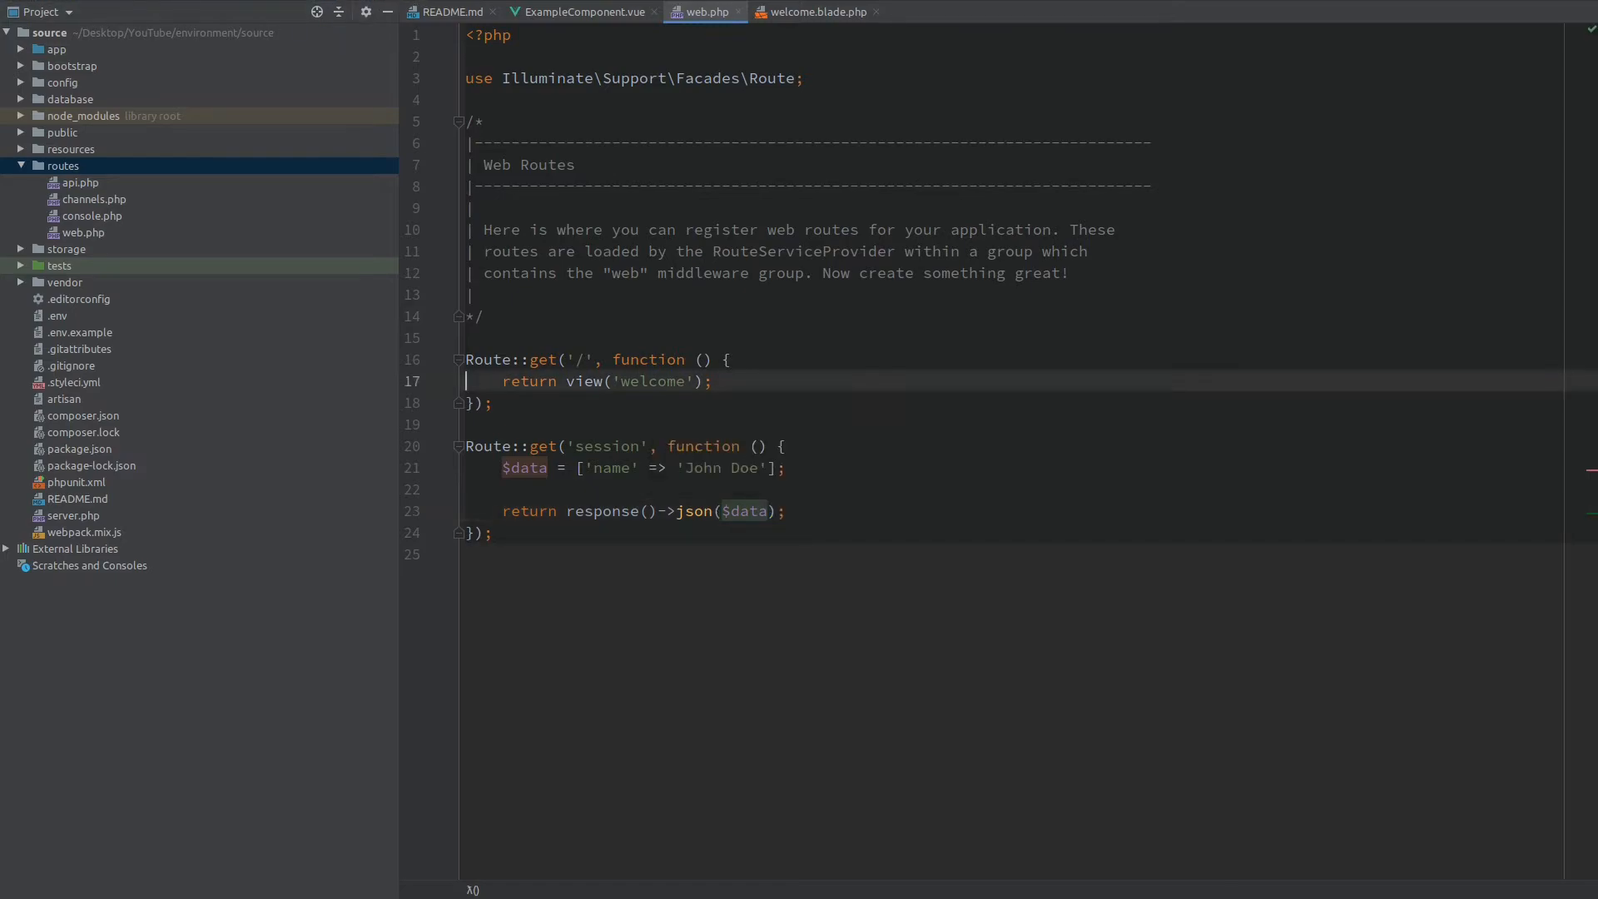
key("enter")
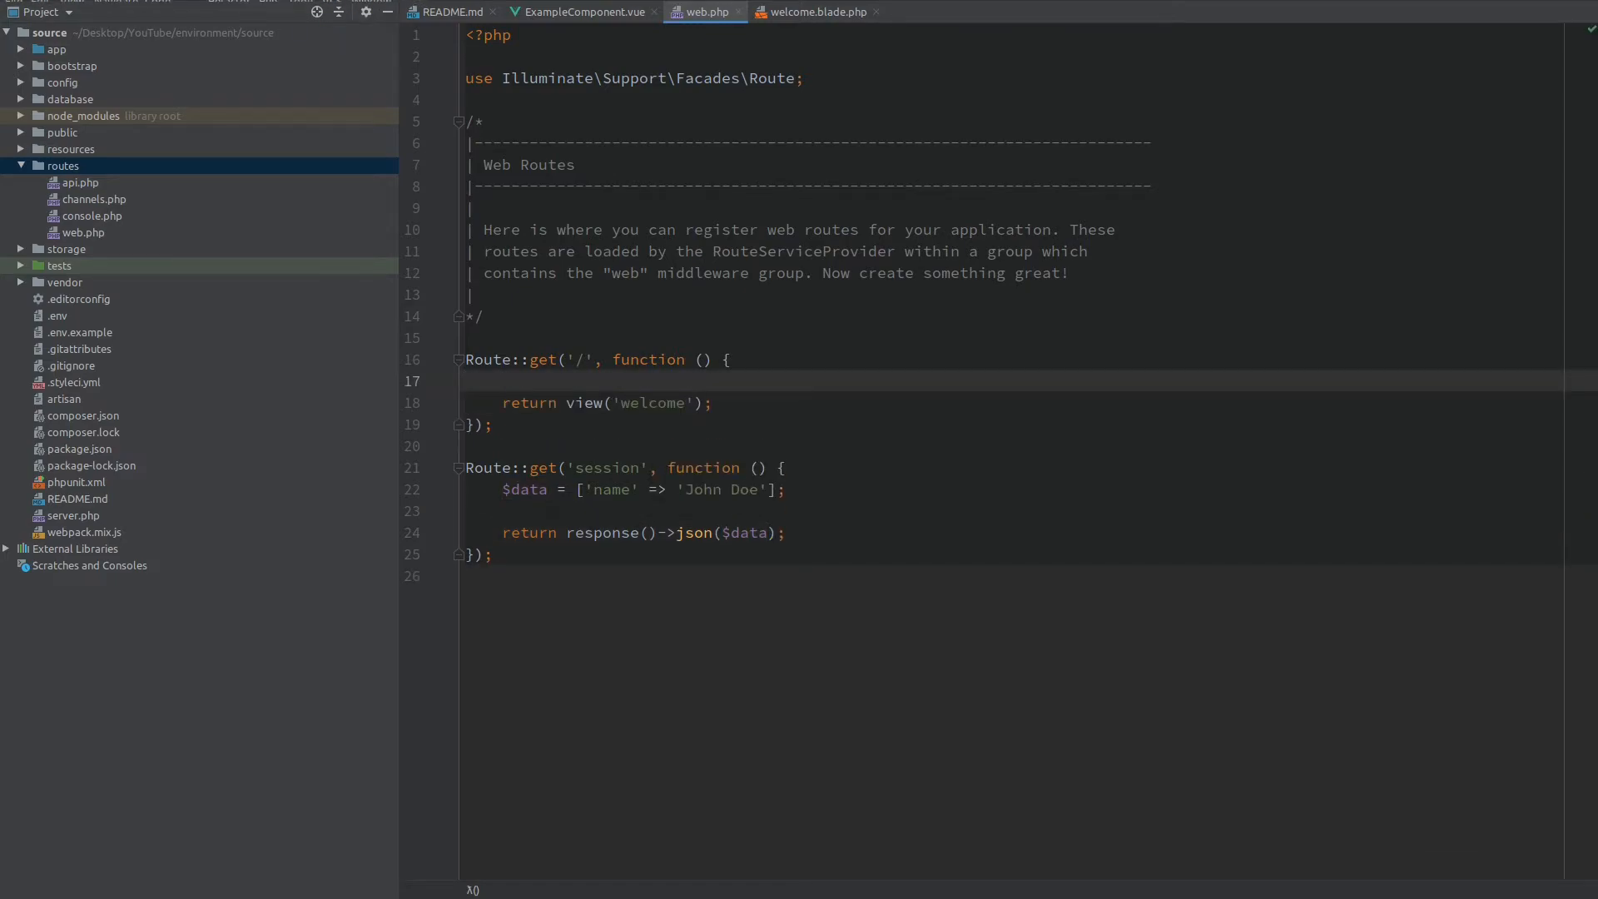
type("$data = ['")
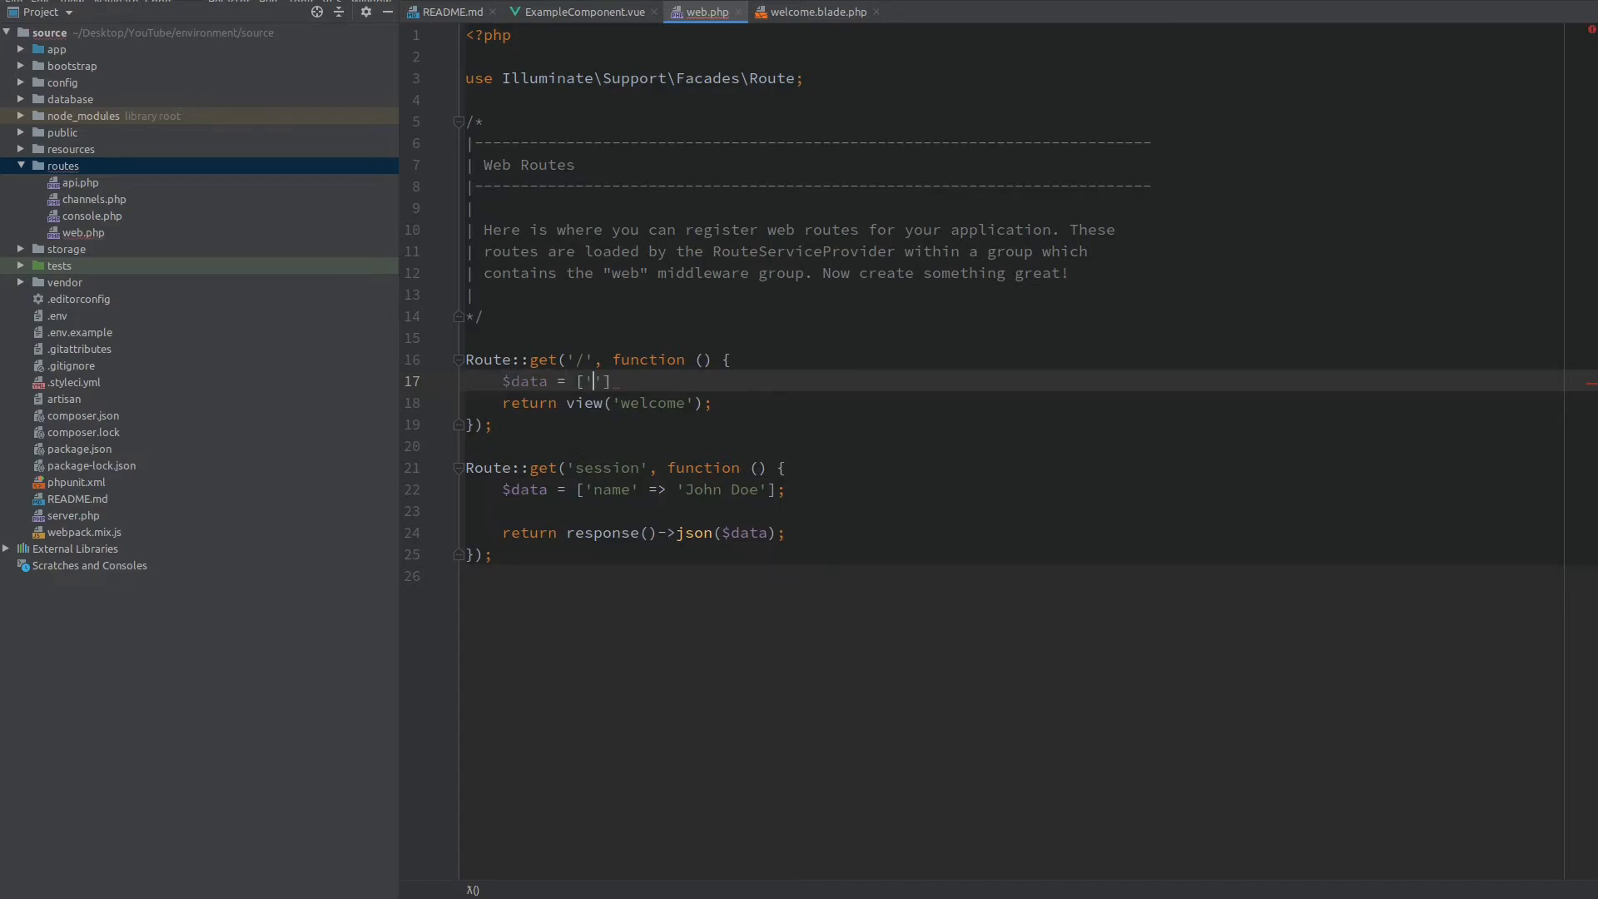
type("'name' => '")
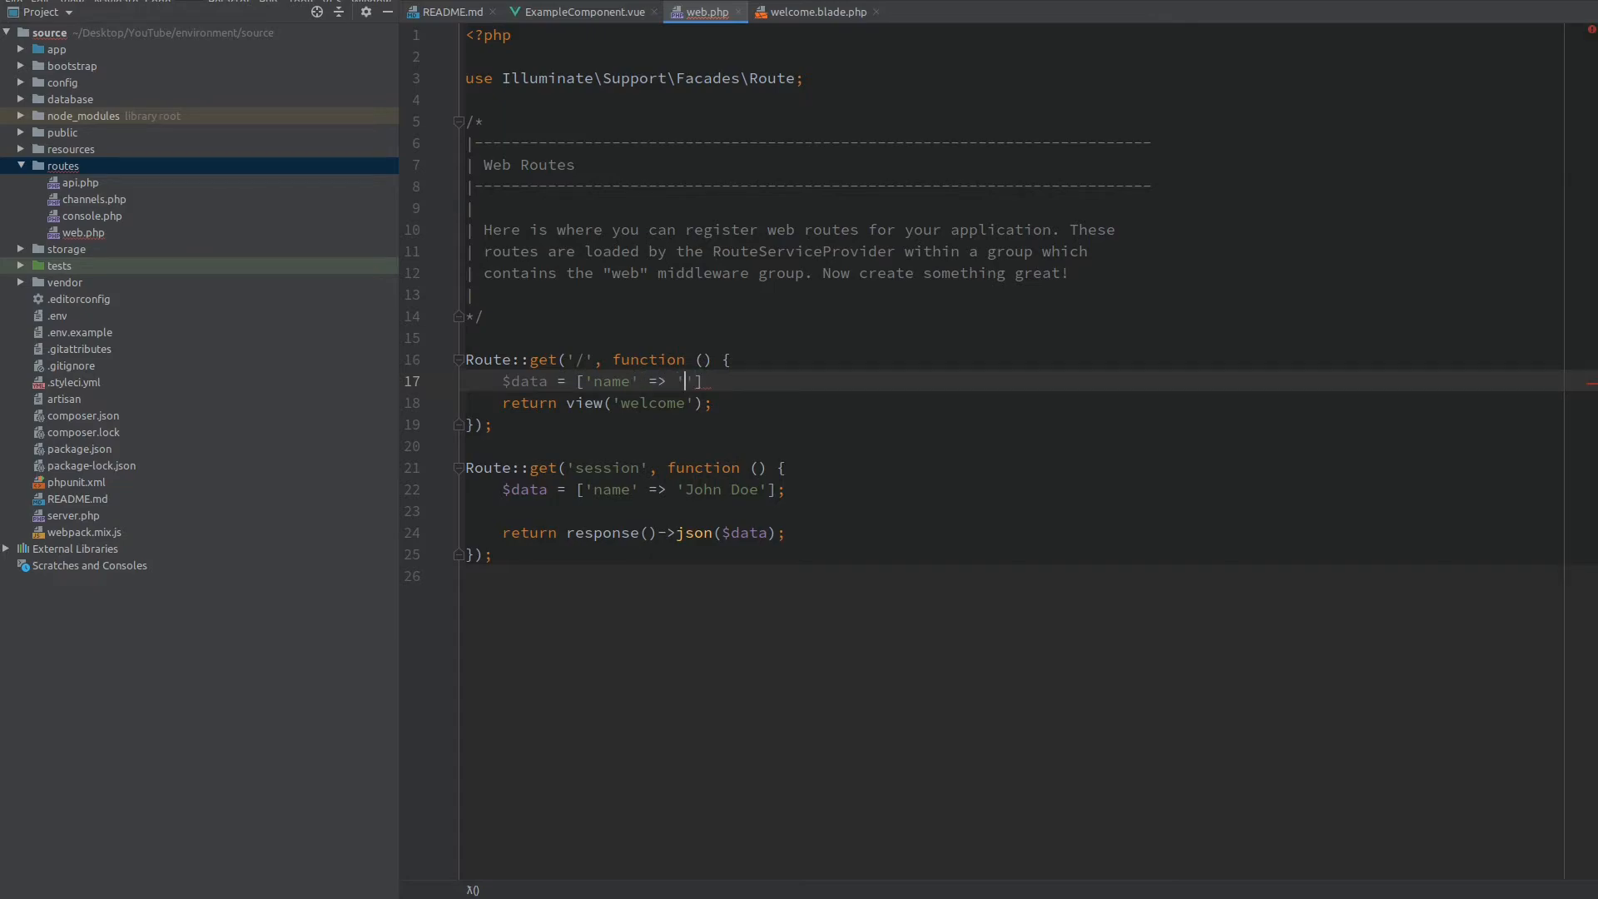
type("Batman")
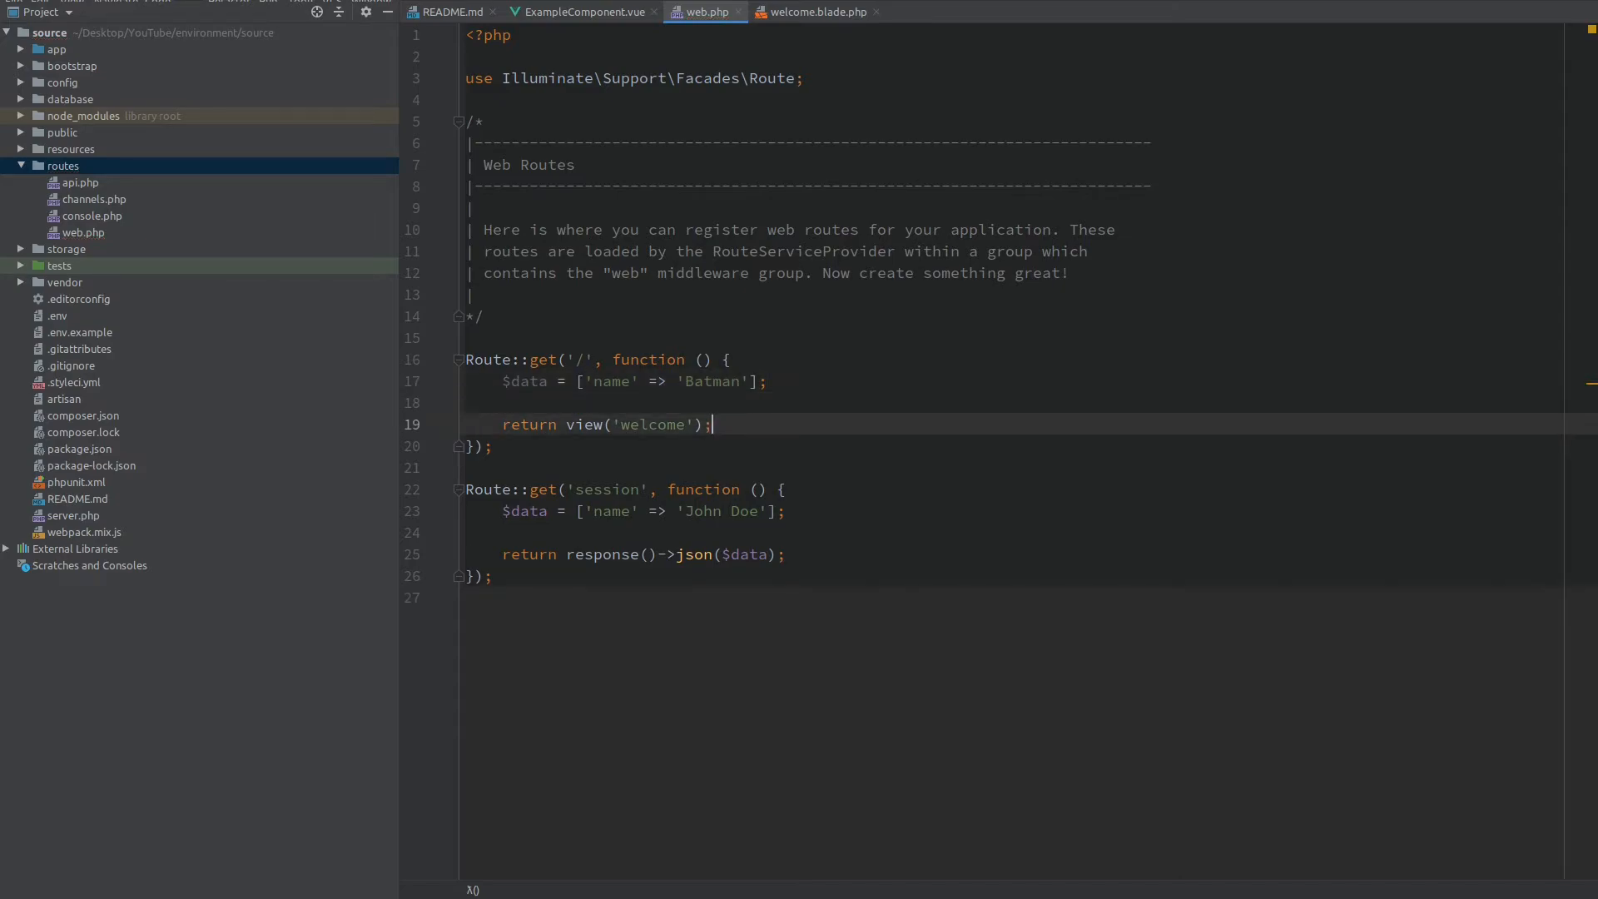
type(", compact()")
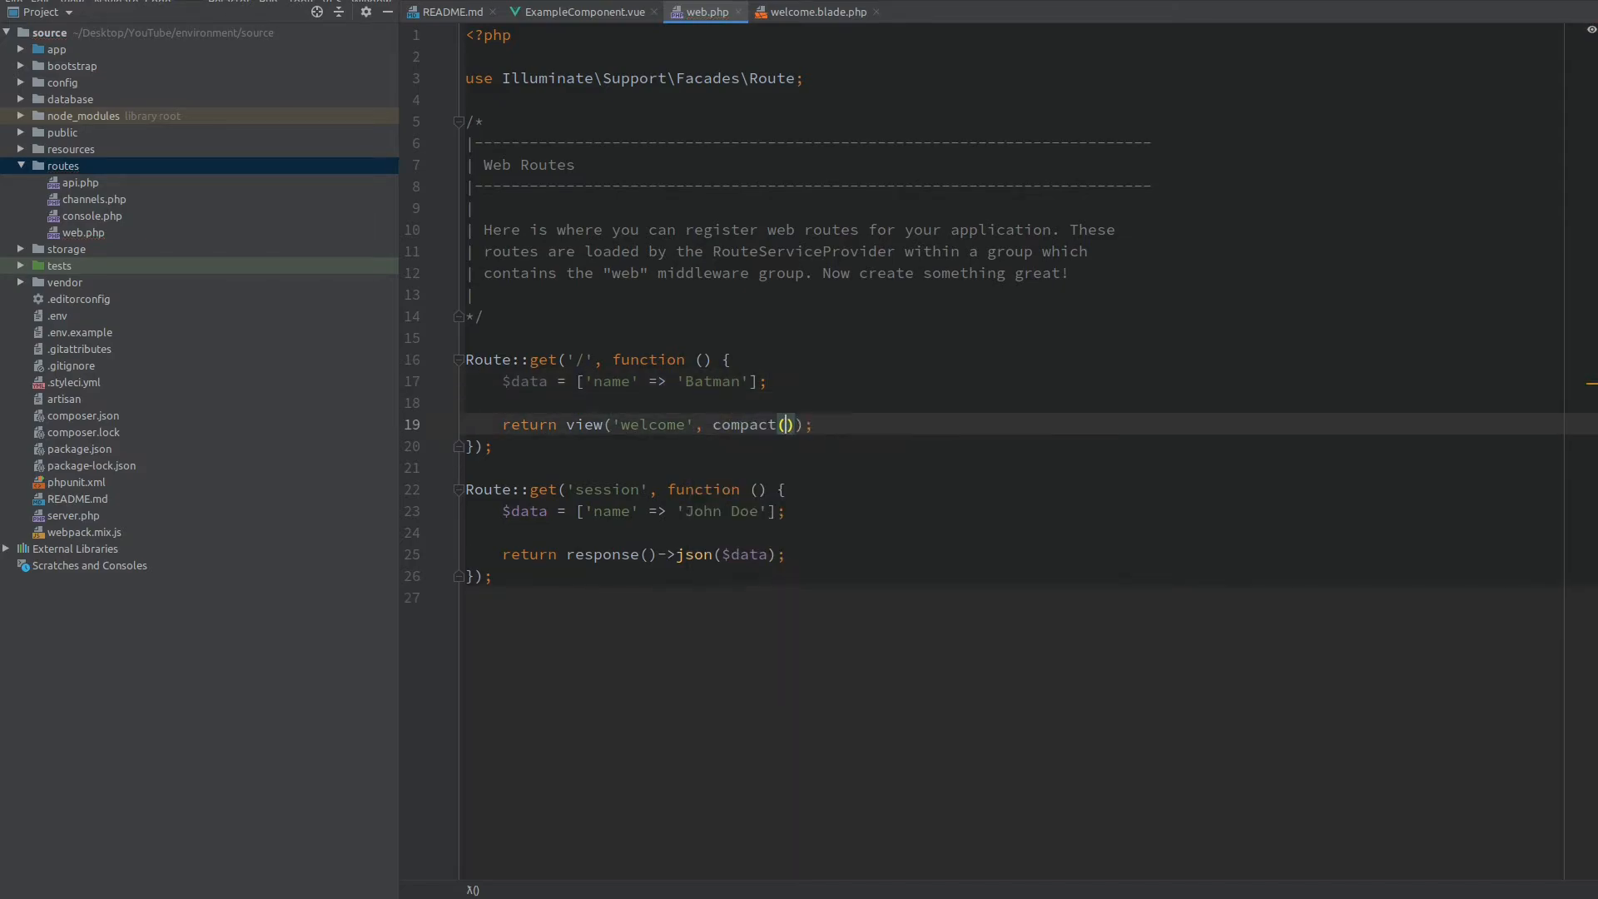
left_click(815, 12)
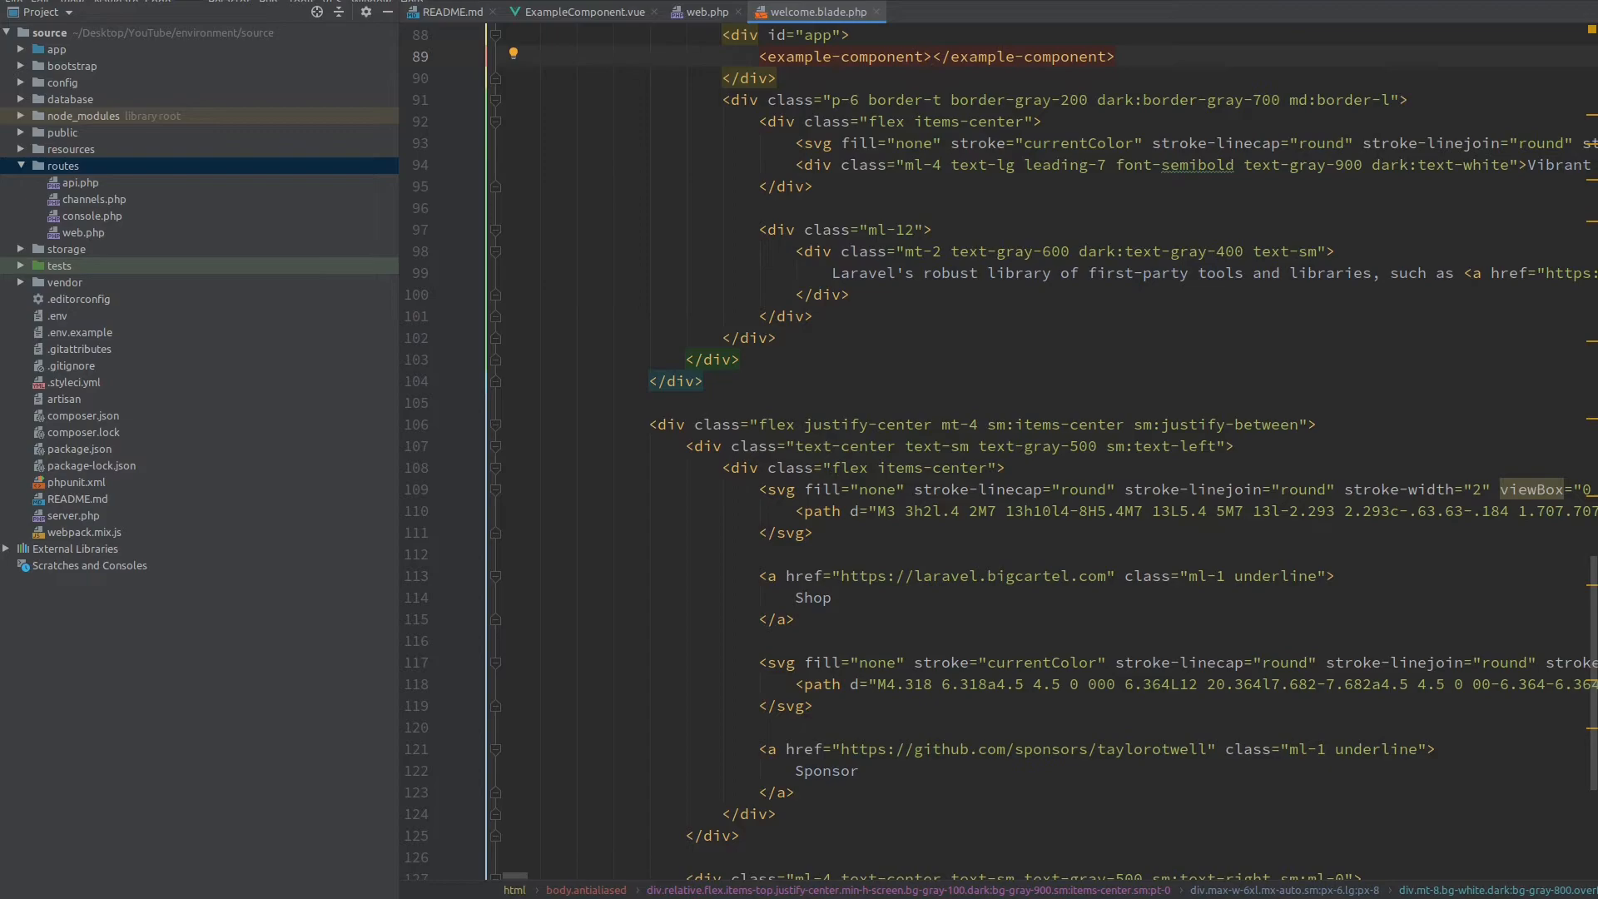
Step: Add a script block above the app.js tag starting a window.data assignment
scroll("down", 3)
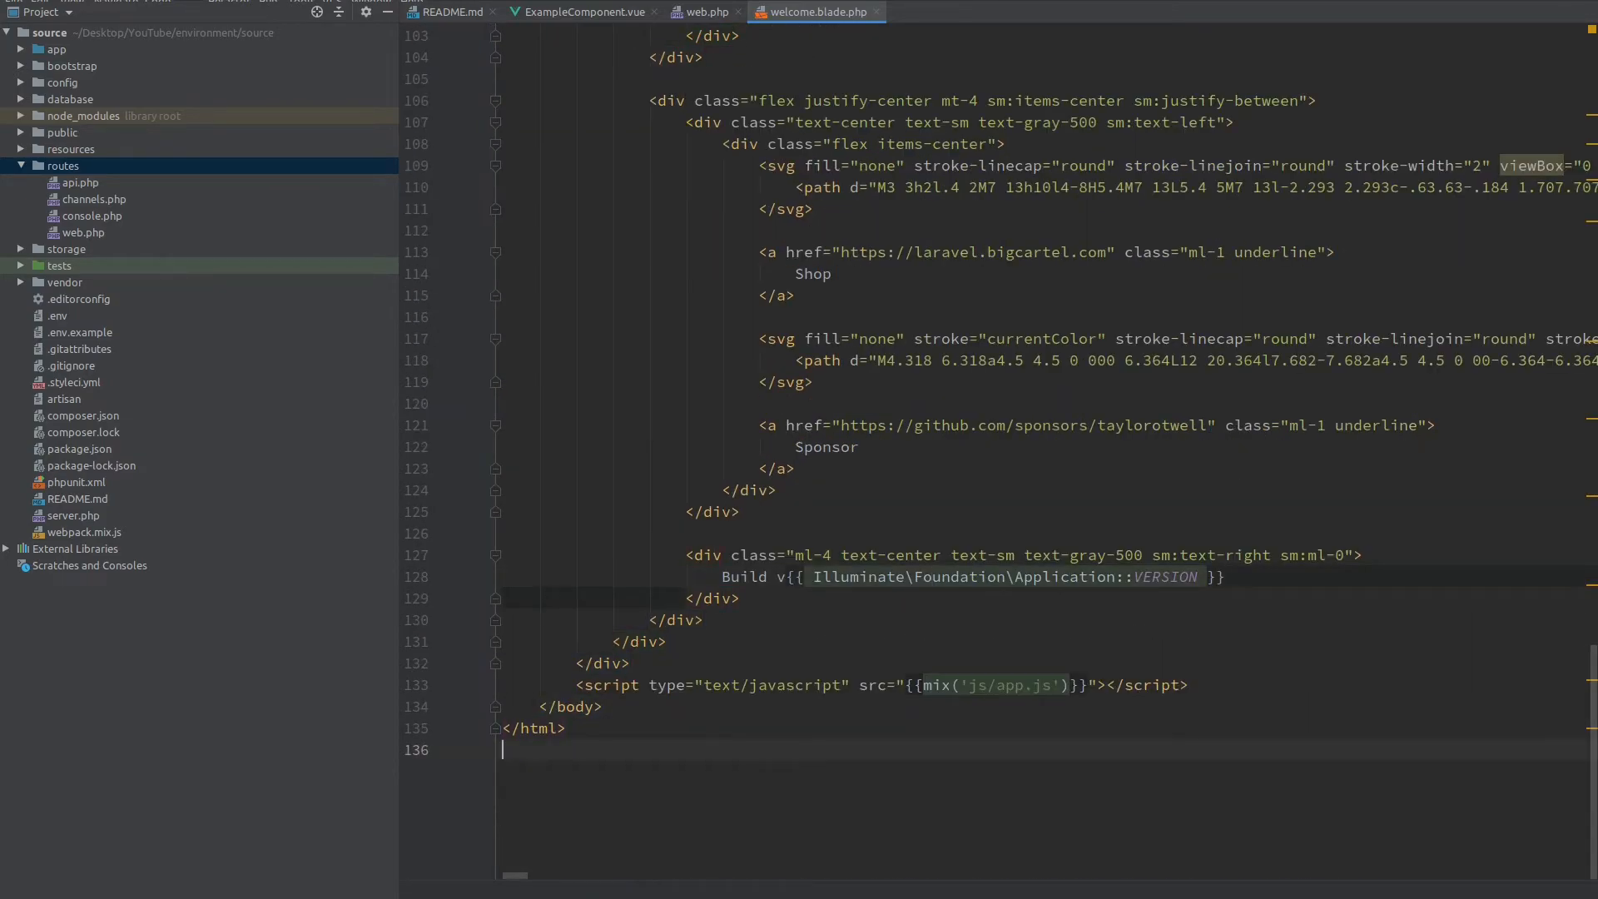
type("sc")
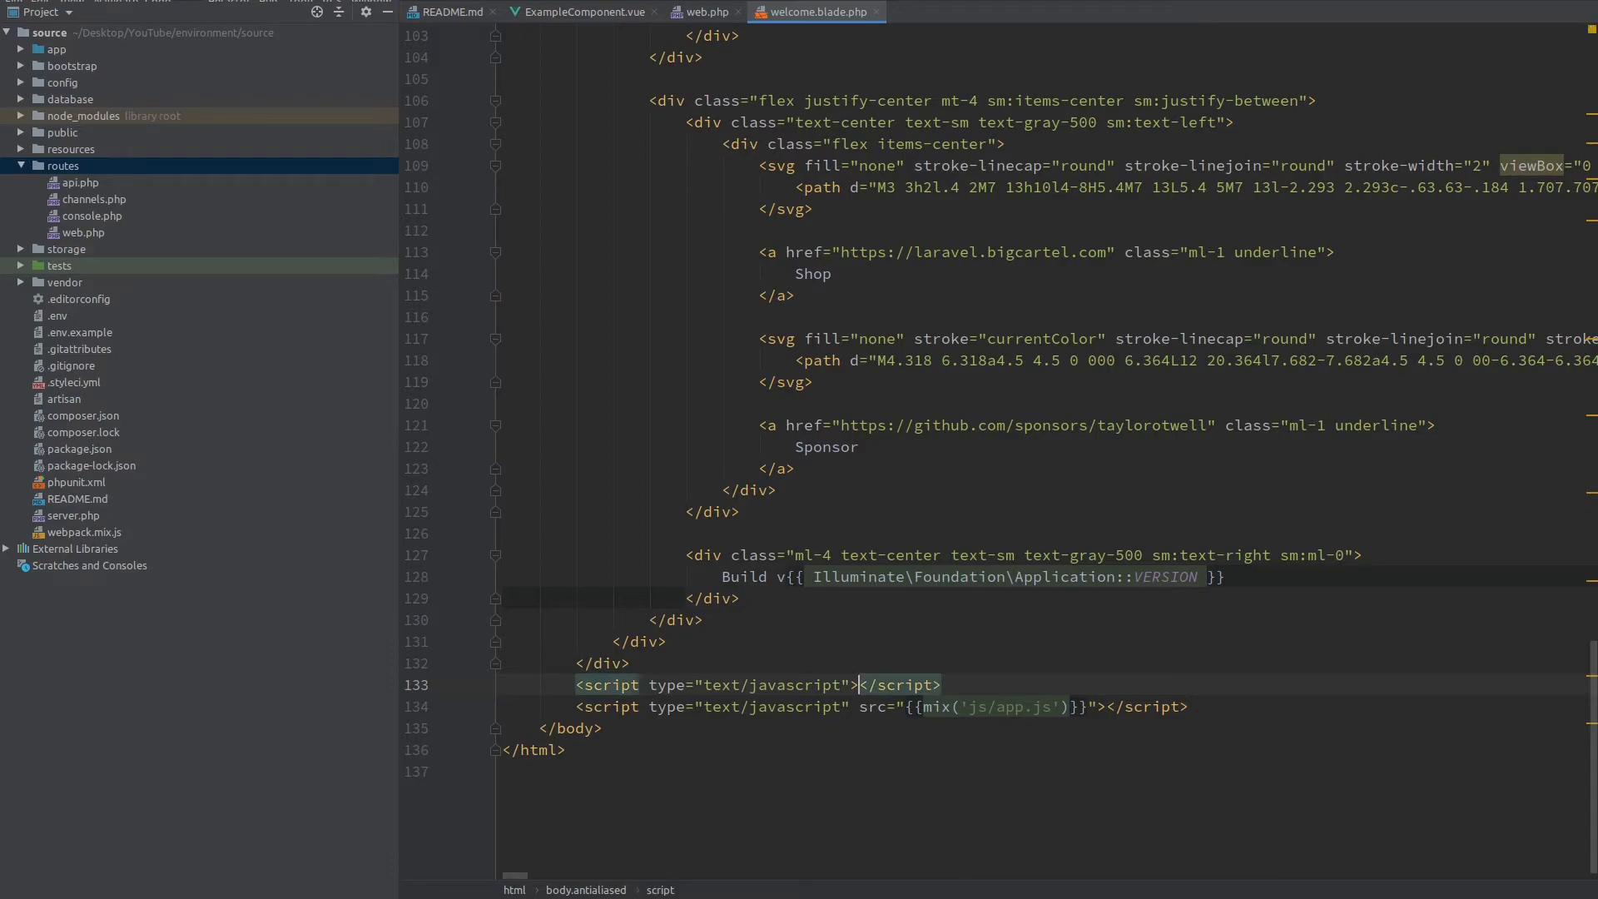
key("enter")
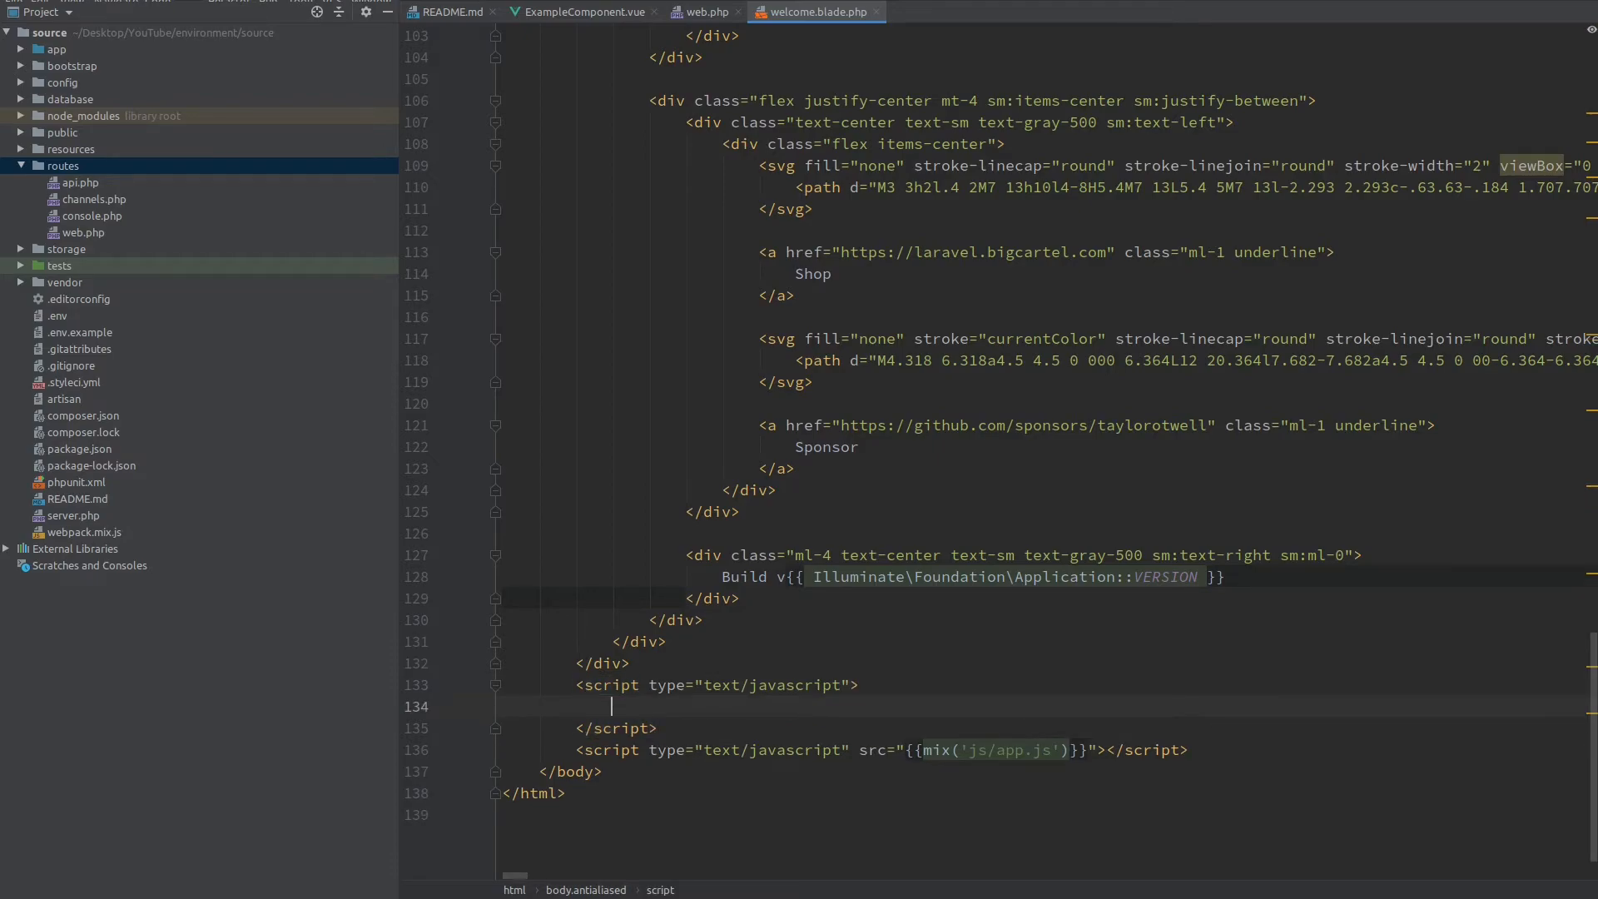
type("window")
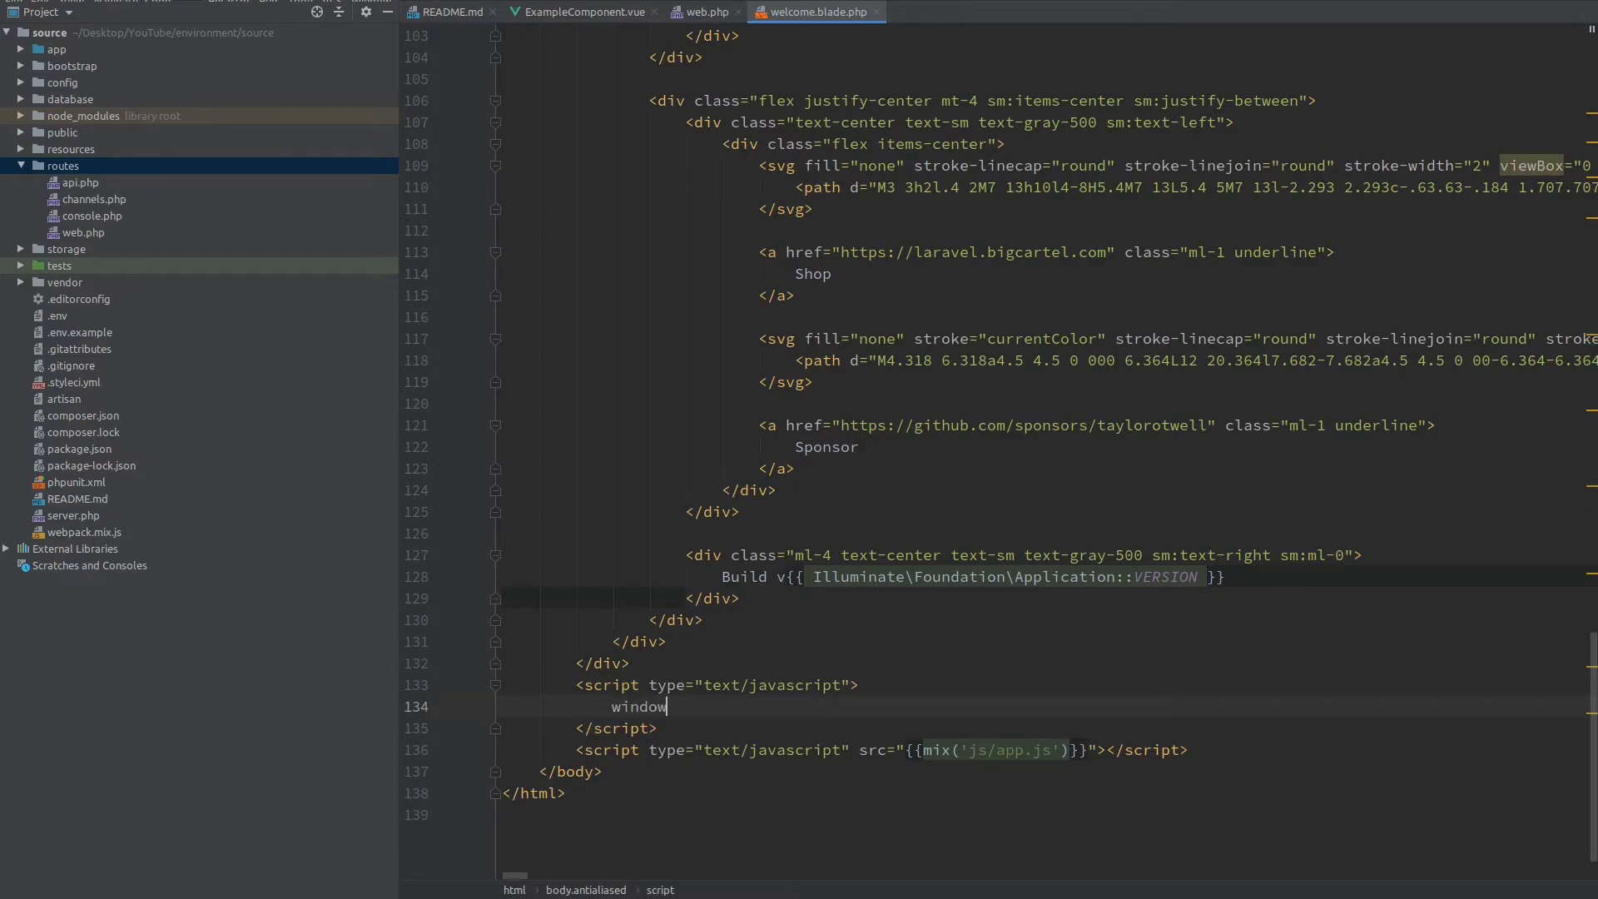
type(".data")
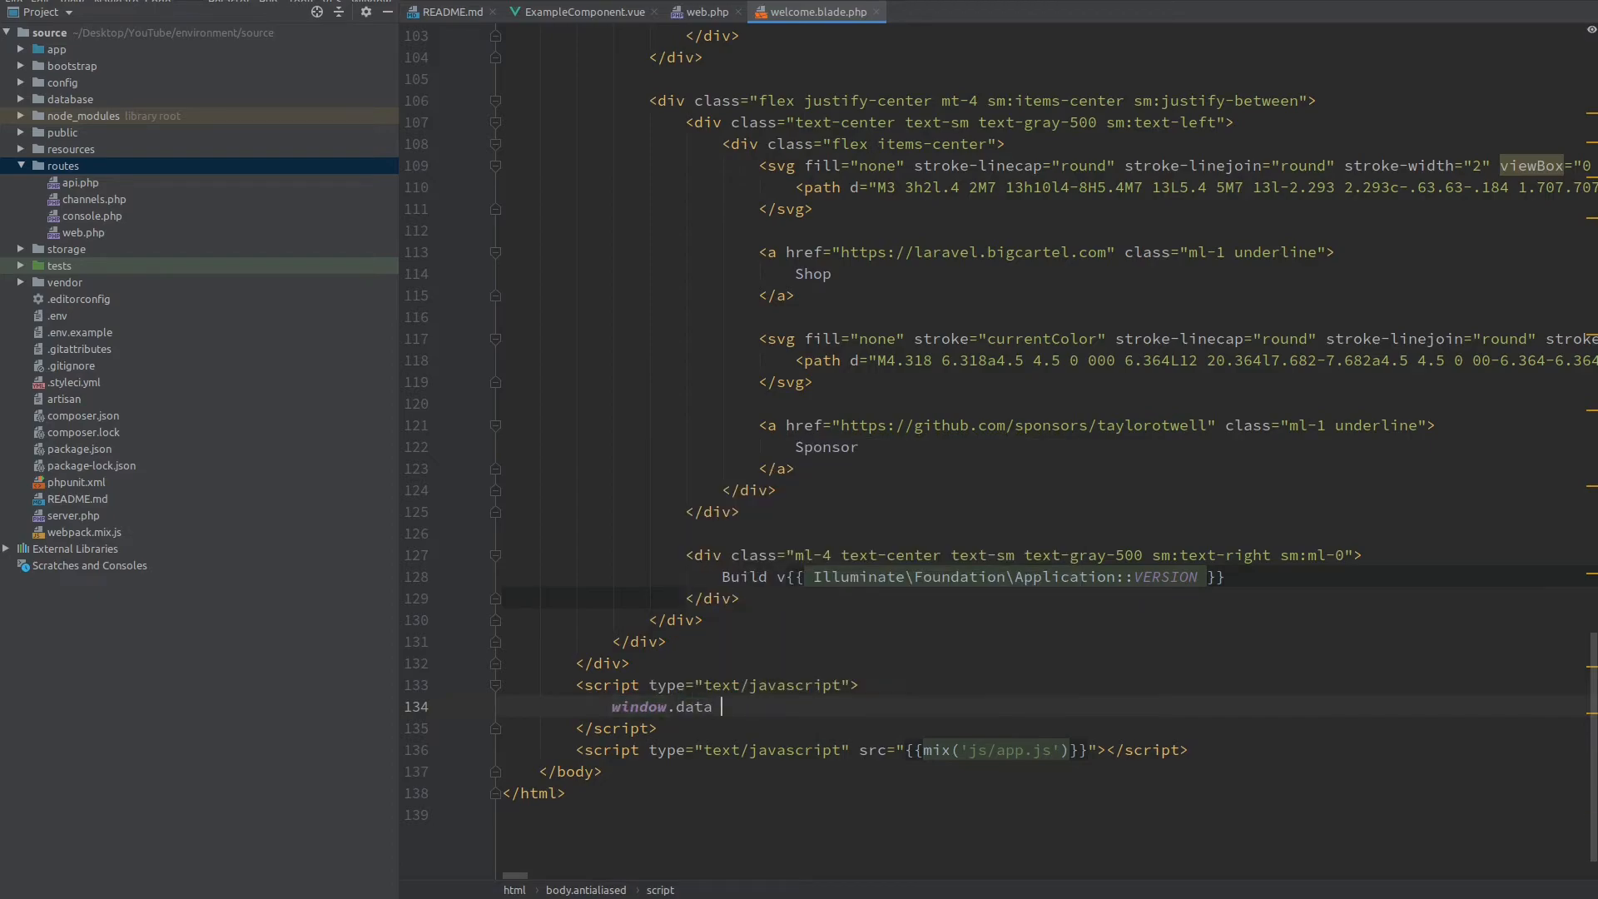
type("= {!!  !!")
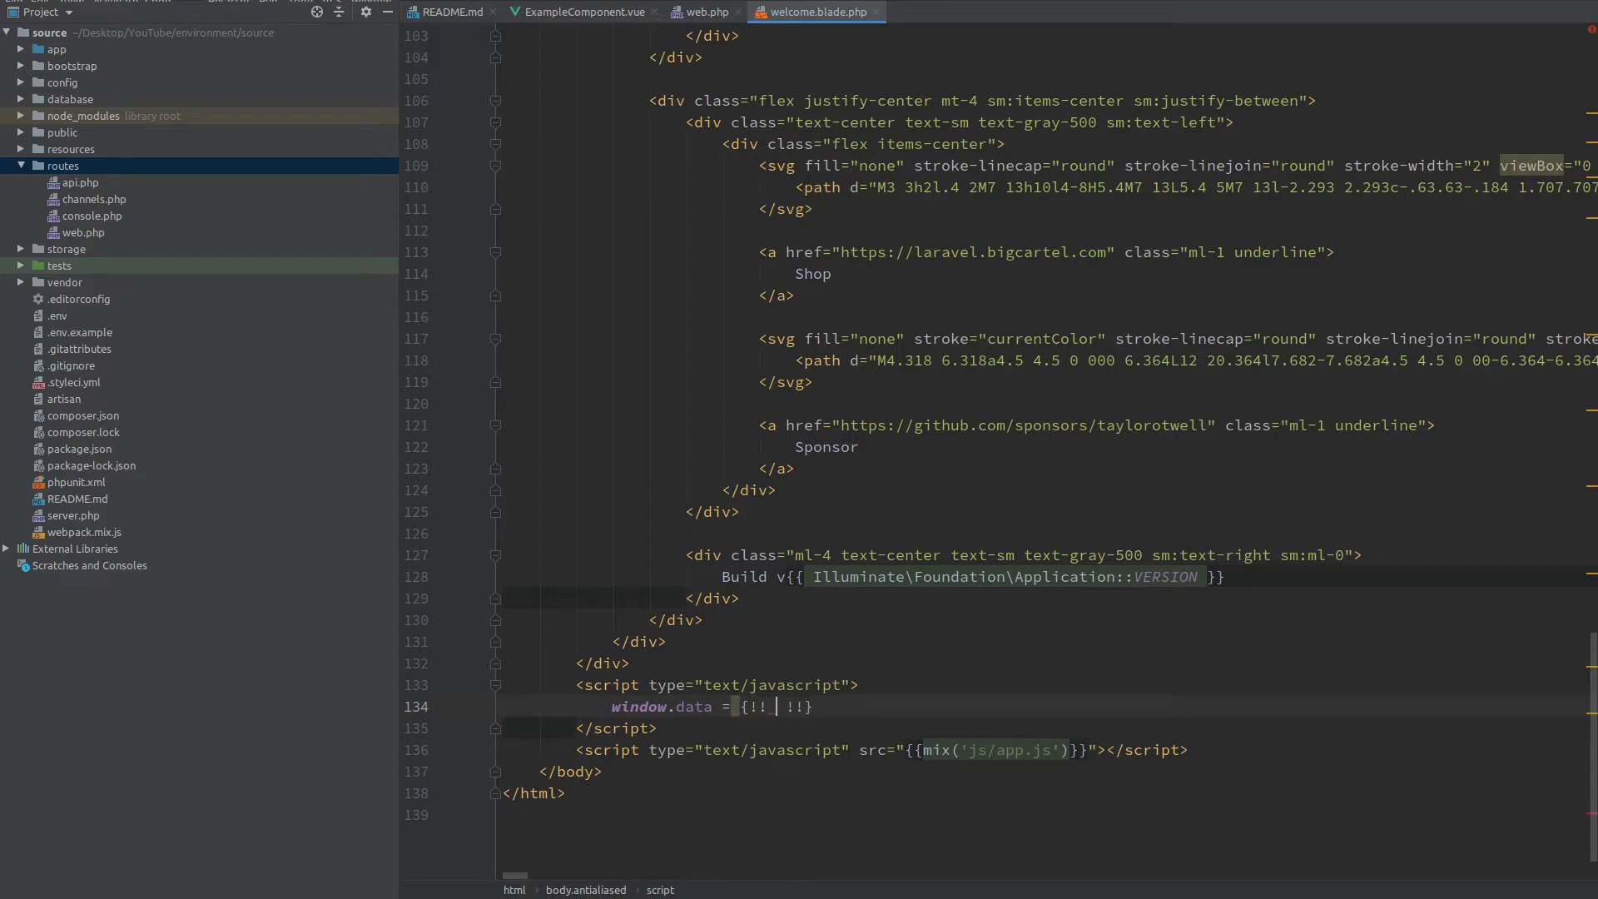
Step: Set window.data to {!! json_encode(['name' => $name]) !!} and return to web.php
type("json_encode([")
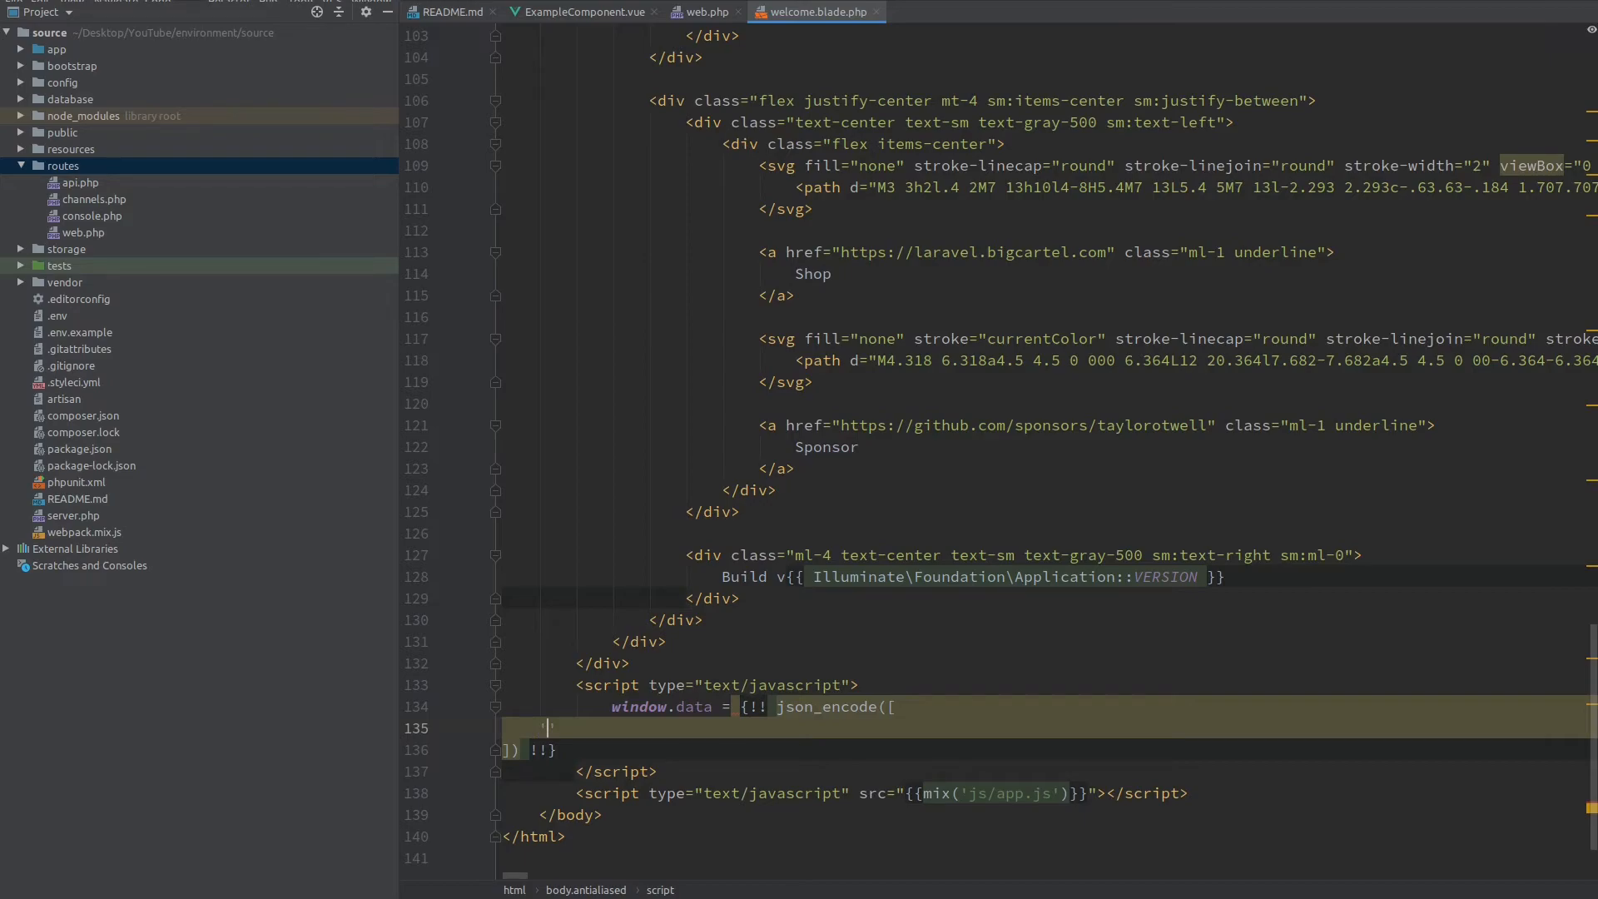
type("'name'")
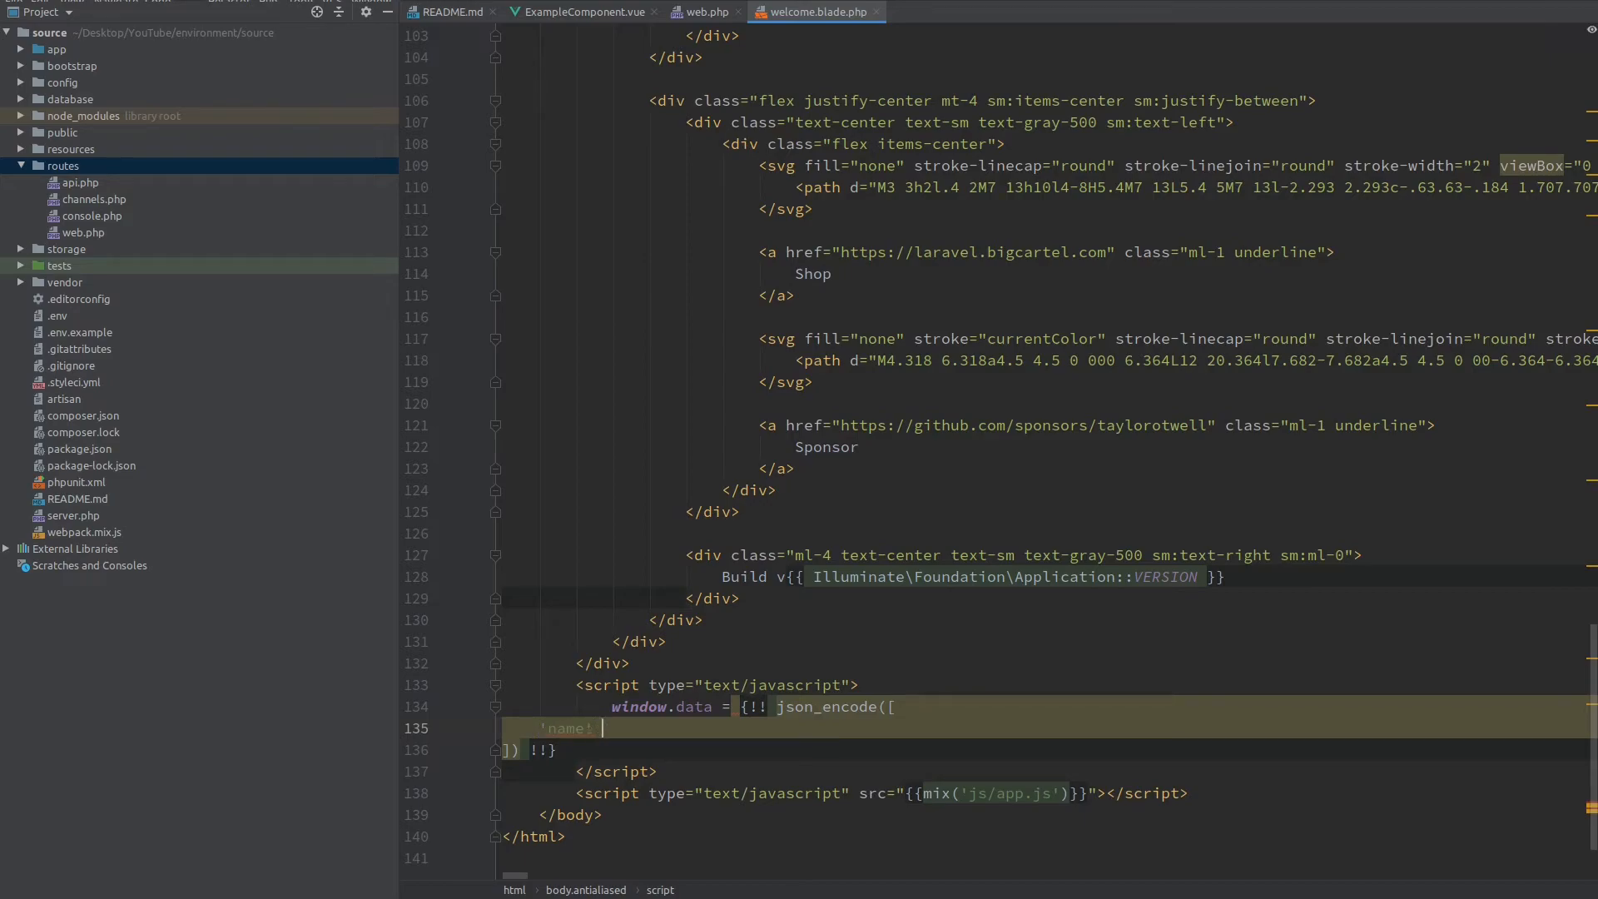
type("=>")
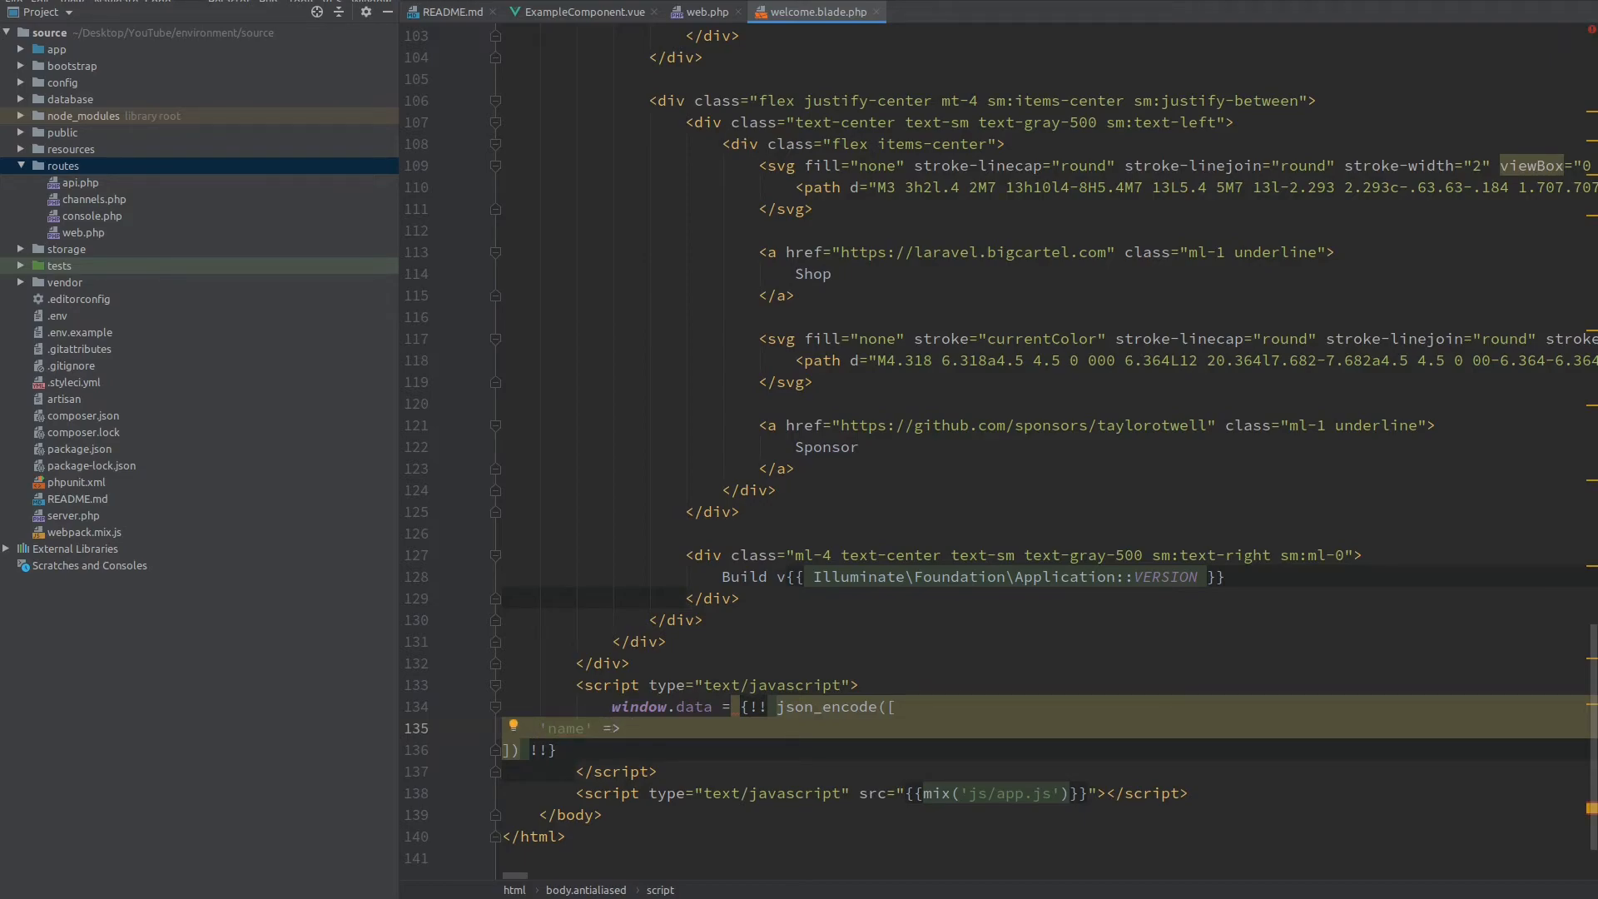
type("$name")
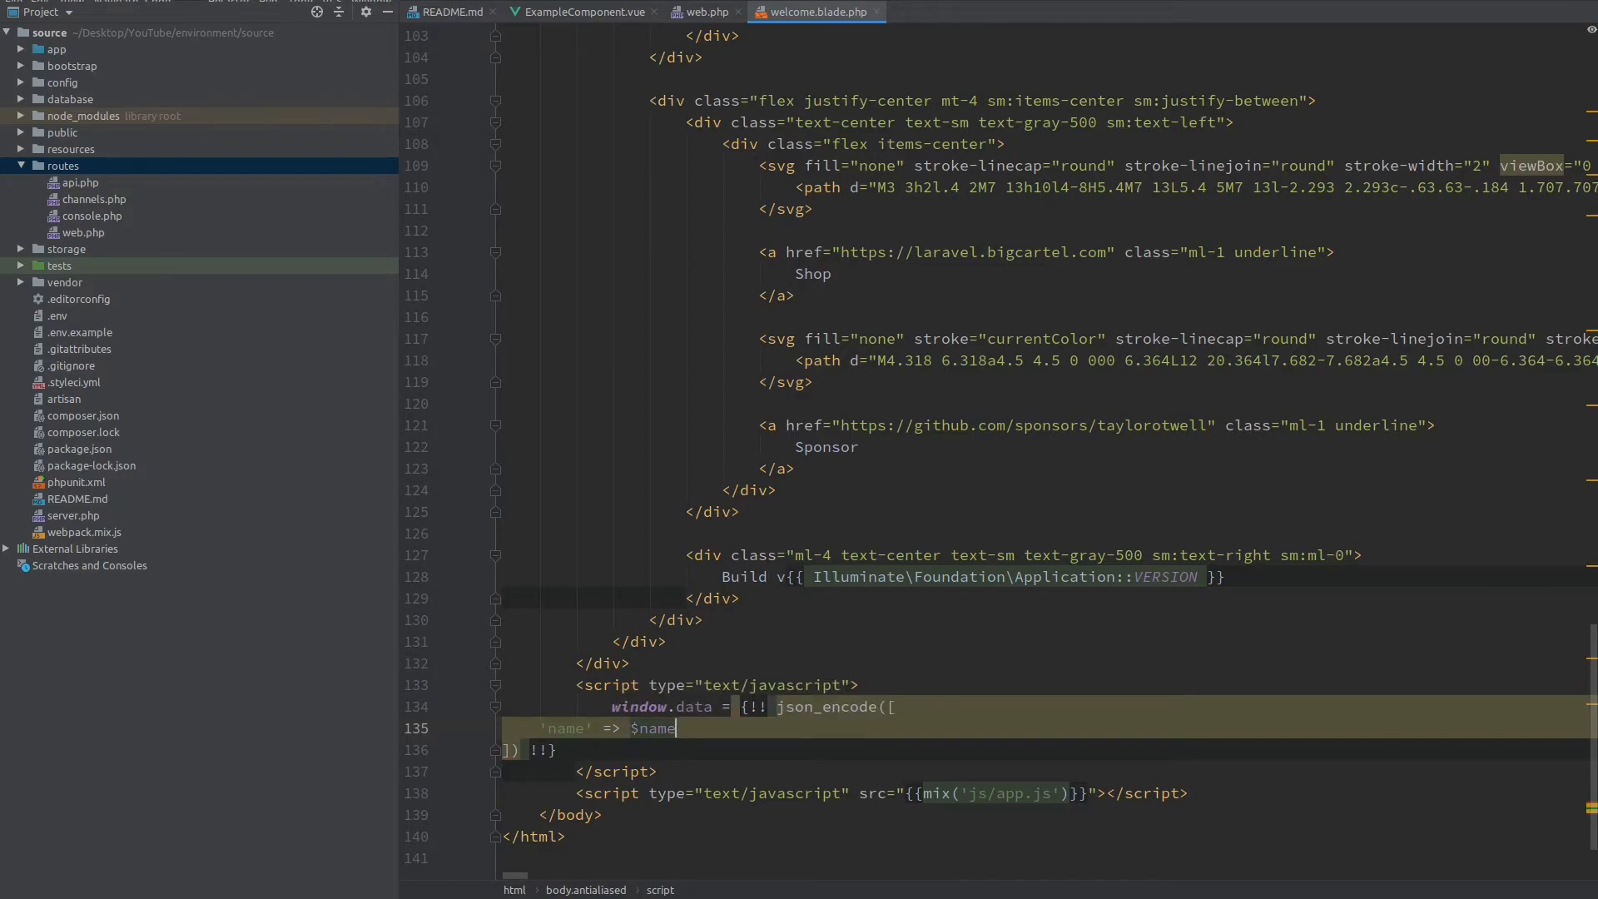
left_click(703, 12)
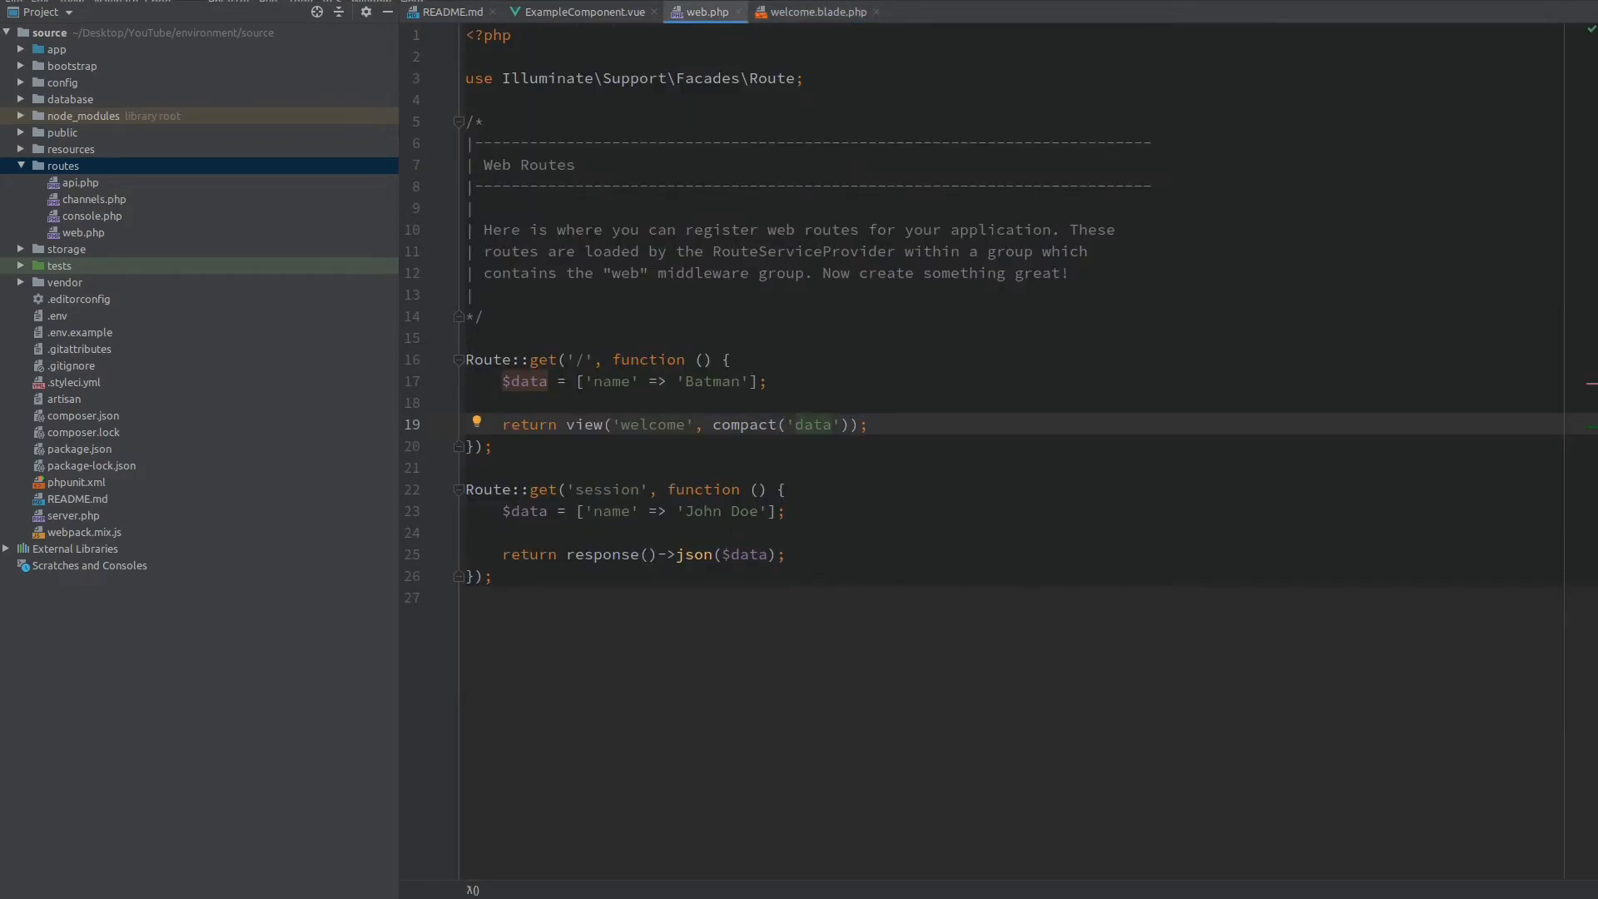
Step: Replace the axios request in mounted() with this.name = window.data.name
left_click(581, 12)
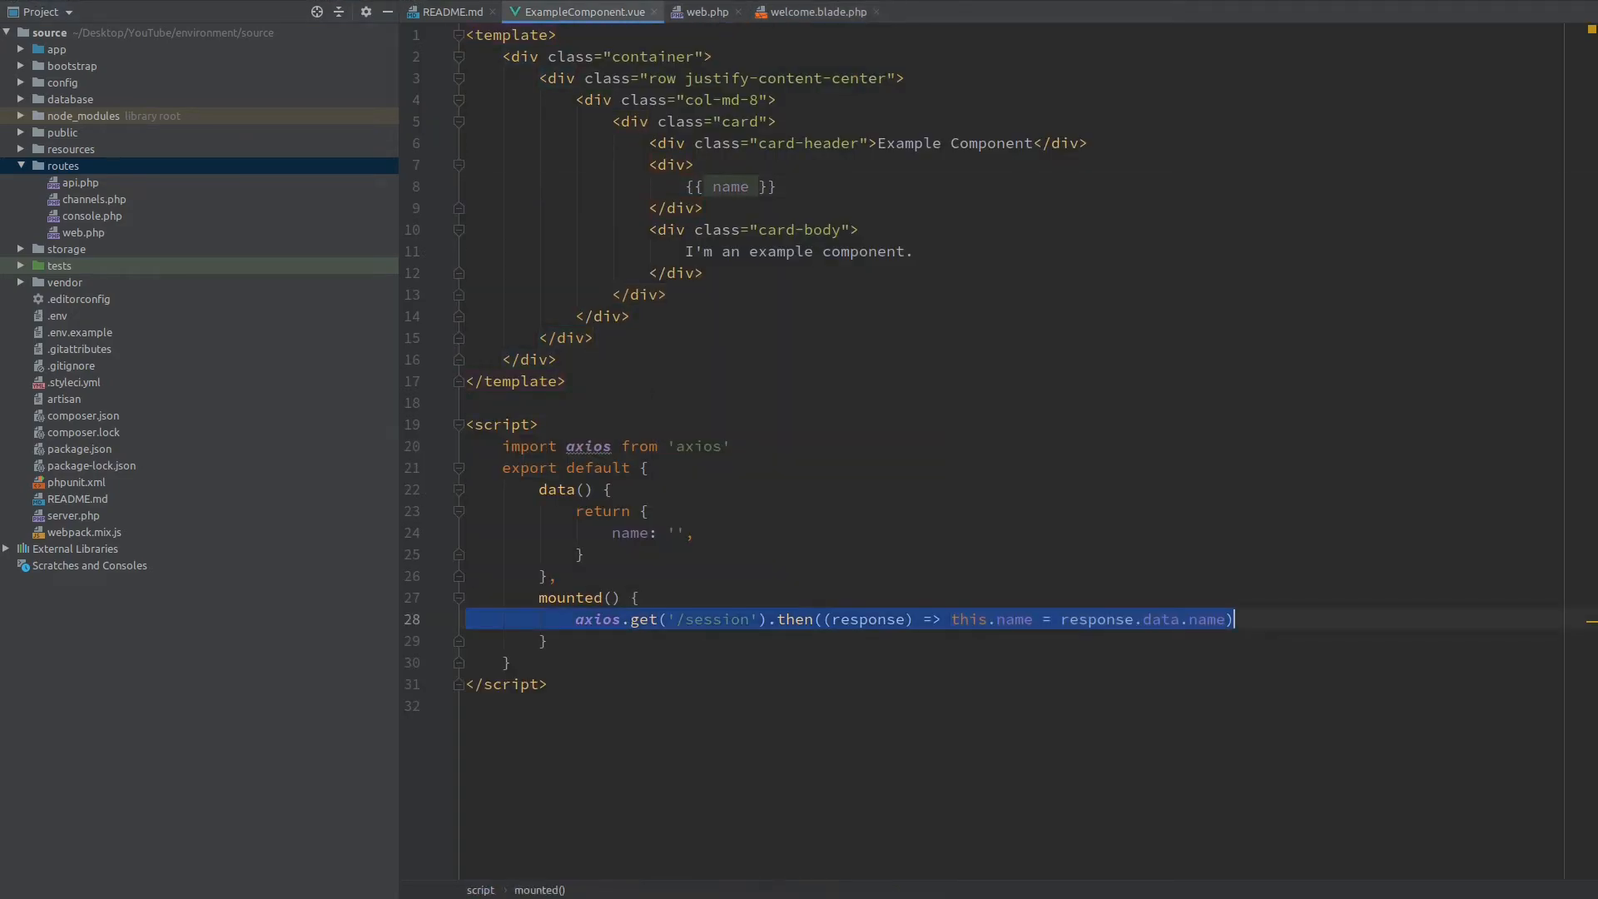
key("Delete")
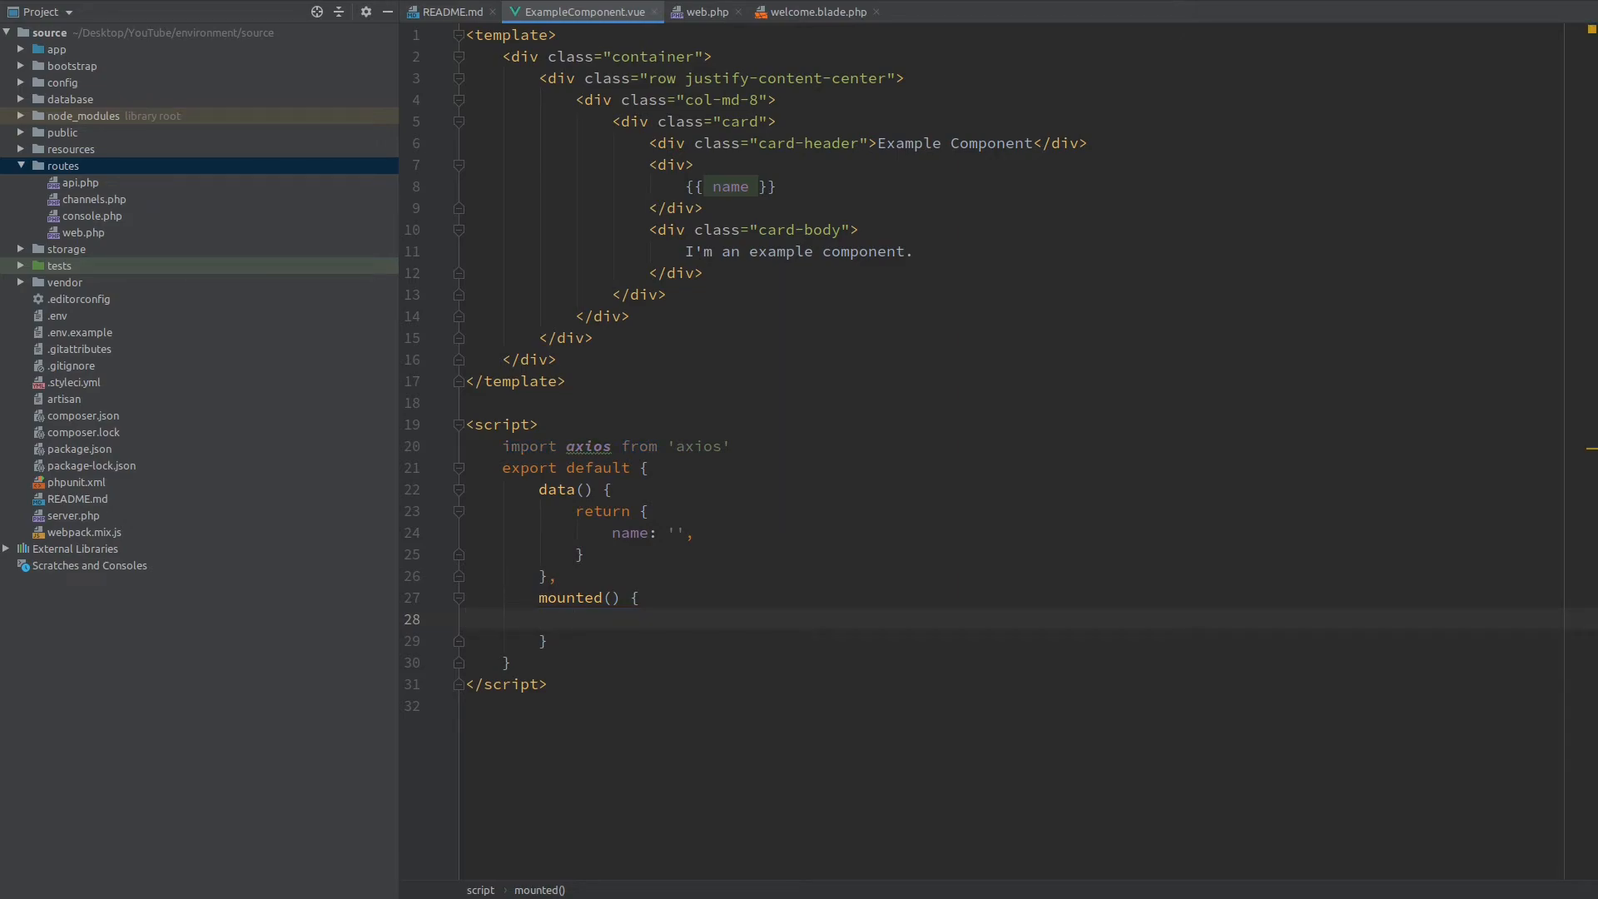
type("this.nam")
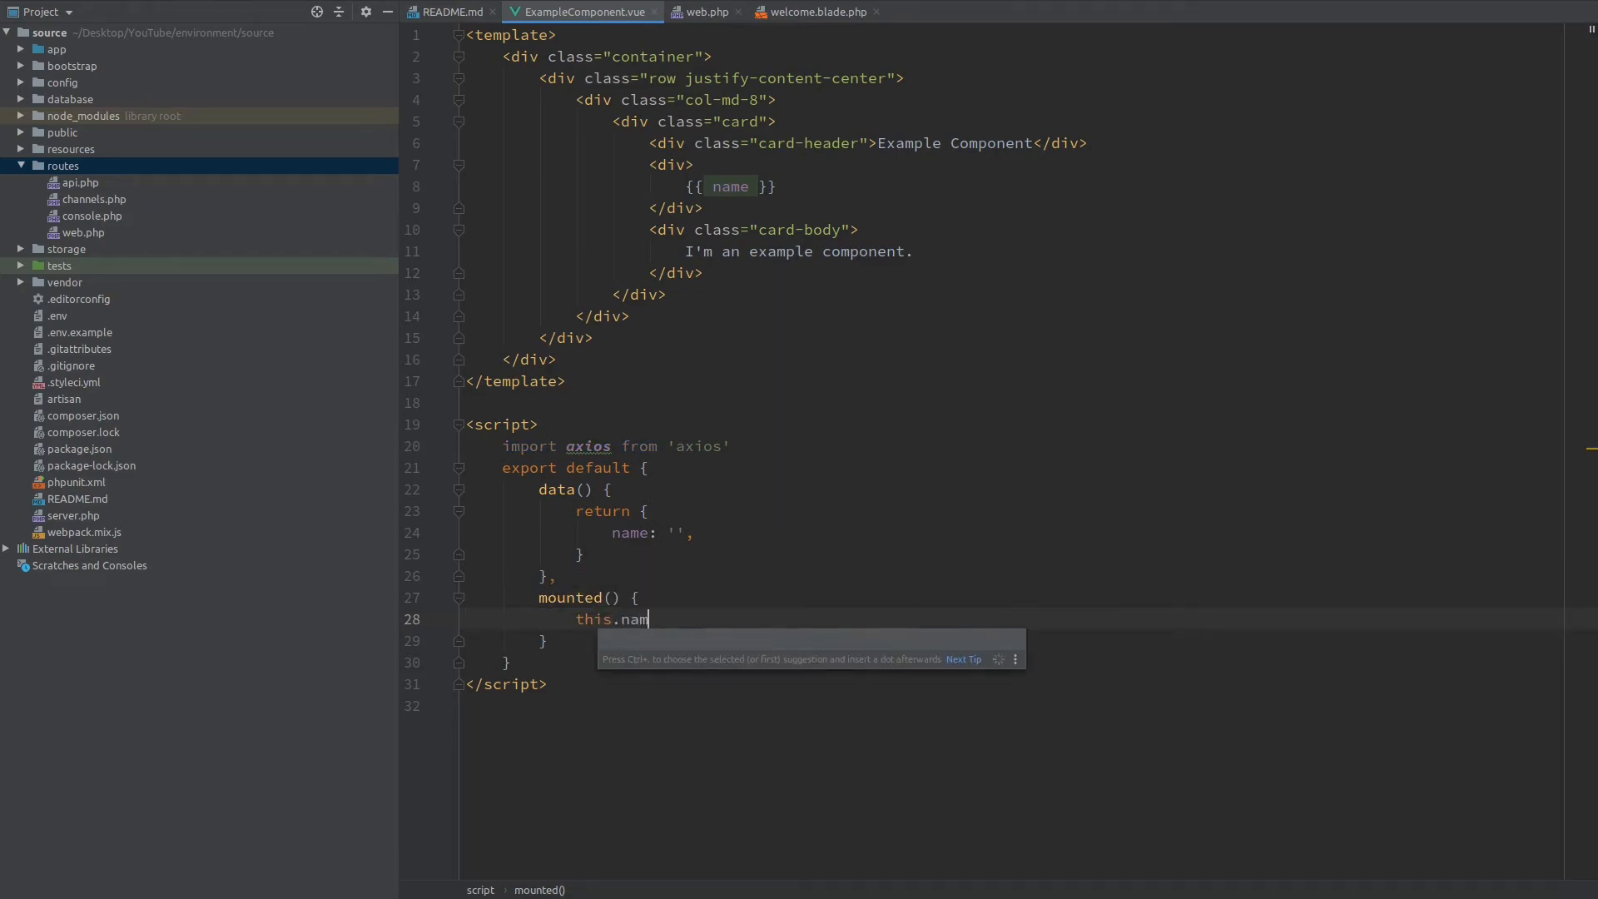
type("e =")
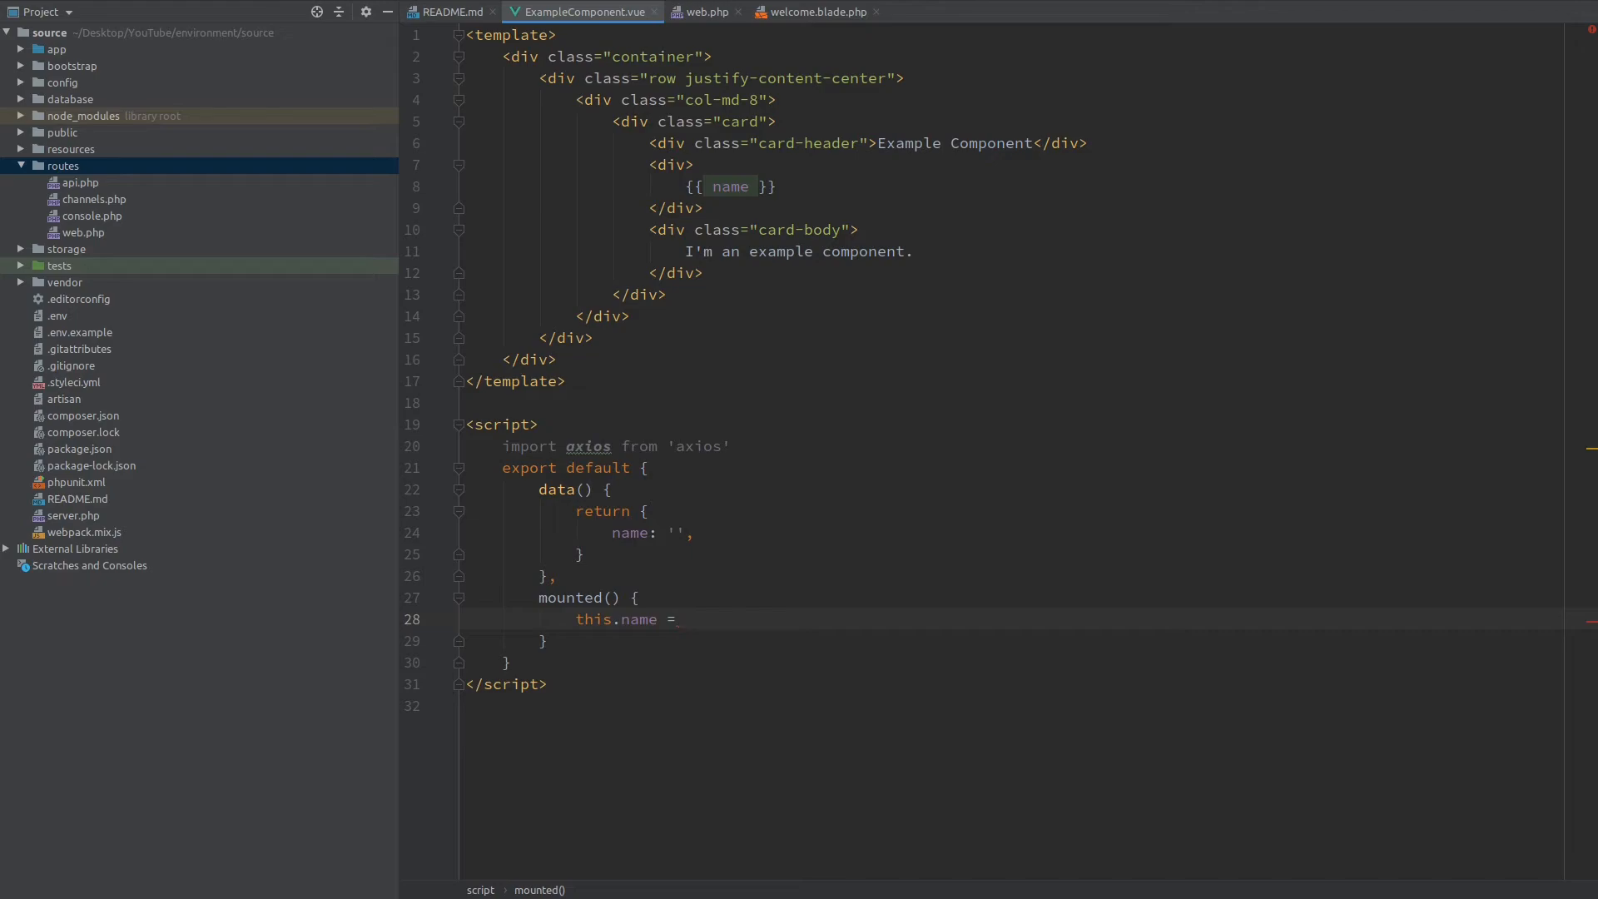
type("window.")
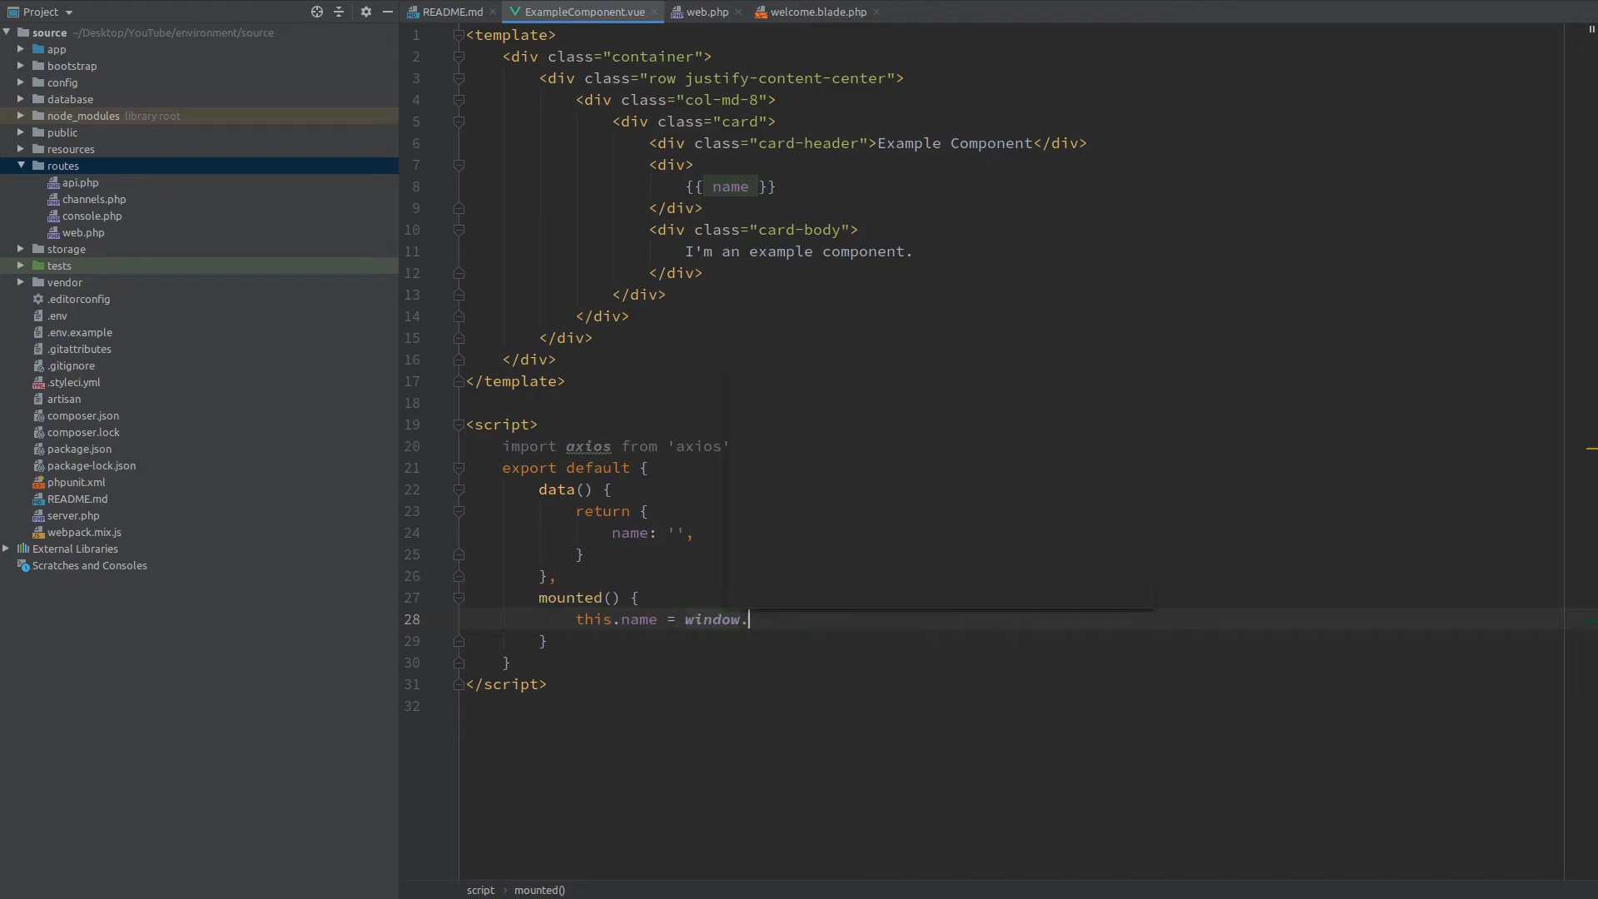
type("data.name")
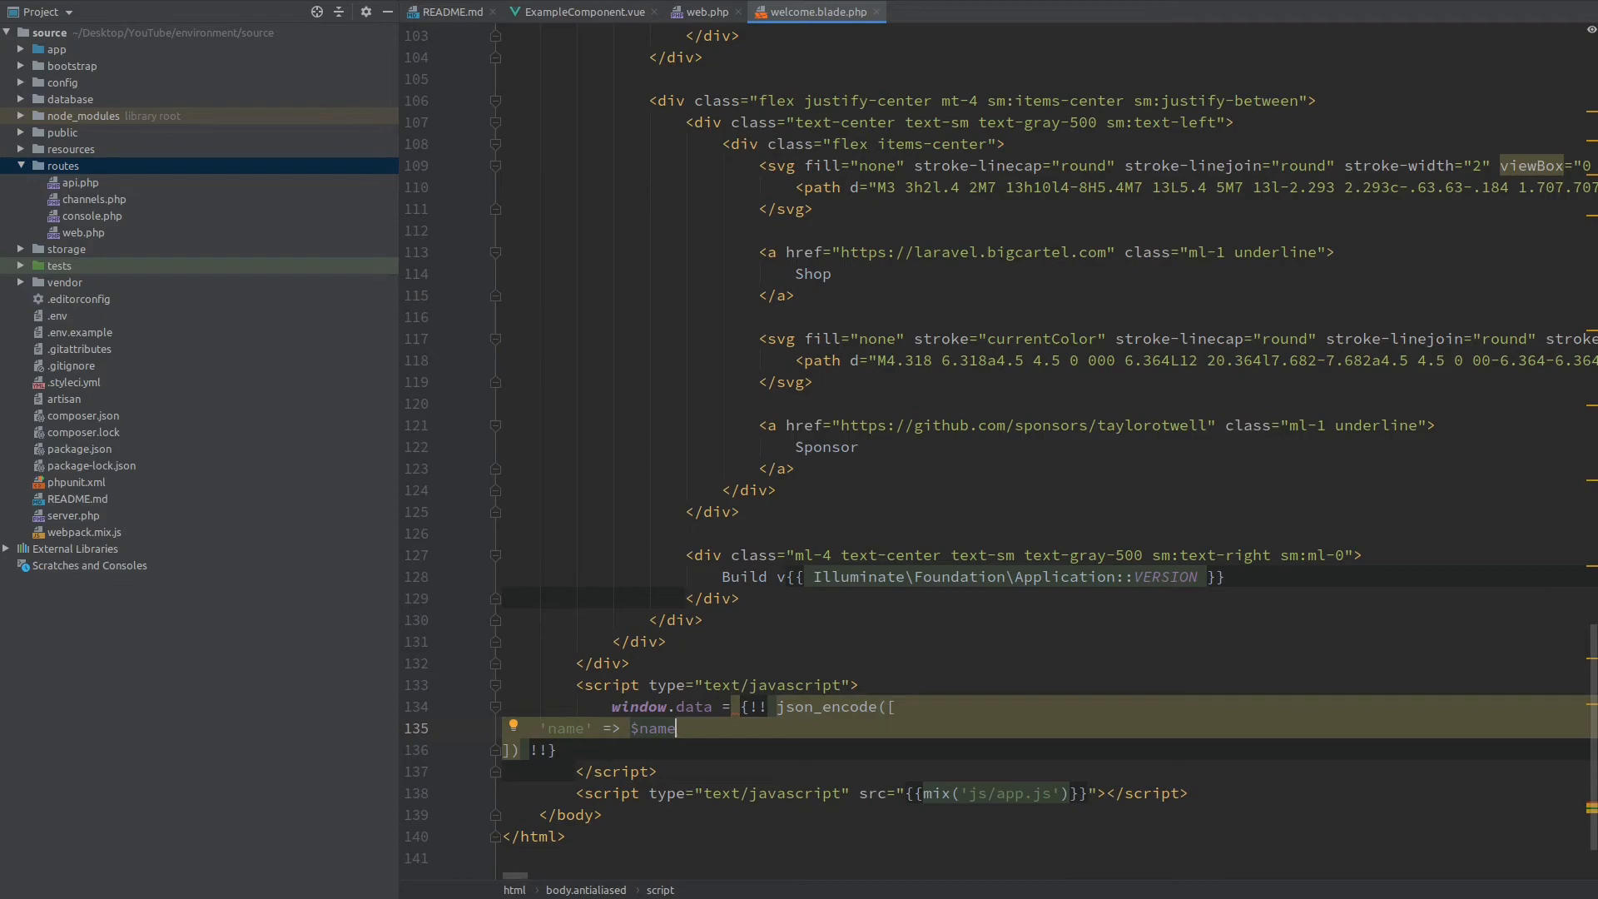
double_click(656, 727)
type("data['")
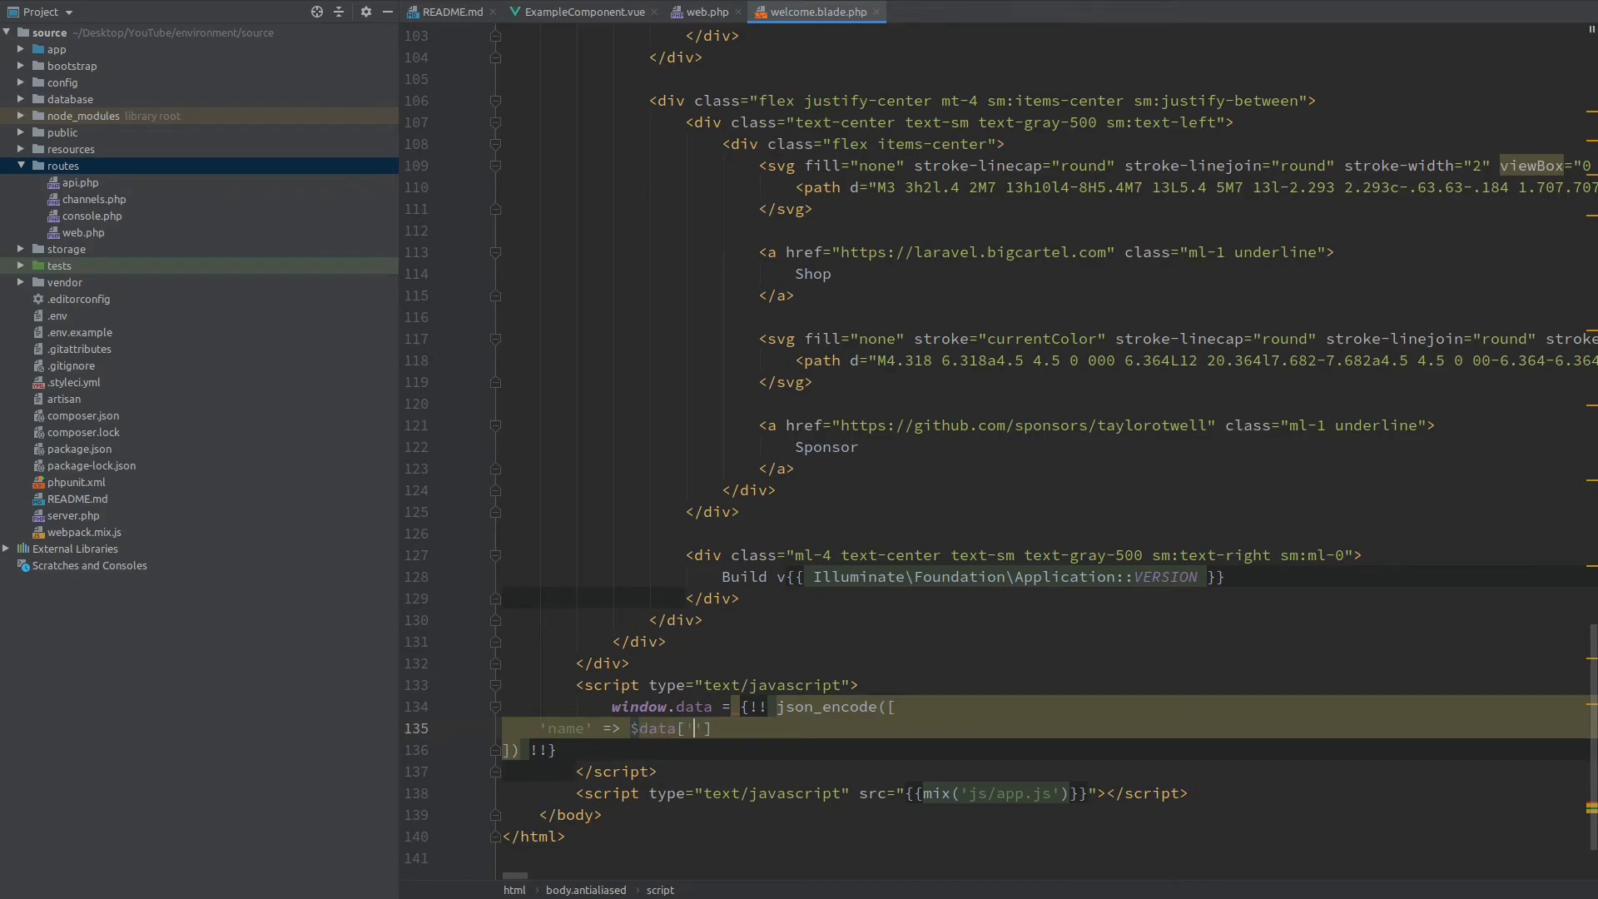
type("name")
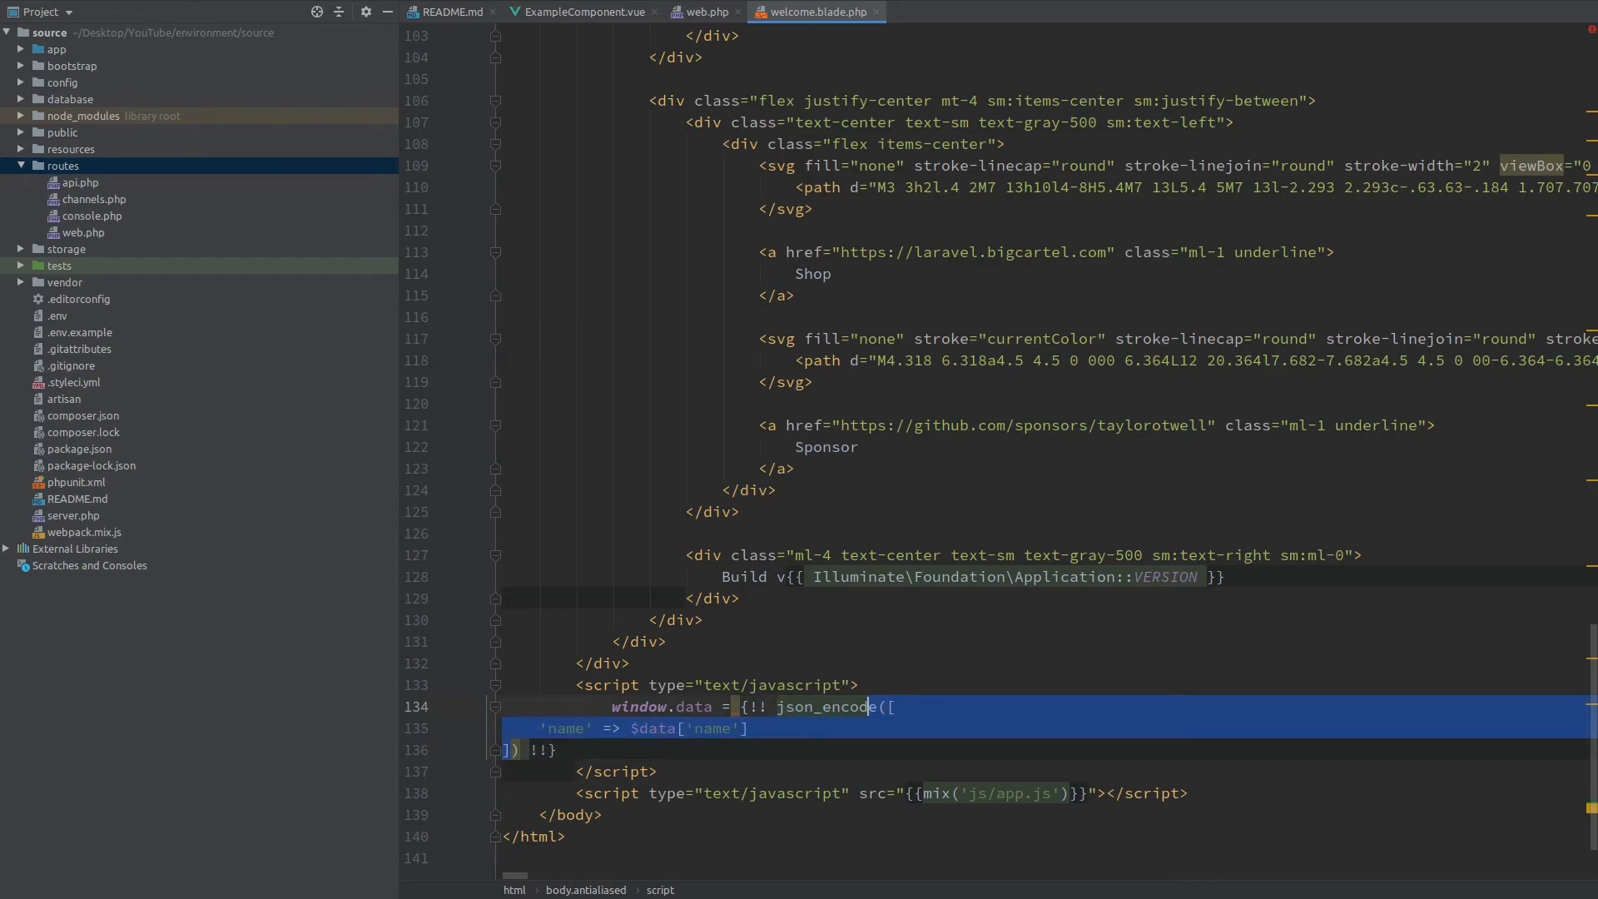
type("$data = {!! json_encode() !!")
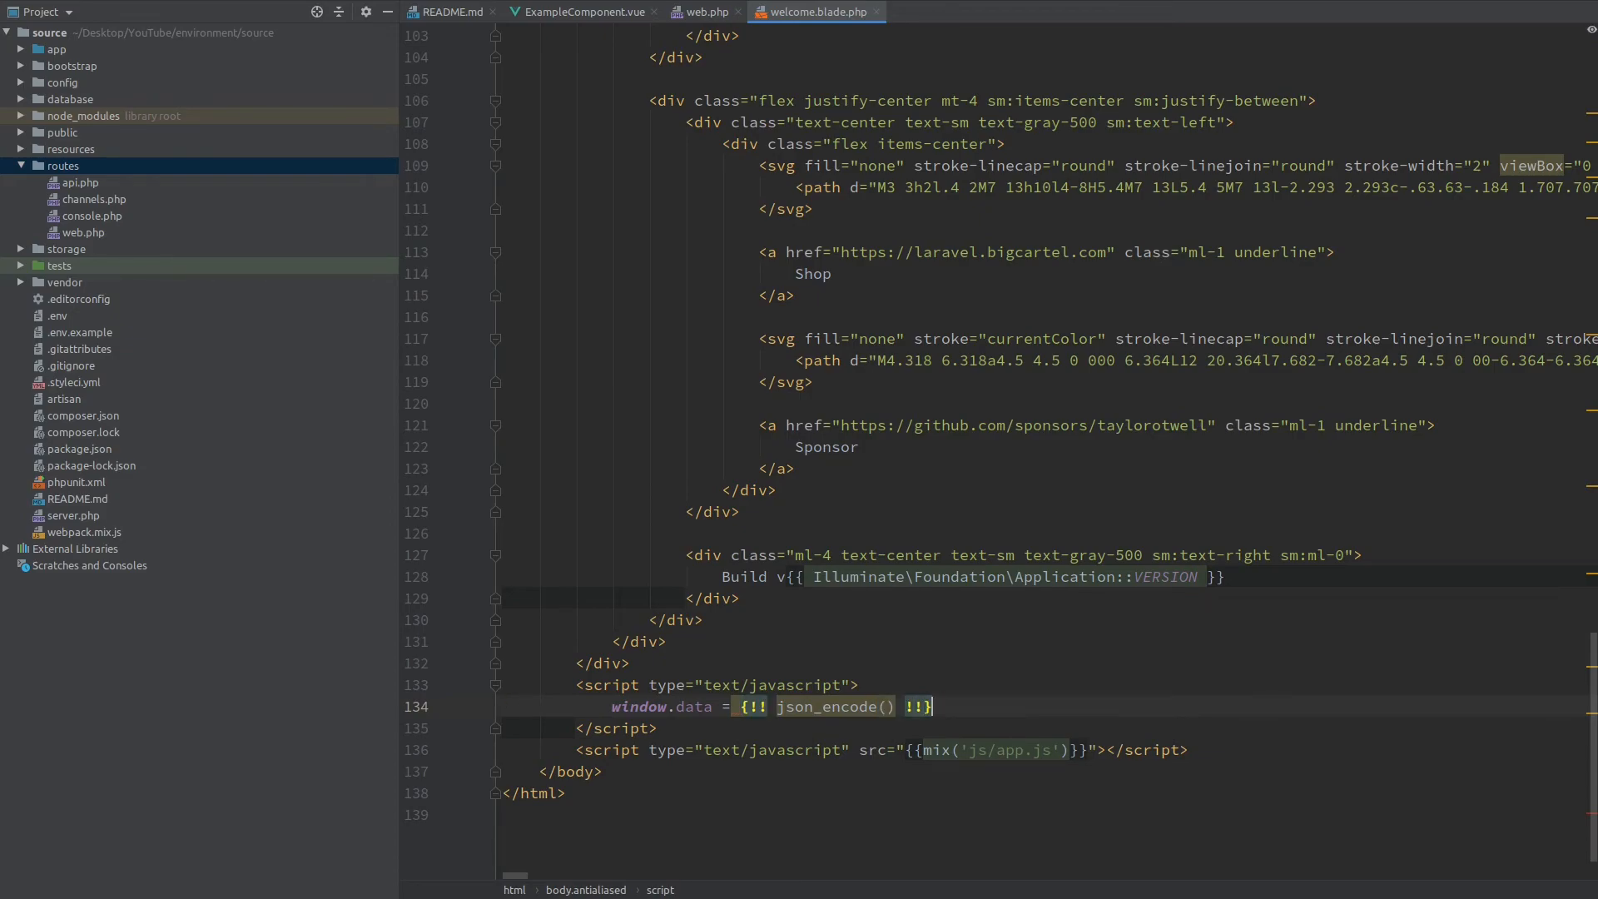
type("@")
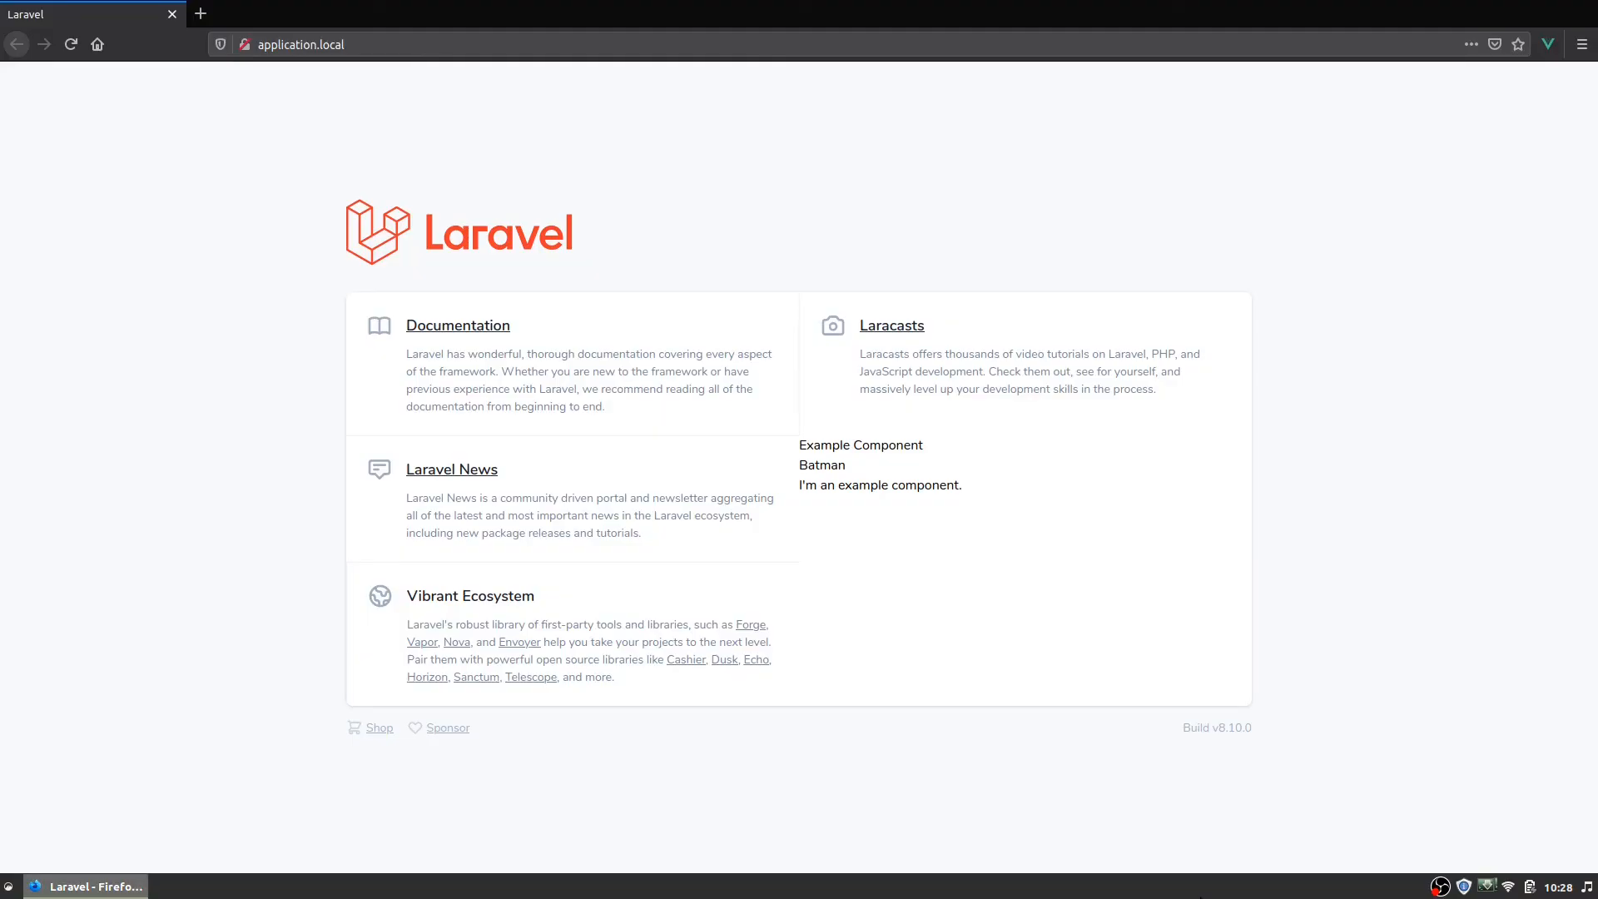
Step: After seeing Batman on the welcome page, return to ExampleComponent.vue in PhpStorm
left_click(386, 14)
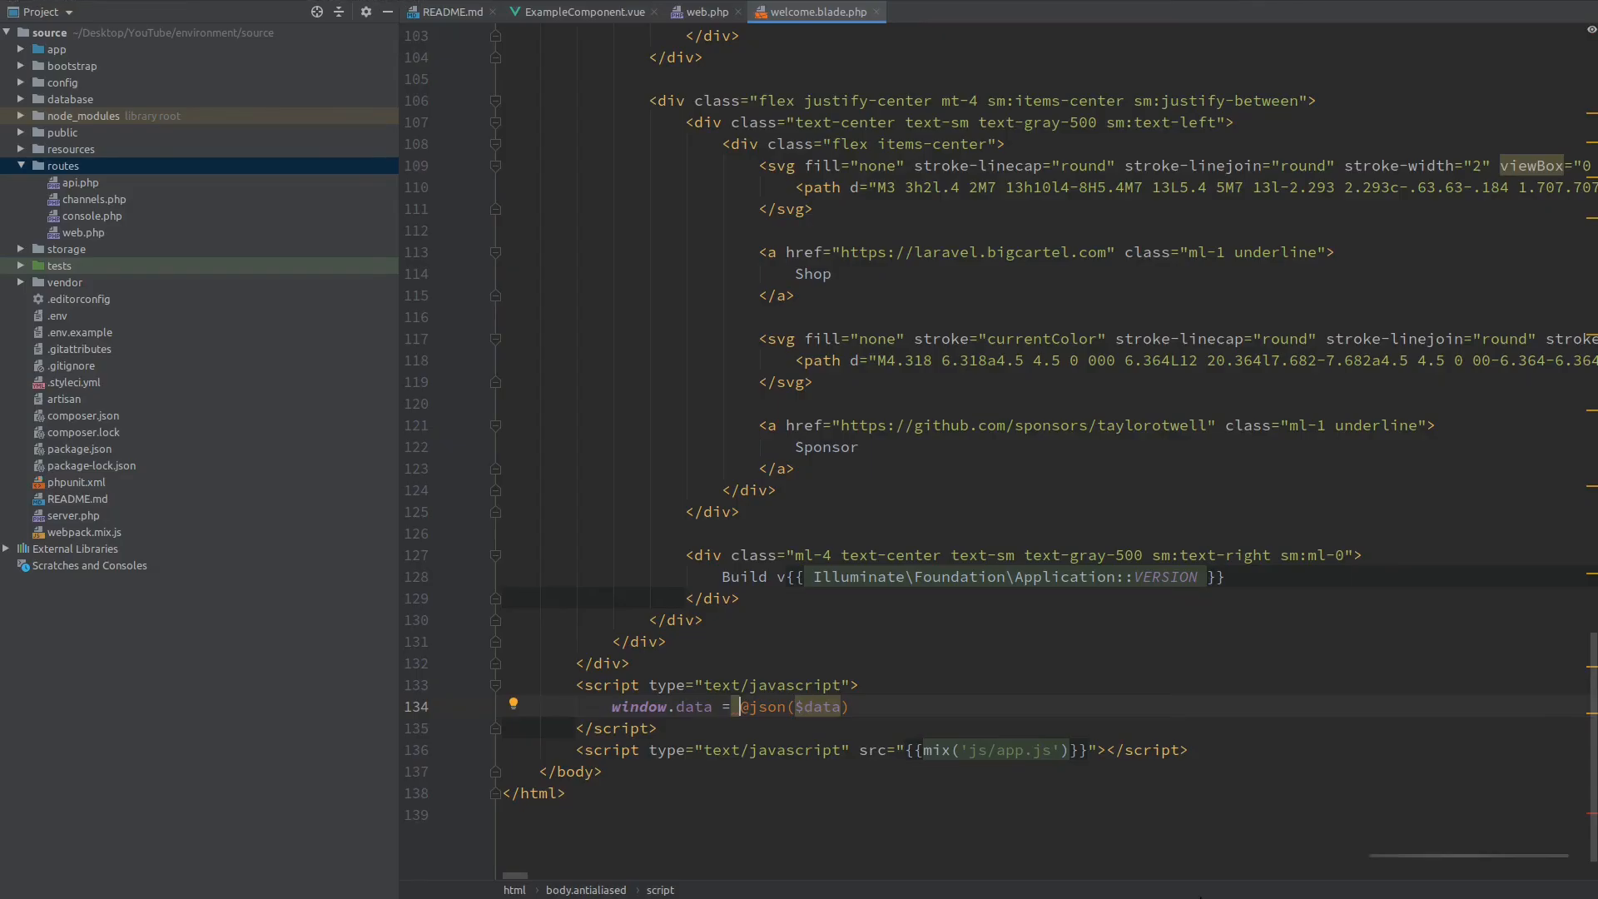
left_click(582, 12)
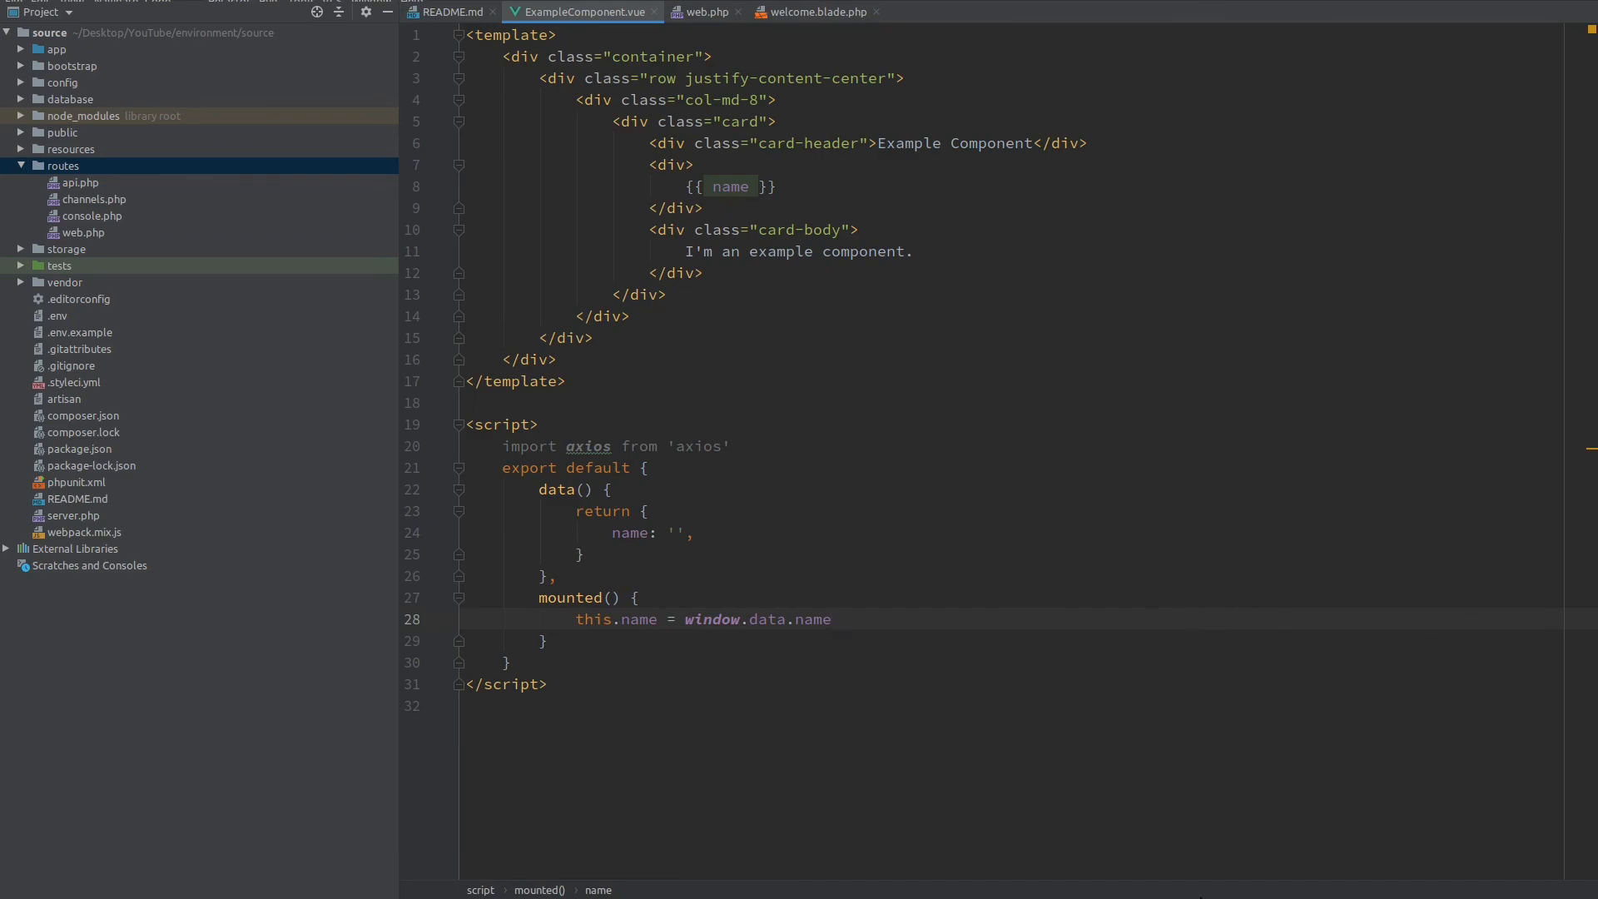